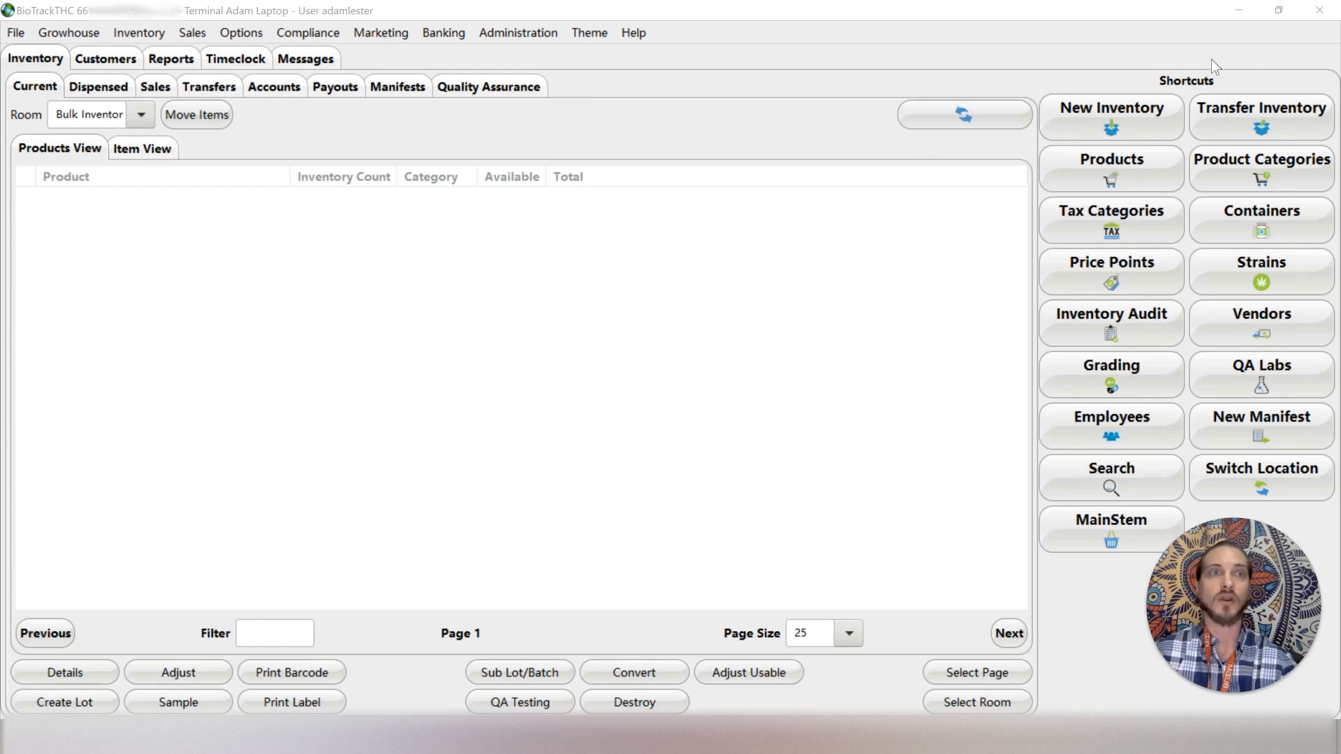
{"action": "mouse_move", "coordinate": [1288, 149]}
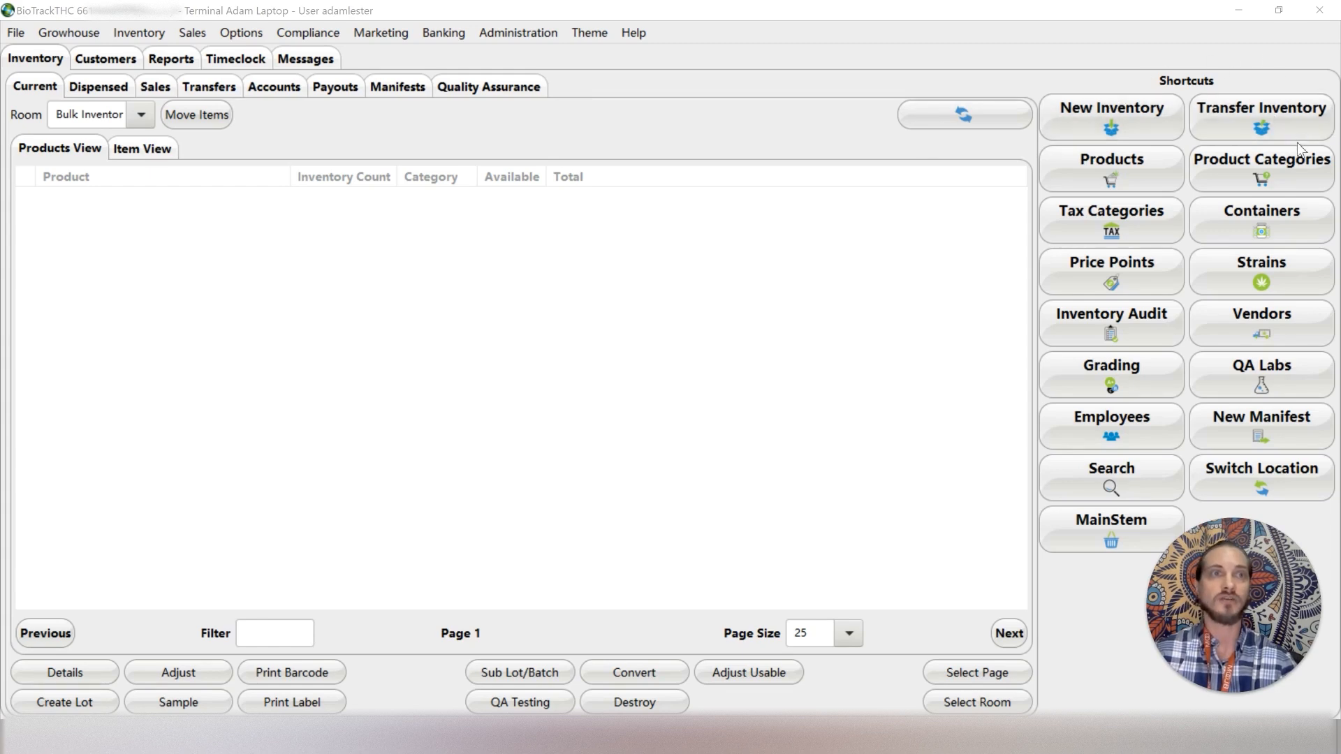
{"action": "mouse_move", "coordinate": [1250, 59]}
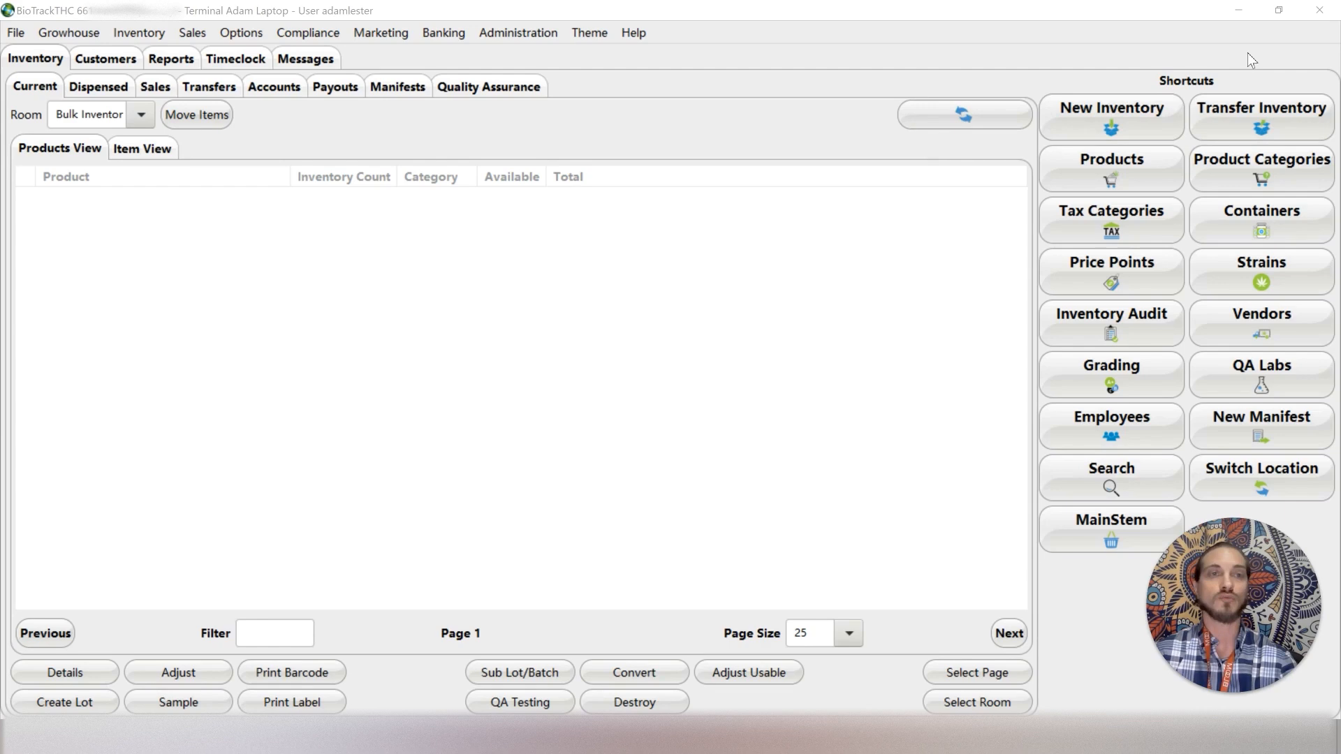
{"action": "mouse_move", "coordinate": [1245, 124]}
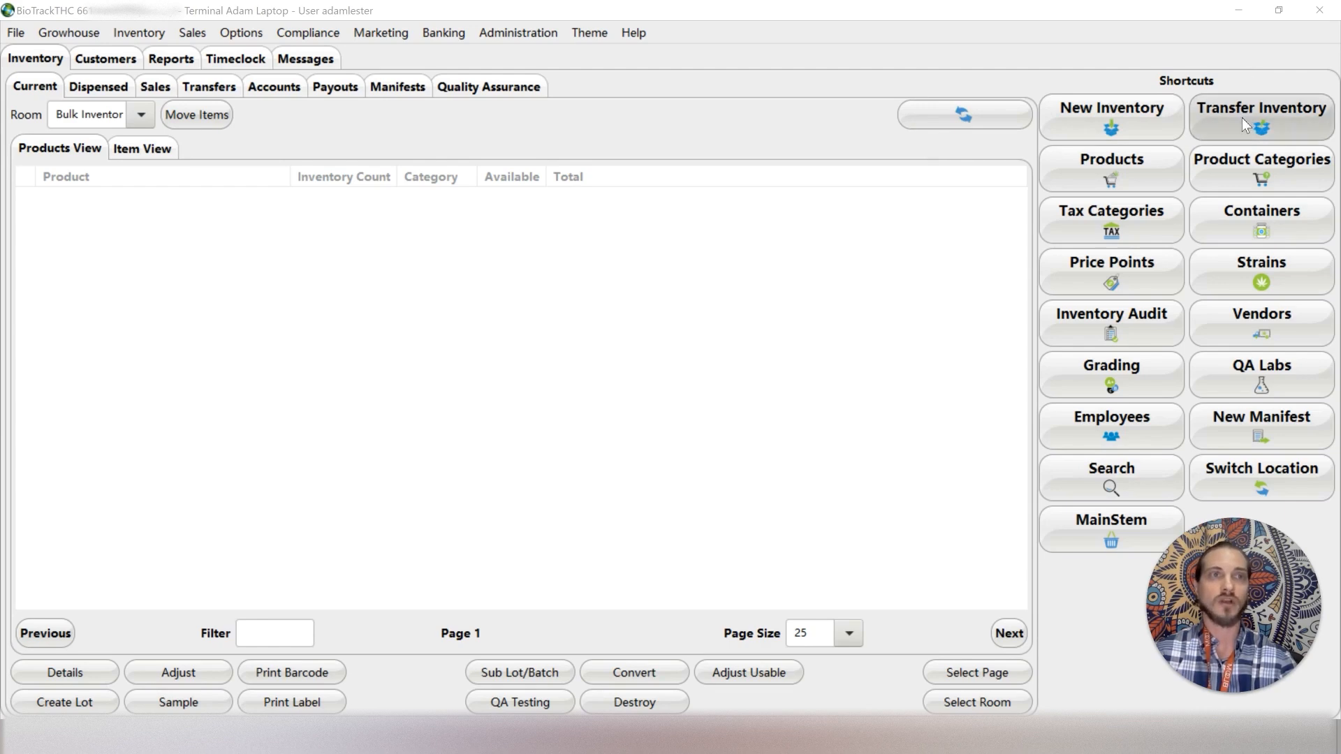
Launch the Inventory Transfer Assistance dialog from the Transfer Inventory shortcut
{"action": "left_click", "coordinate": [1260, 114]}
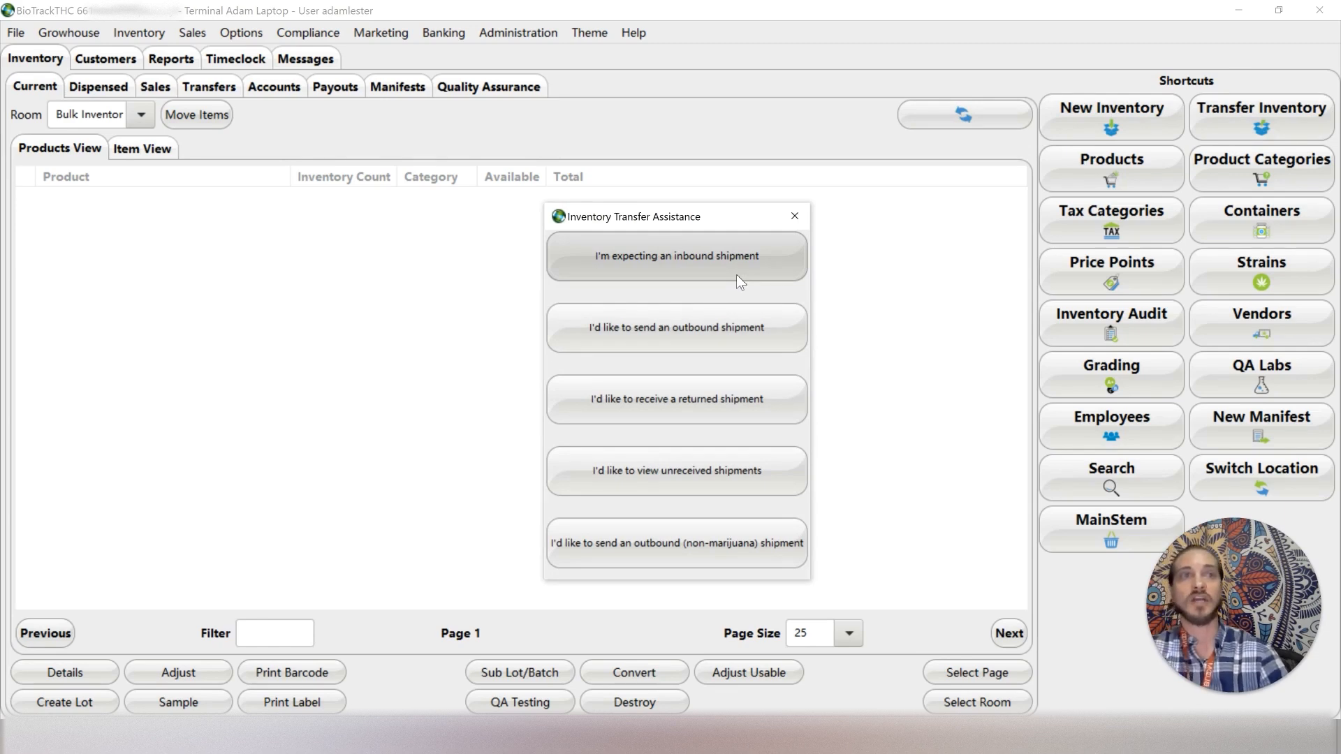
{"action": "mouse_move", "coordinate": [603, 277]}
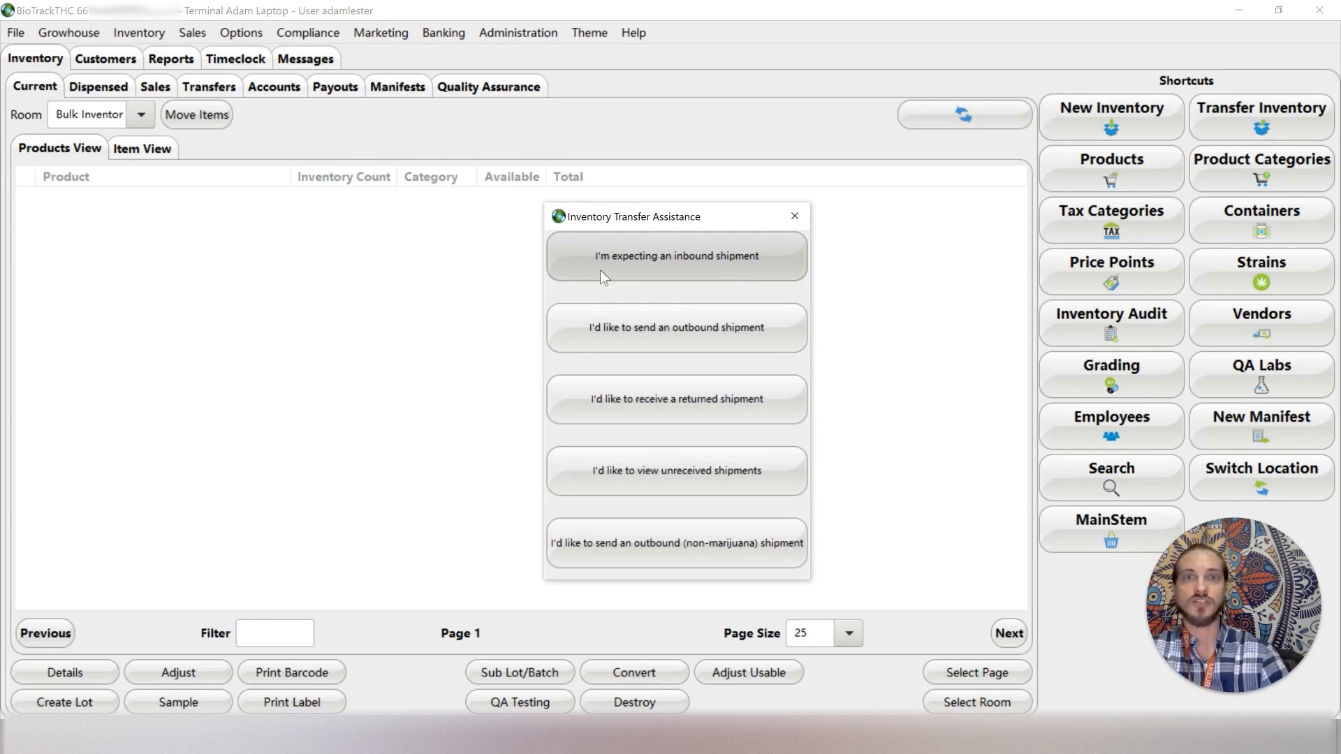
{"action": "mouse_move", "coordinate": [776, 276]}
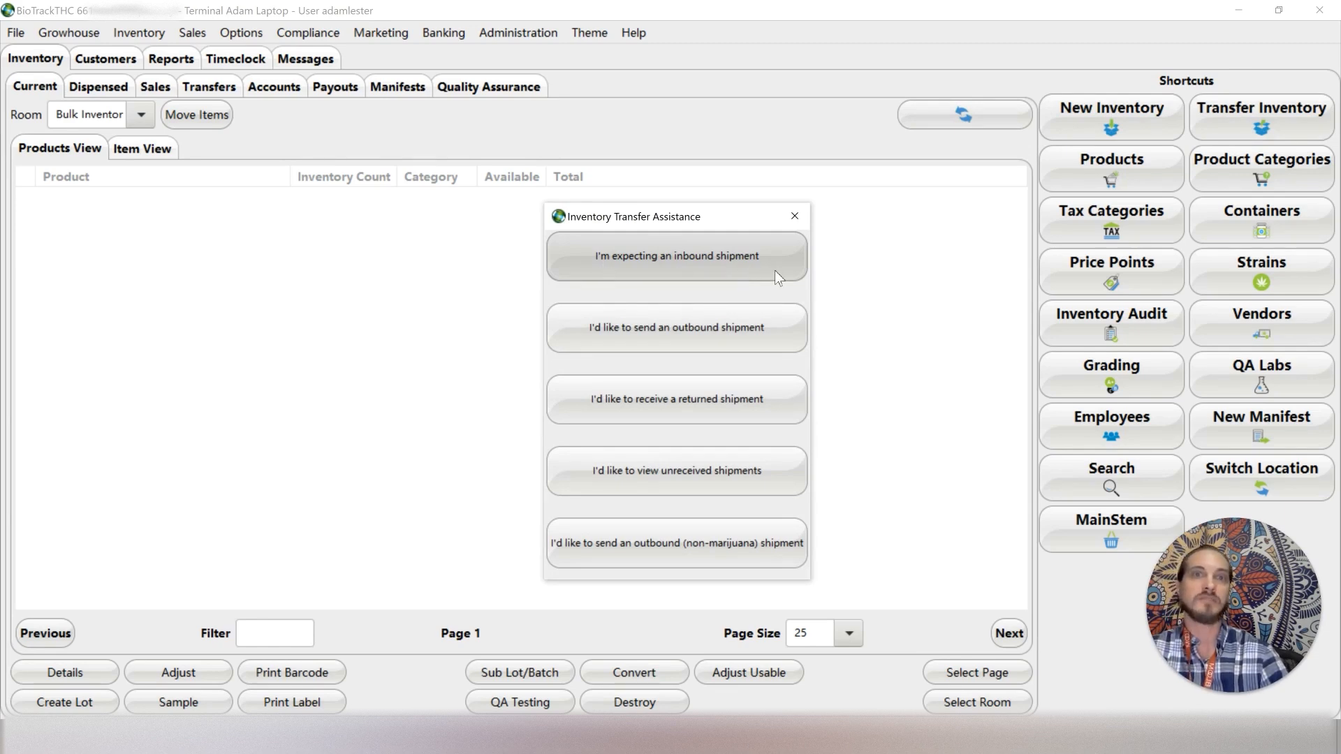
List inbound shipments and tick the 11/02/2023 Pecos Valley - Production 12-item shipment
{"action": "left_click", "coordinate": [676, 256]}
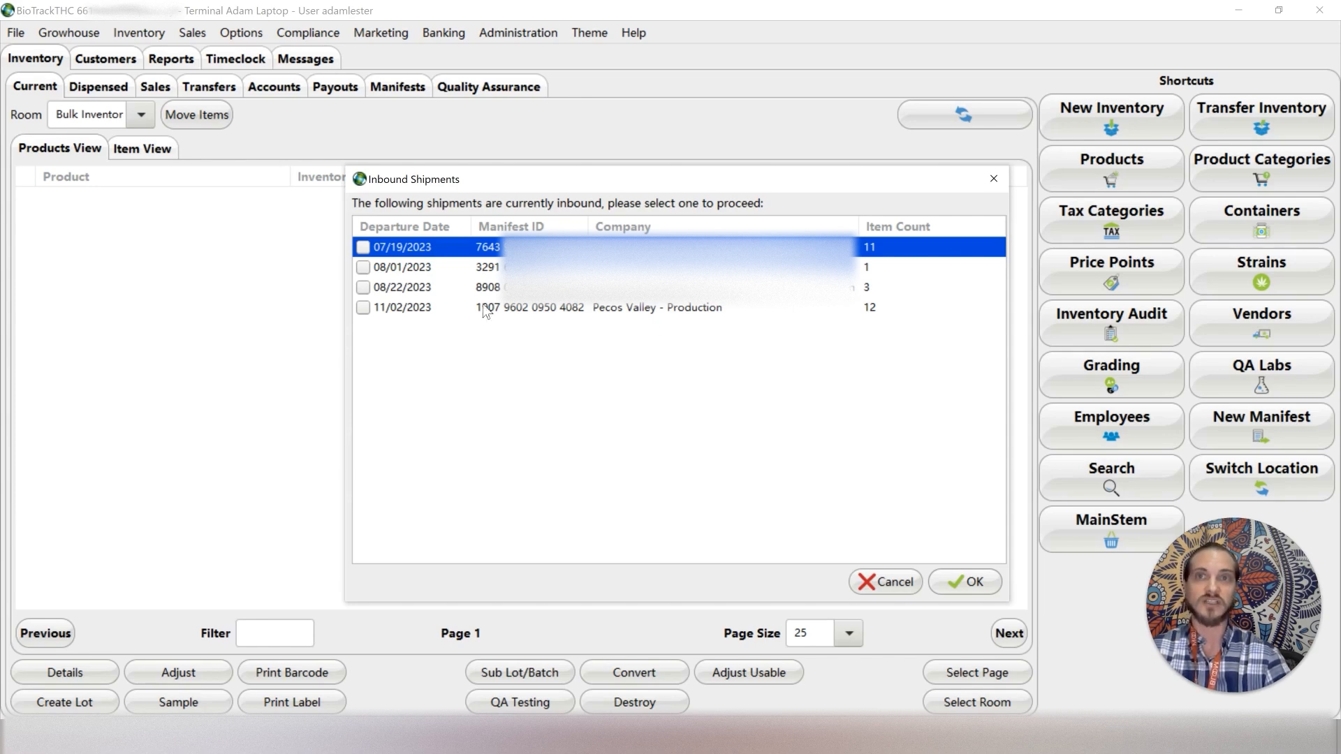
{"action": "mouse_move", "coordinate": [676, 358]}
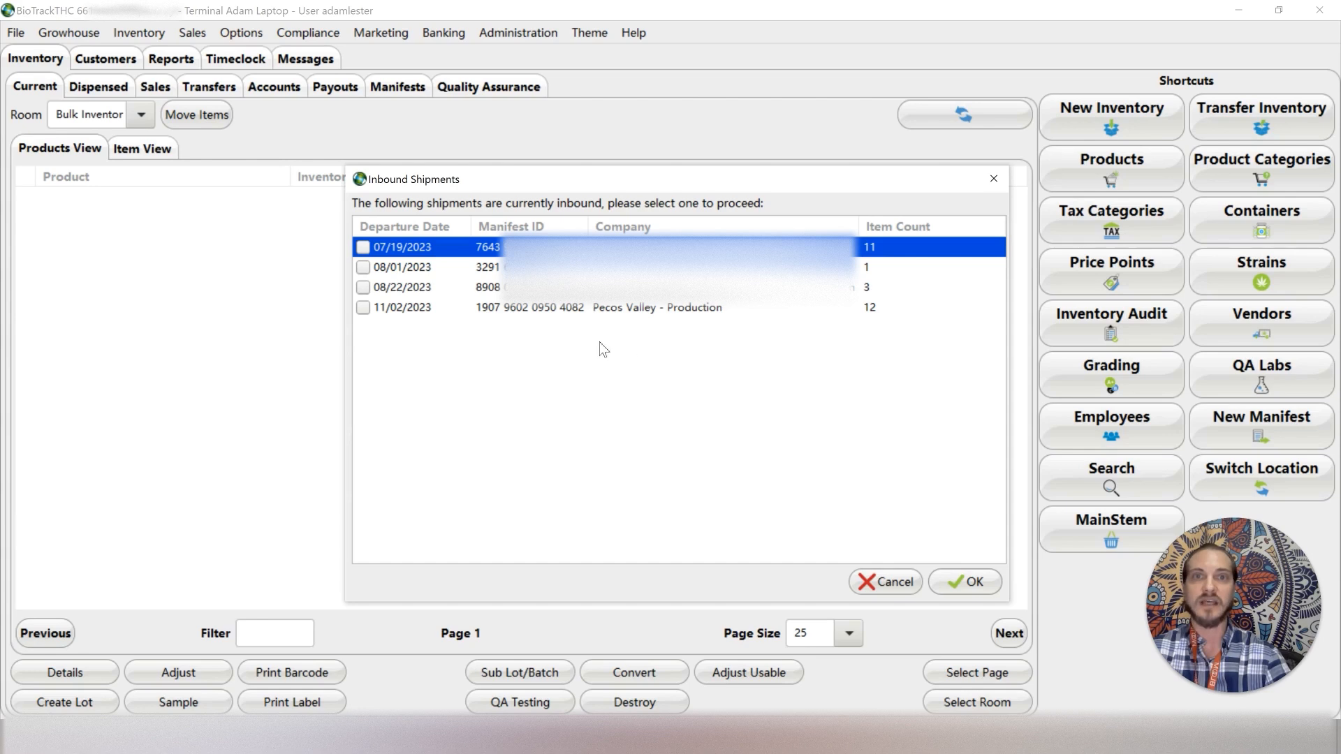
{"action": "mouse_move", "coordinate": [598, 352]}
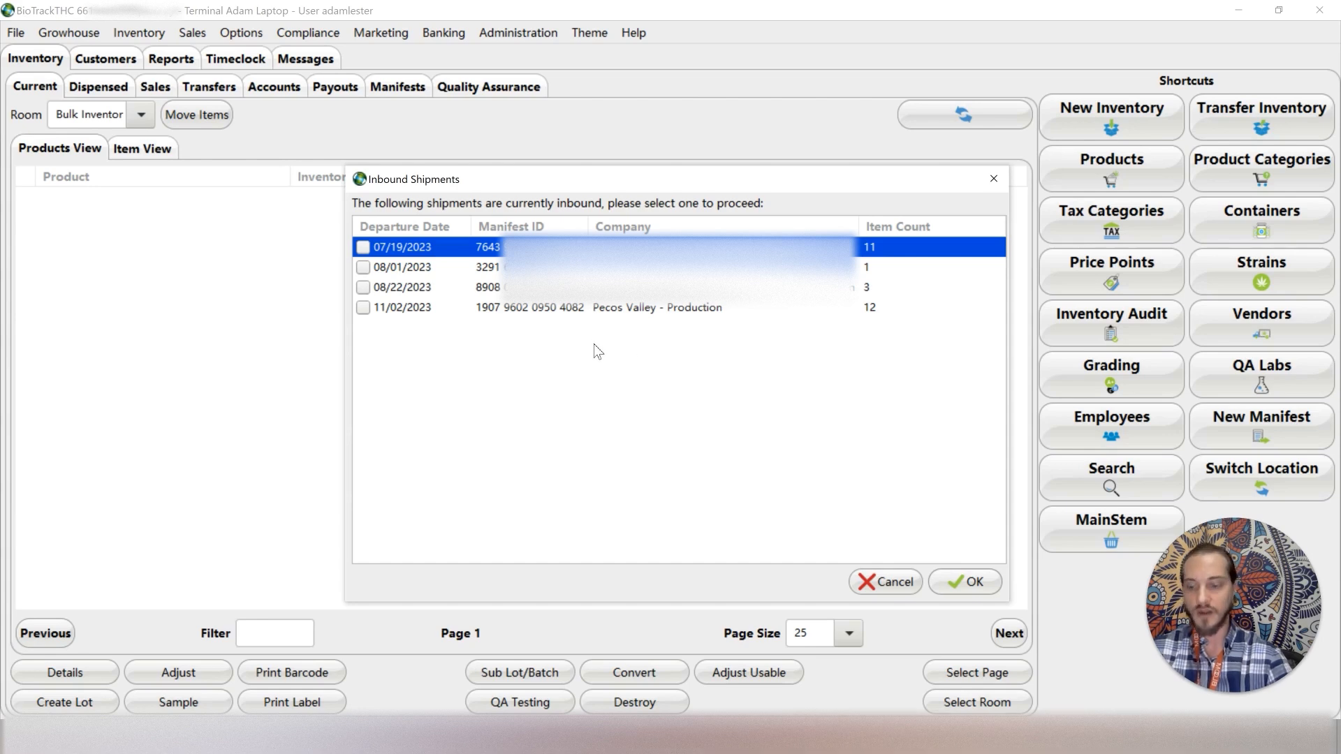
{"action": "mouse_move", "coordinate": [606, 371]}
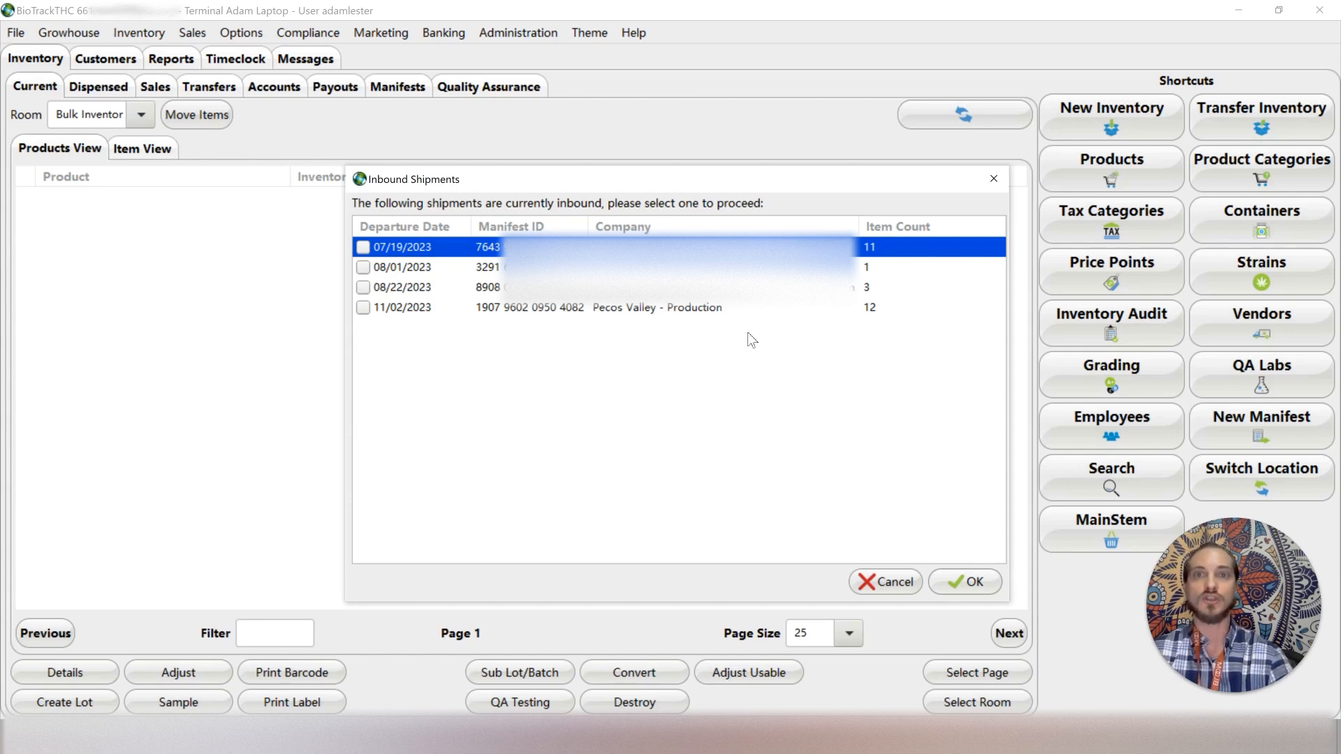
{"action": "mouse_move", "coordinate": [477, 324]}
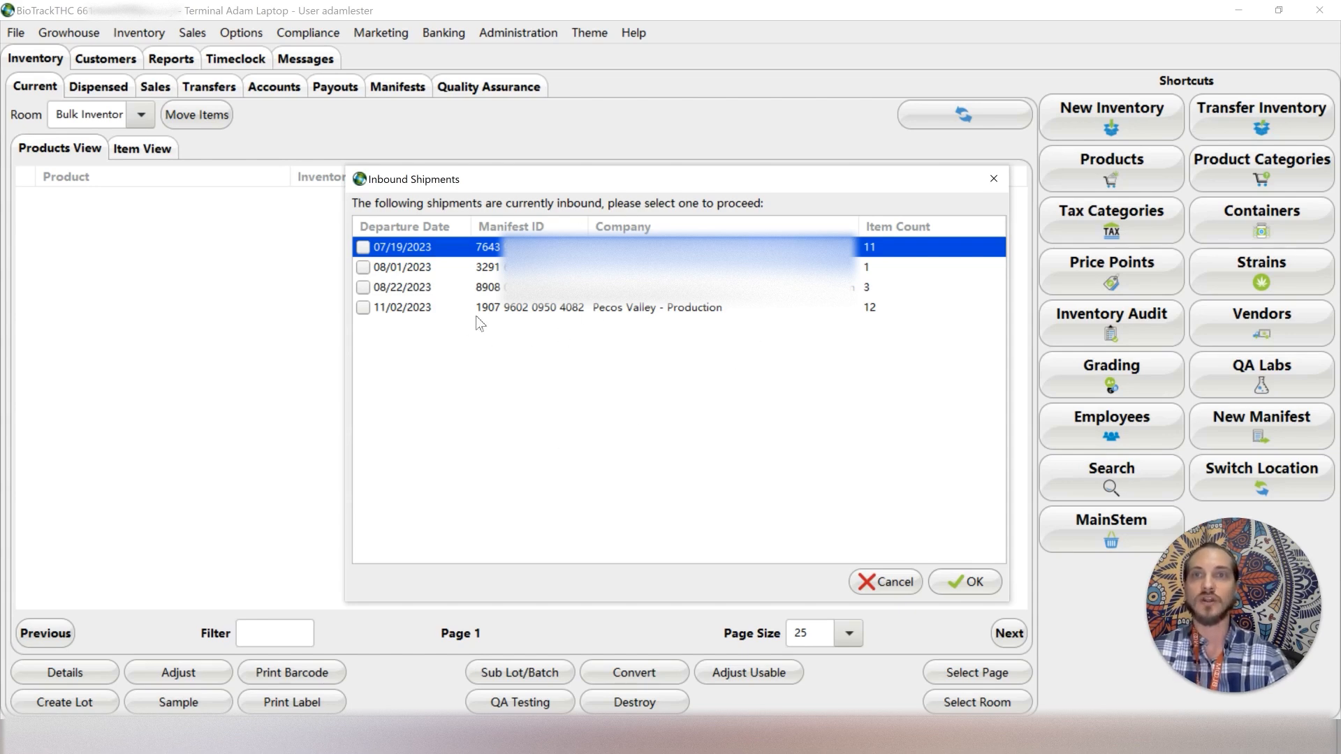
{"action": "mouse_move", "coordinate": [620, 371]}
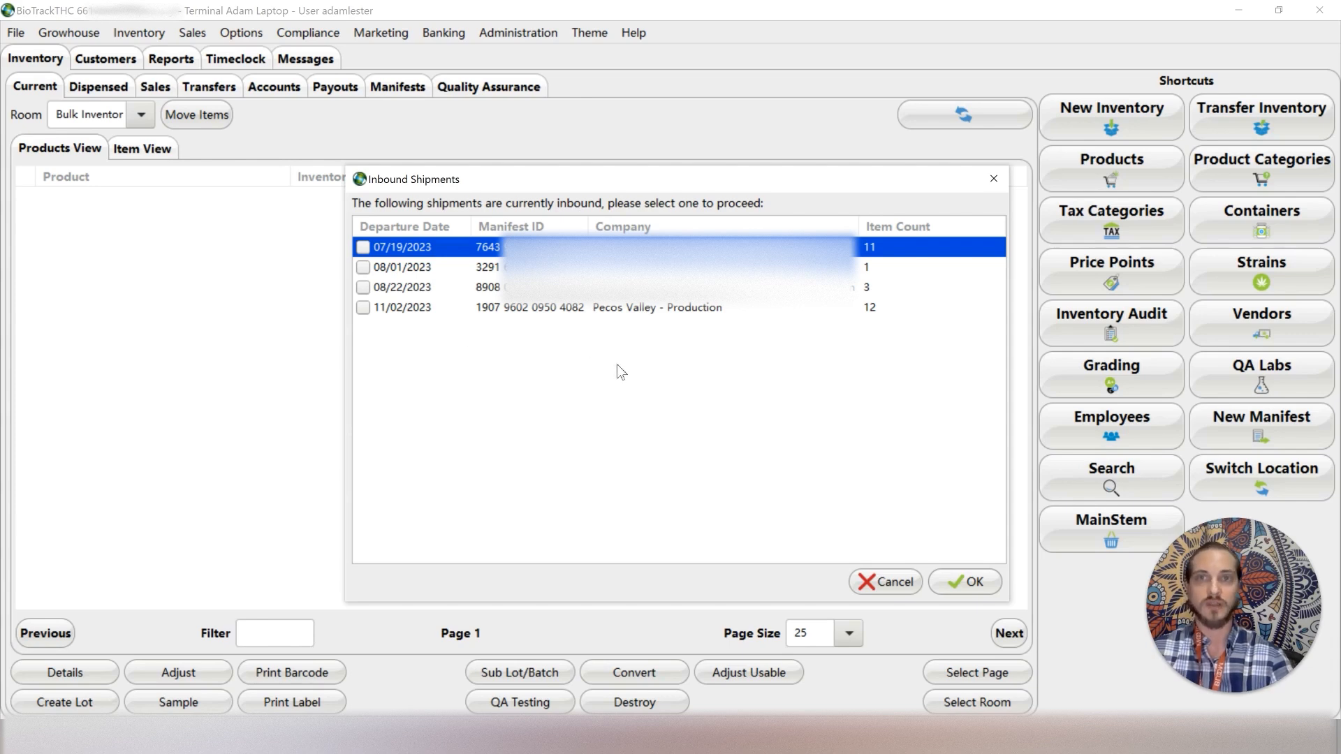
{"action": "mouse_move", "coordinate": [475, 357]}
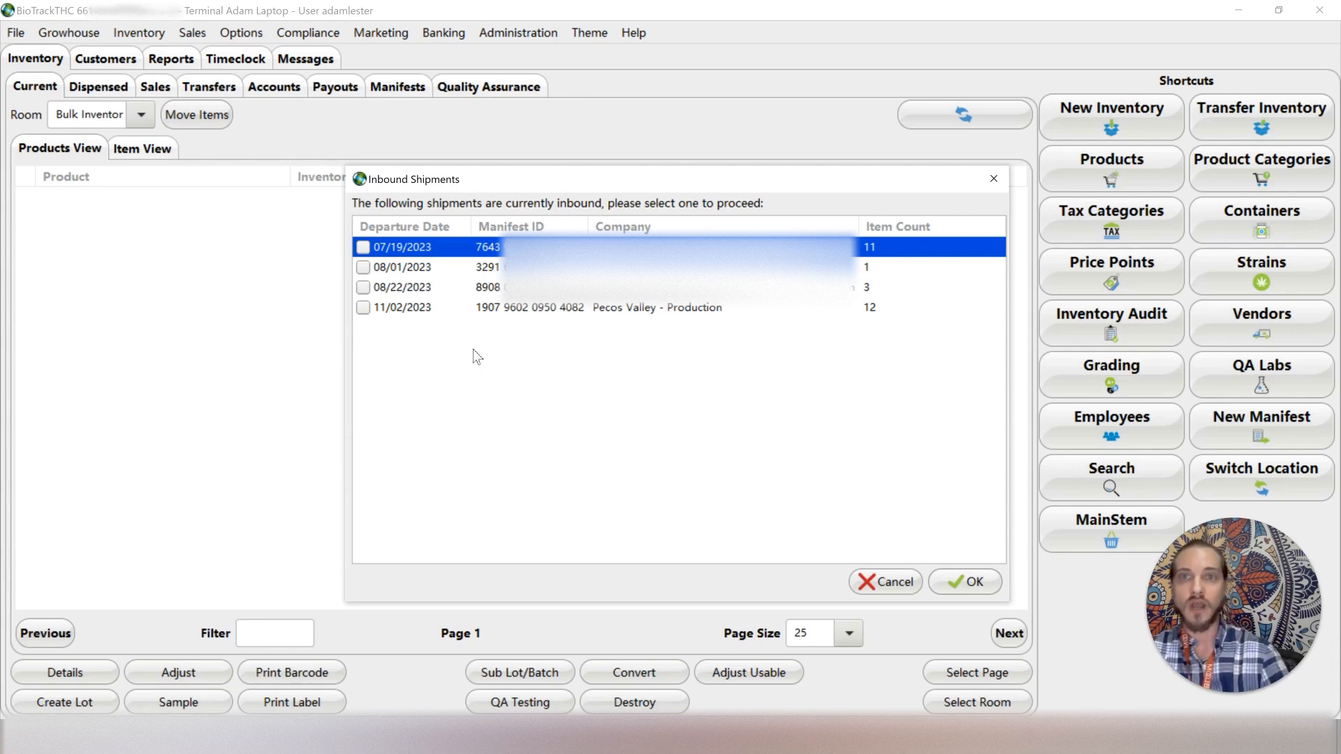
{"action": "mouse_move", "coordinate": [402, 324]}
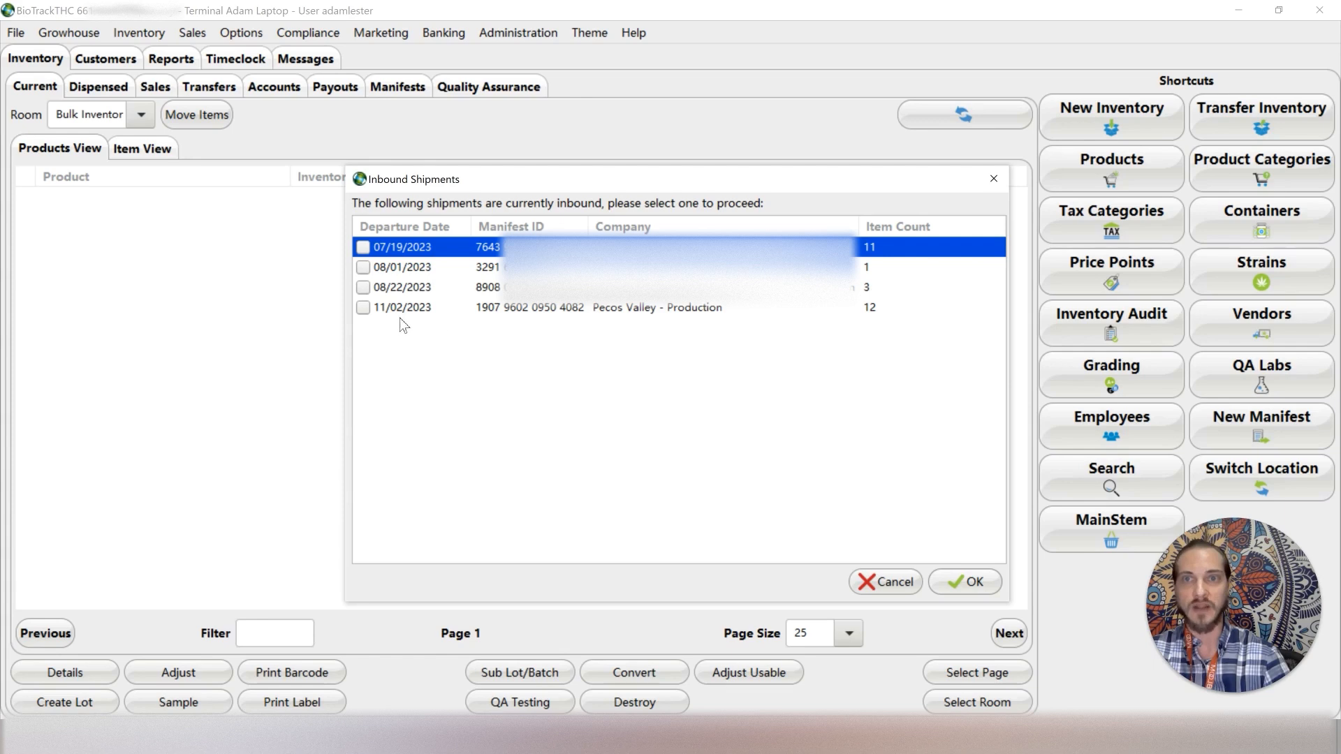
{"action": "mouse_move", "coordinate": [416, 313]}
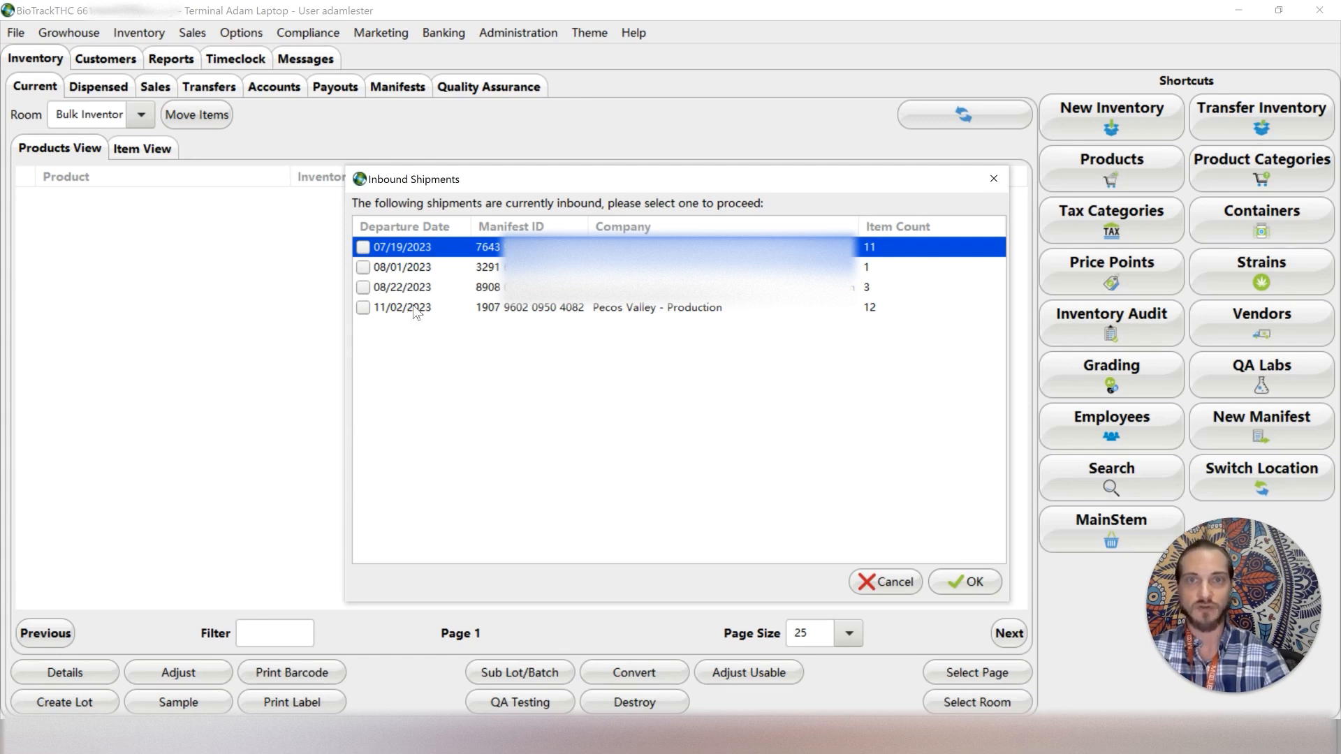
{"action": "left_click", "coordinate": [362, 307]}
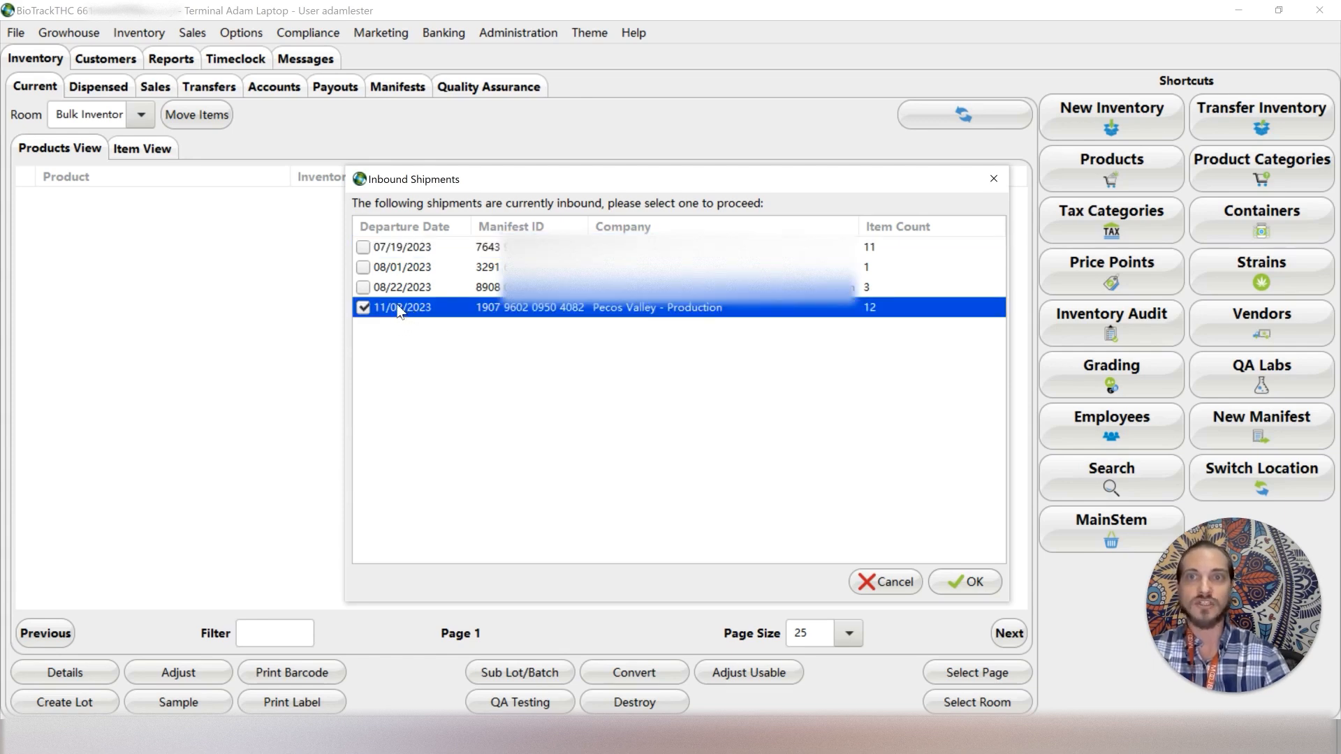
{"action": "left_click", "coordinate": [401, 249]}
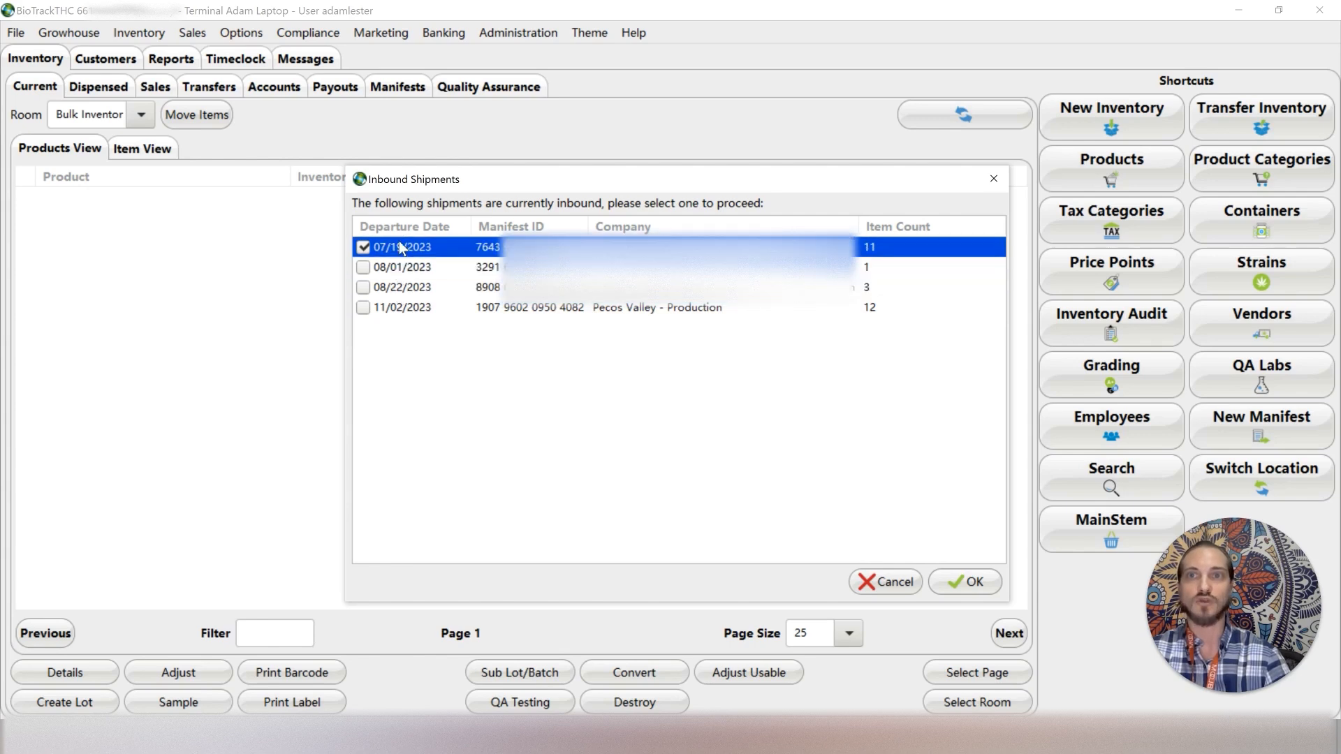
{"action": "left_click", "coordinate": [405, 267]}
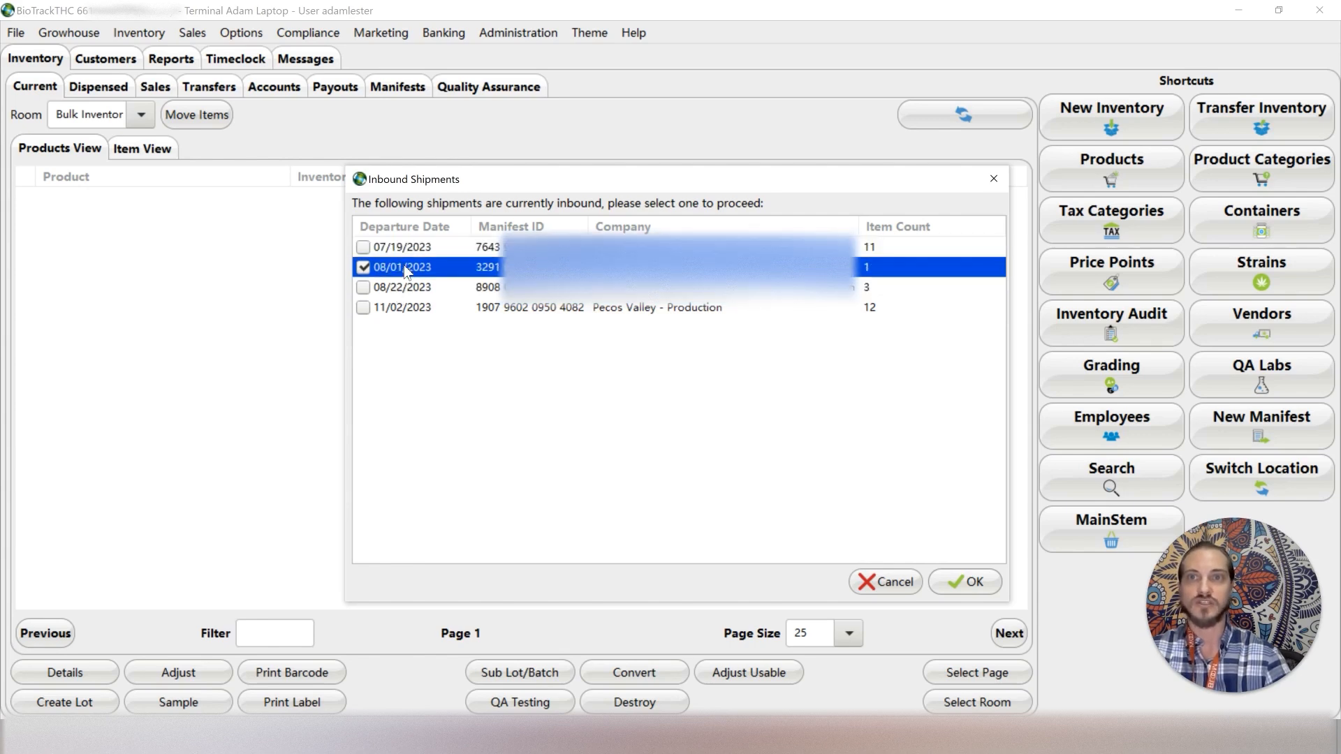
{"action": "left_click", "coordinate": [361, 308]}
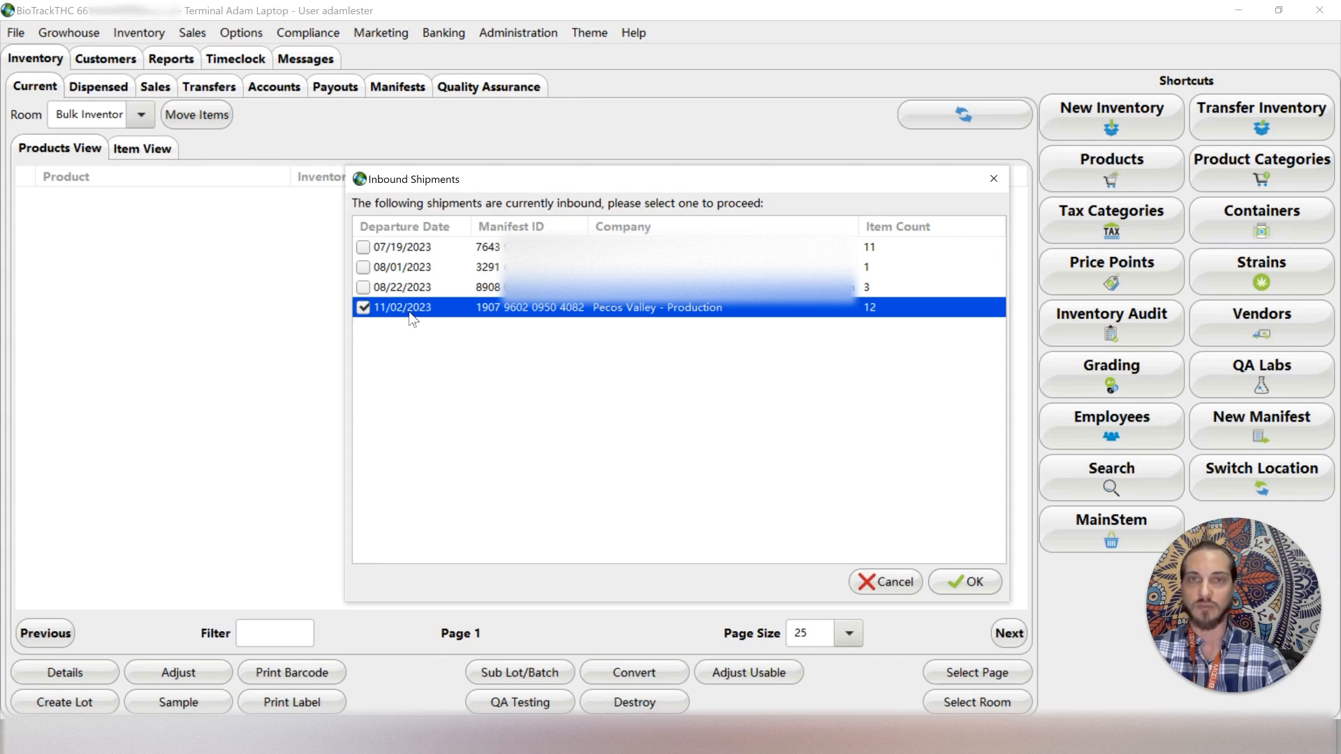
{"action": "mouse_move", "coordinate": [525, 360]}
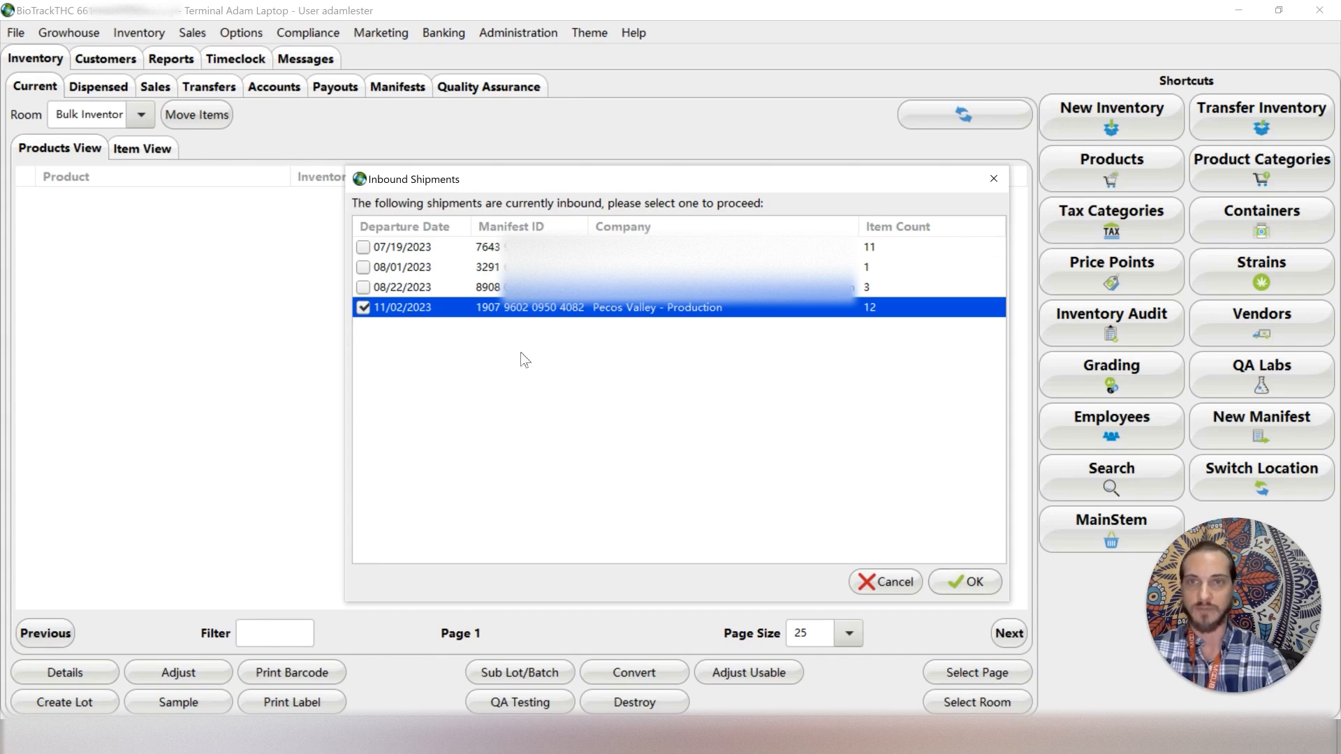
{"action": "mouse_move", "coordinate": [651, 323]}
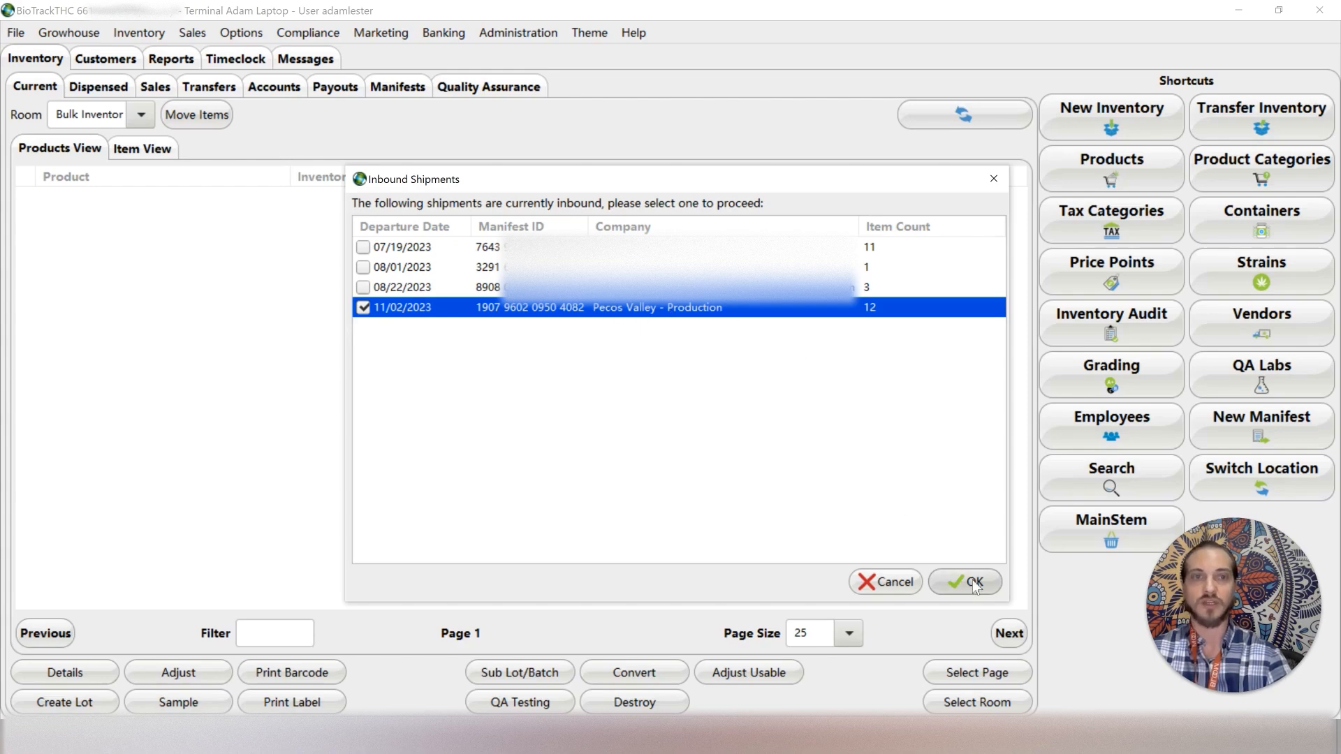
Load the shipment's 12 items and review item 1, PVP Canna Brownie 100mg, before costing it
{"action": "left_click", "coordinate": [971, 581]}
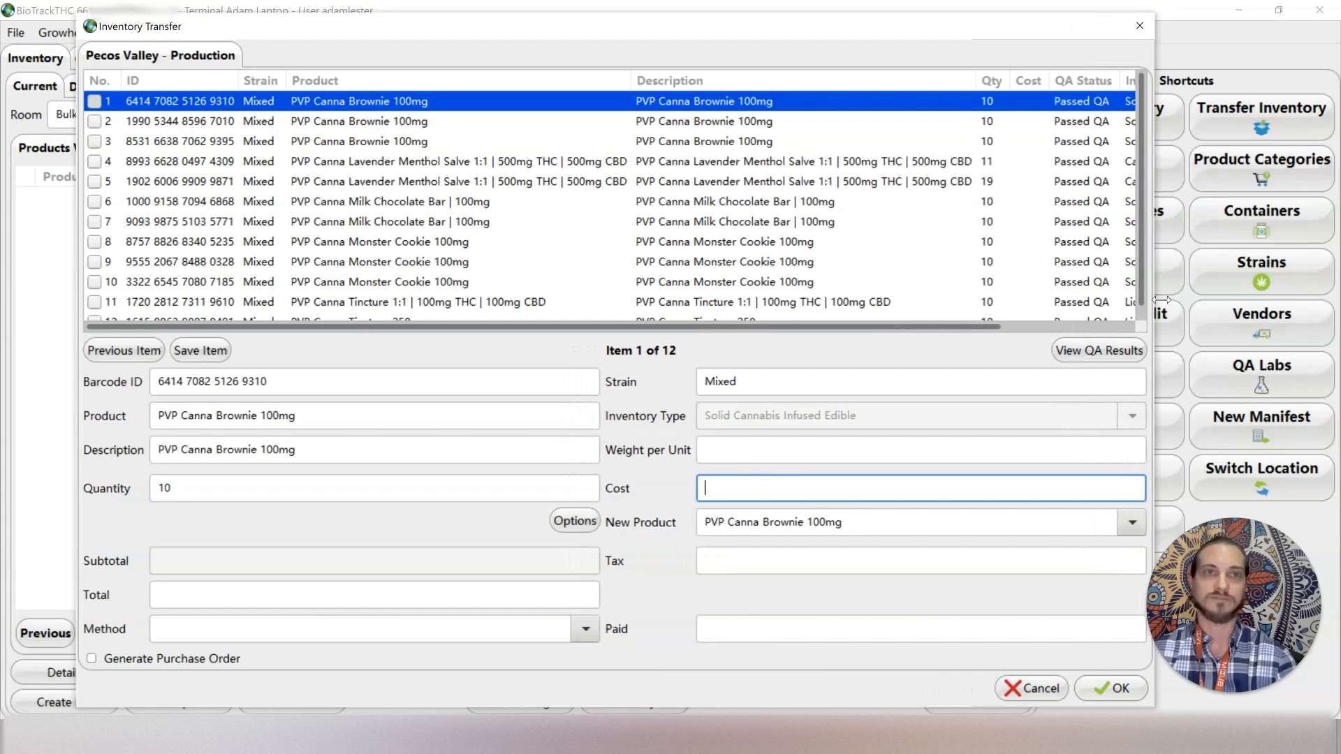
{"action": "mouse_move", "coordinate": [609, 121]}
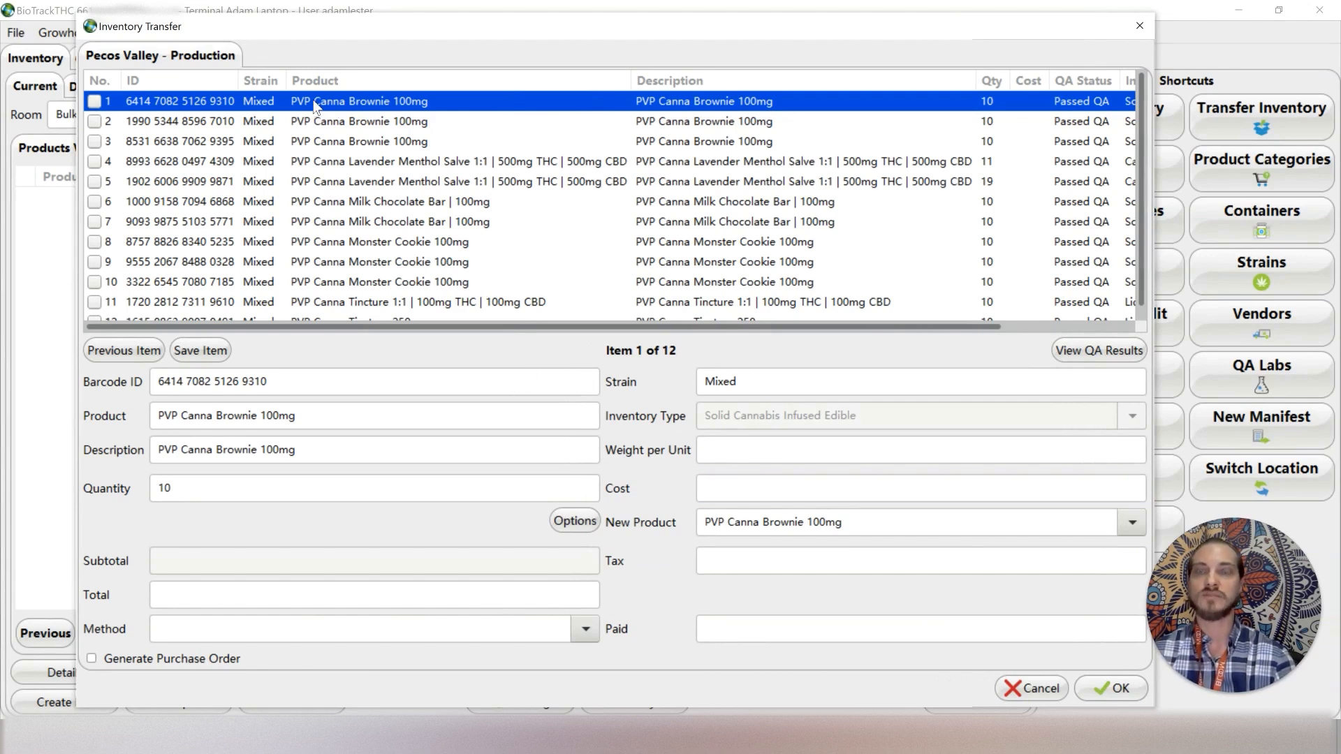
{"action": "double_click", "coordinate": [224, 416]}
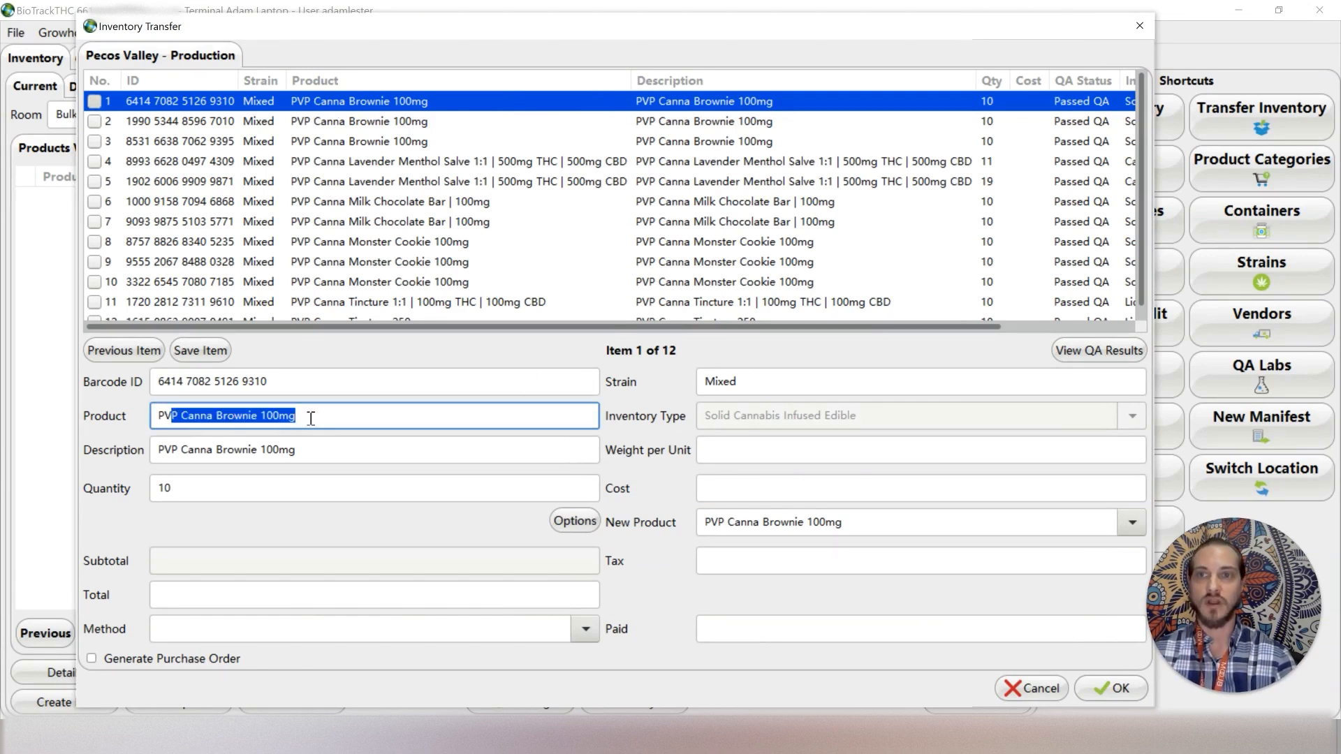
{"action": "left_click", "coordinate": [312, 416]}
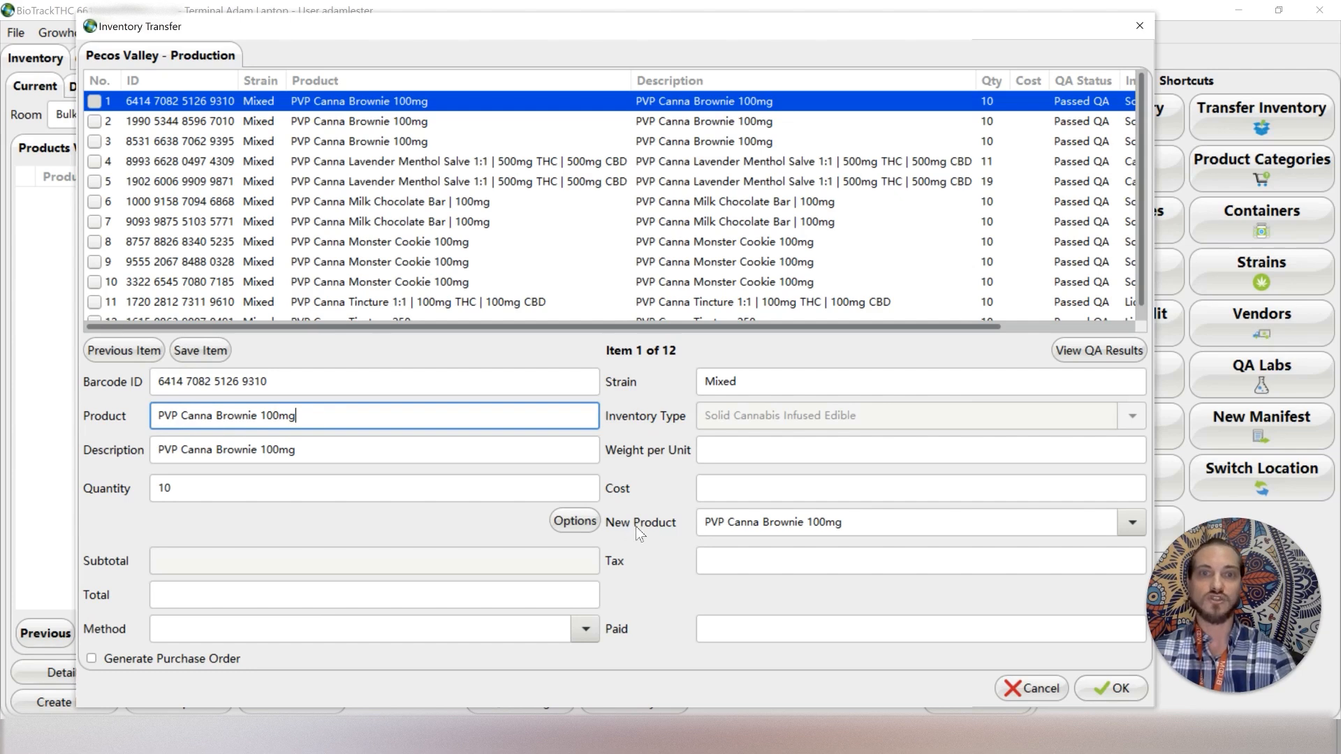
{"action": "left_click", "coordinate": [774, 523]}
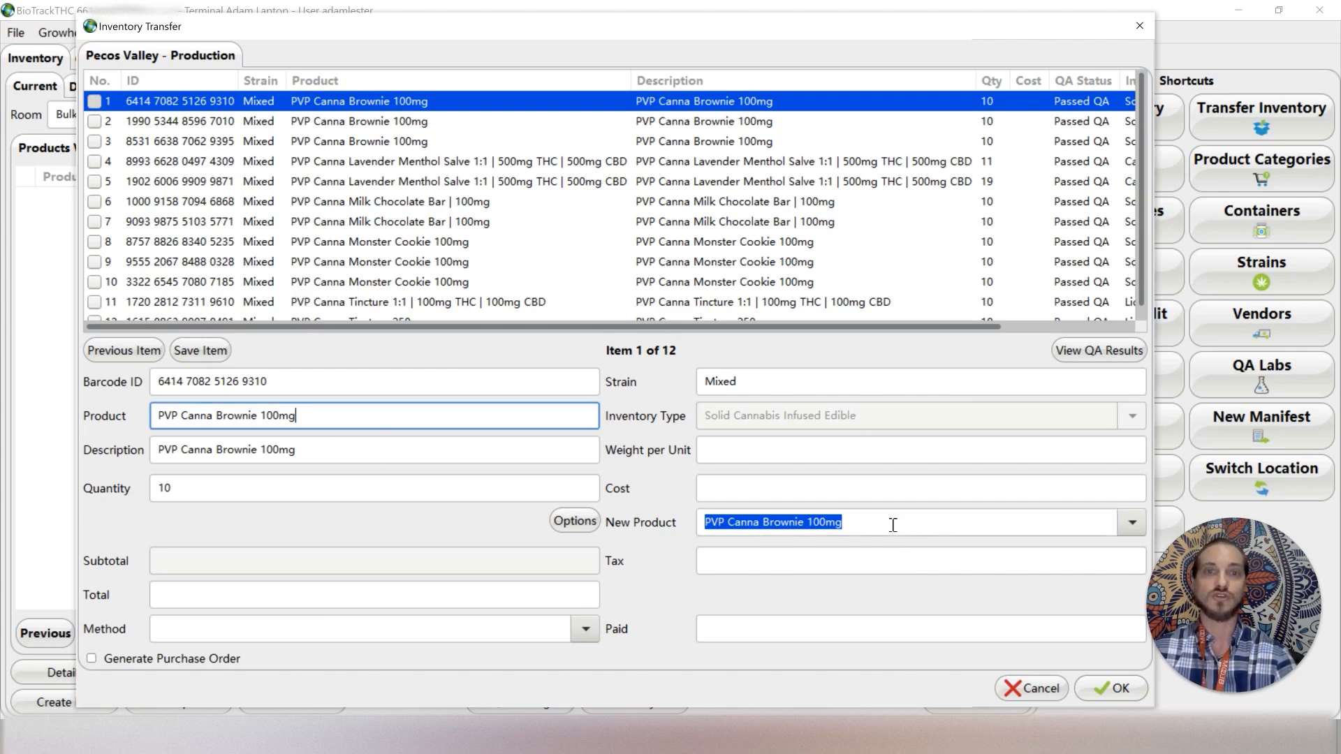
{"action": "left_click", "coordinate": [894, 523]}
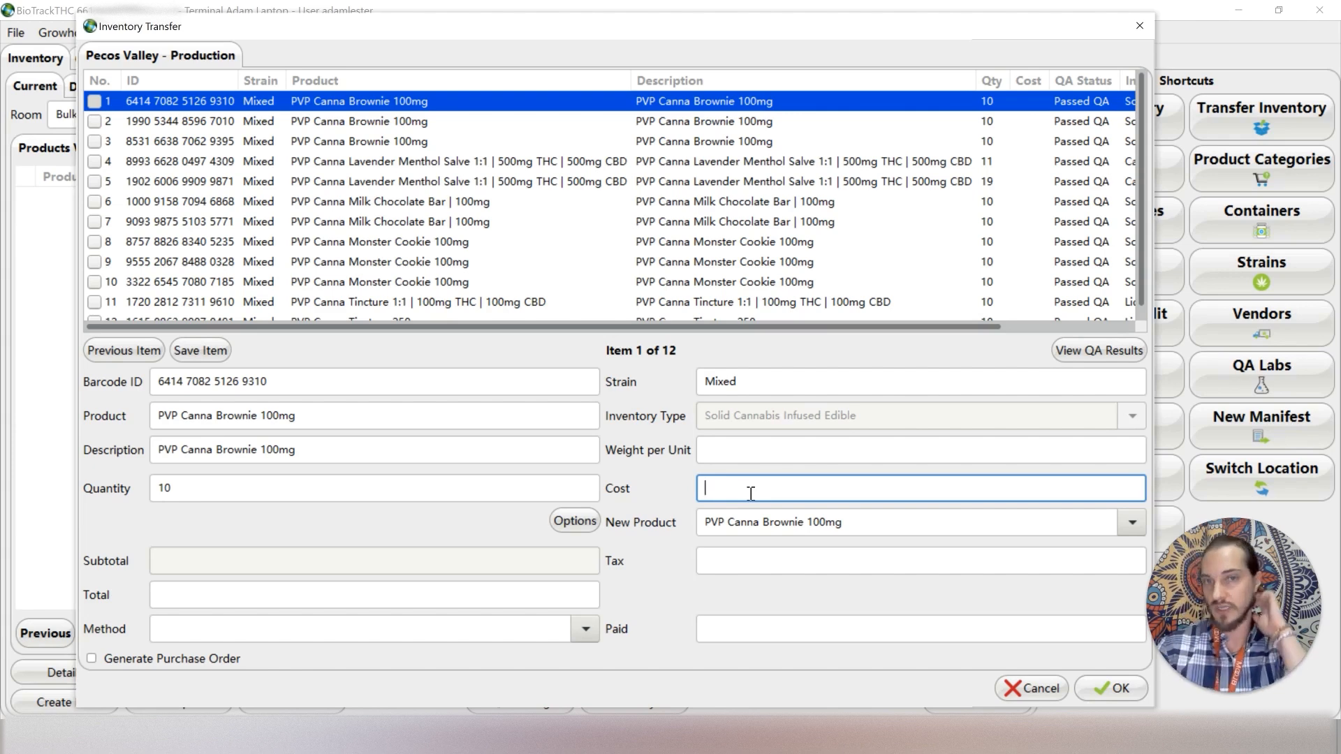
Give item 1 a cost of 60 and map it to PVP 100 (H) Brownie
{"action": "type", "text": "60"}
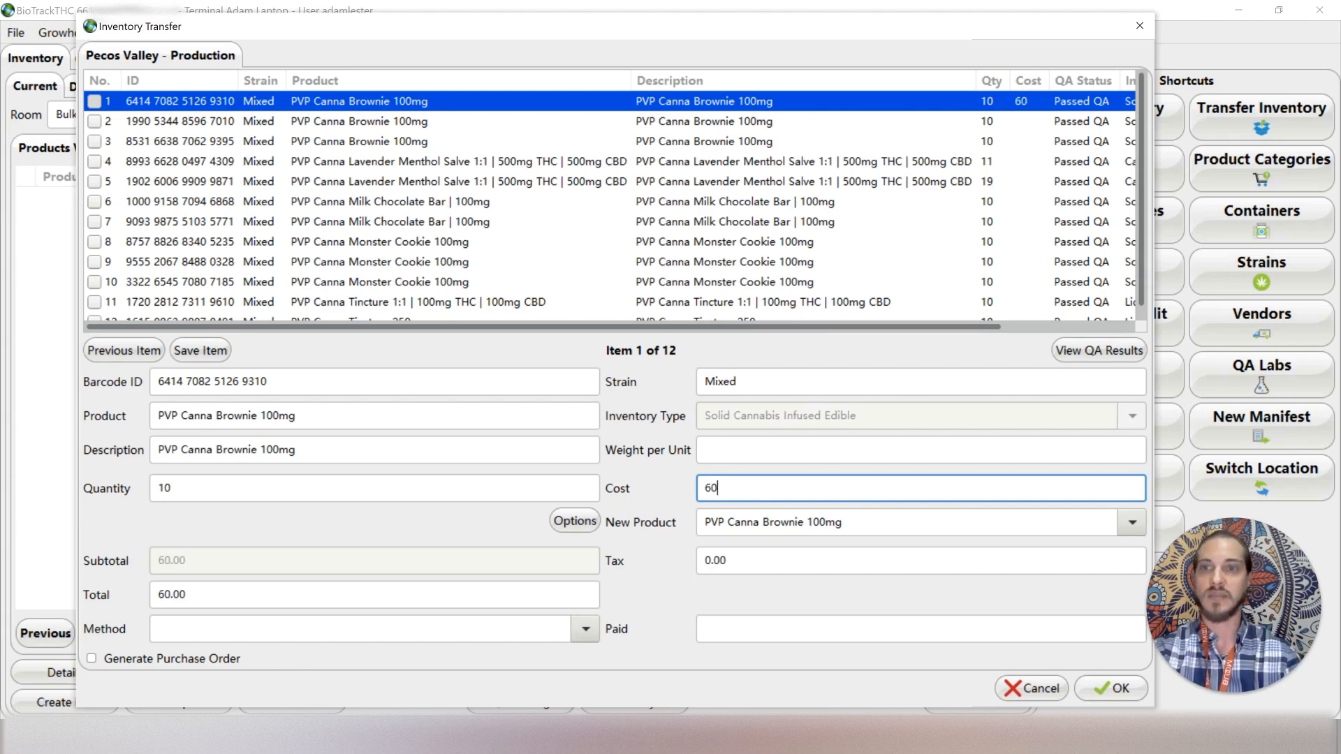
{"action": "left_click", "coordinate": [877, 522]}
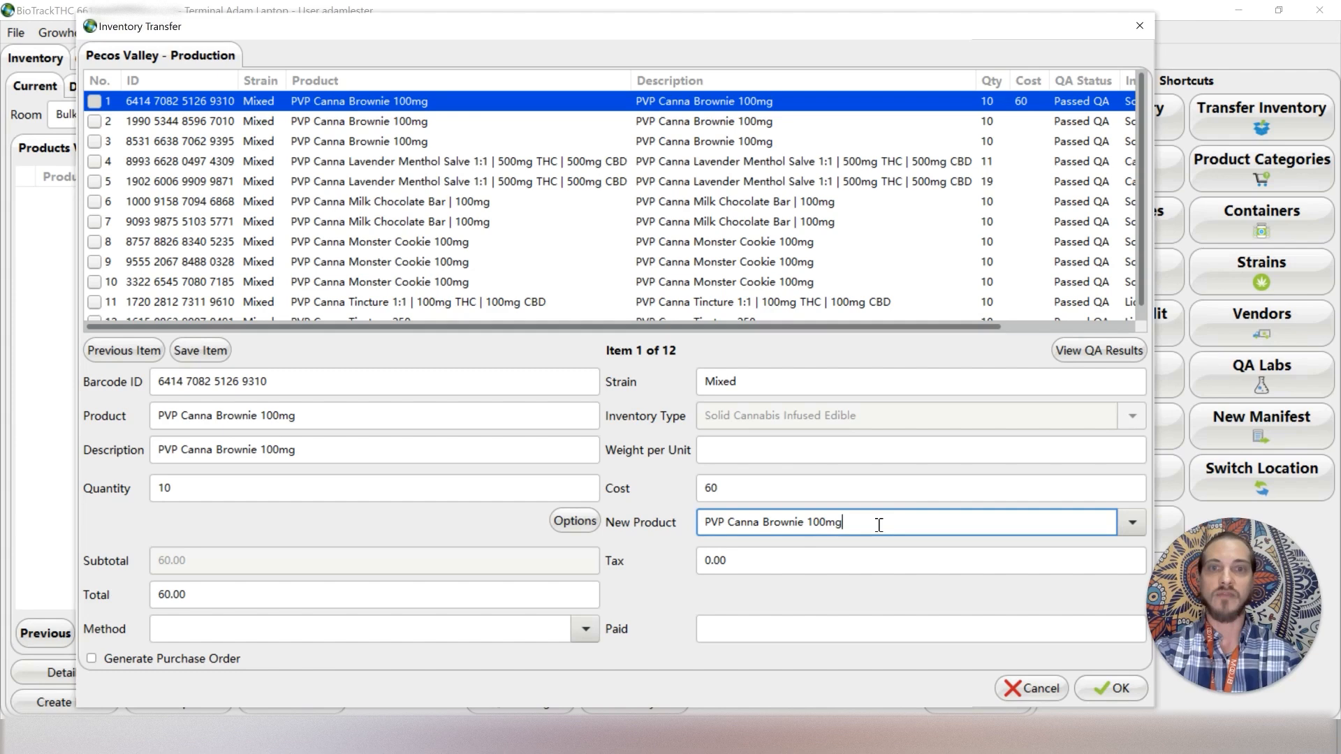
{"action": "type", "text": "PVP"}
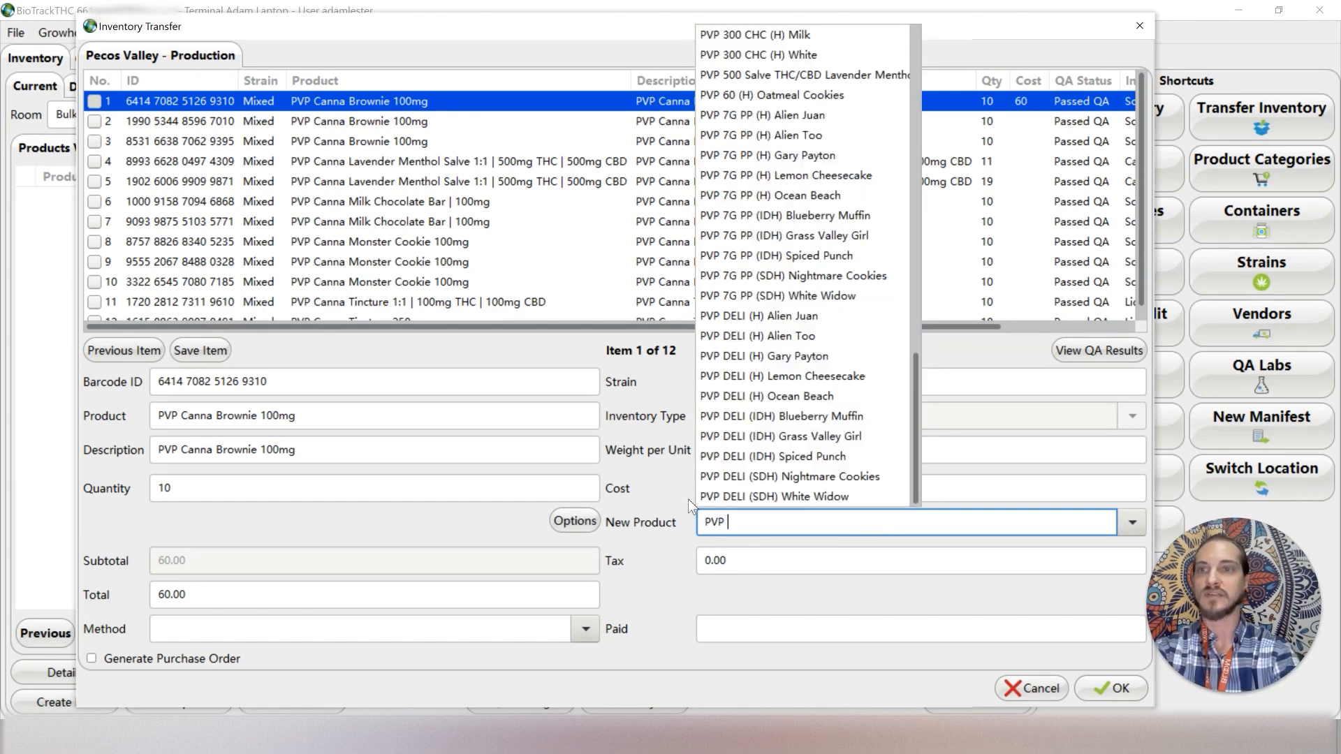
{"action": "type", "text": "1"}
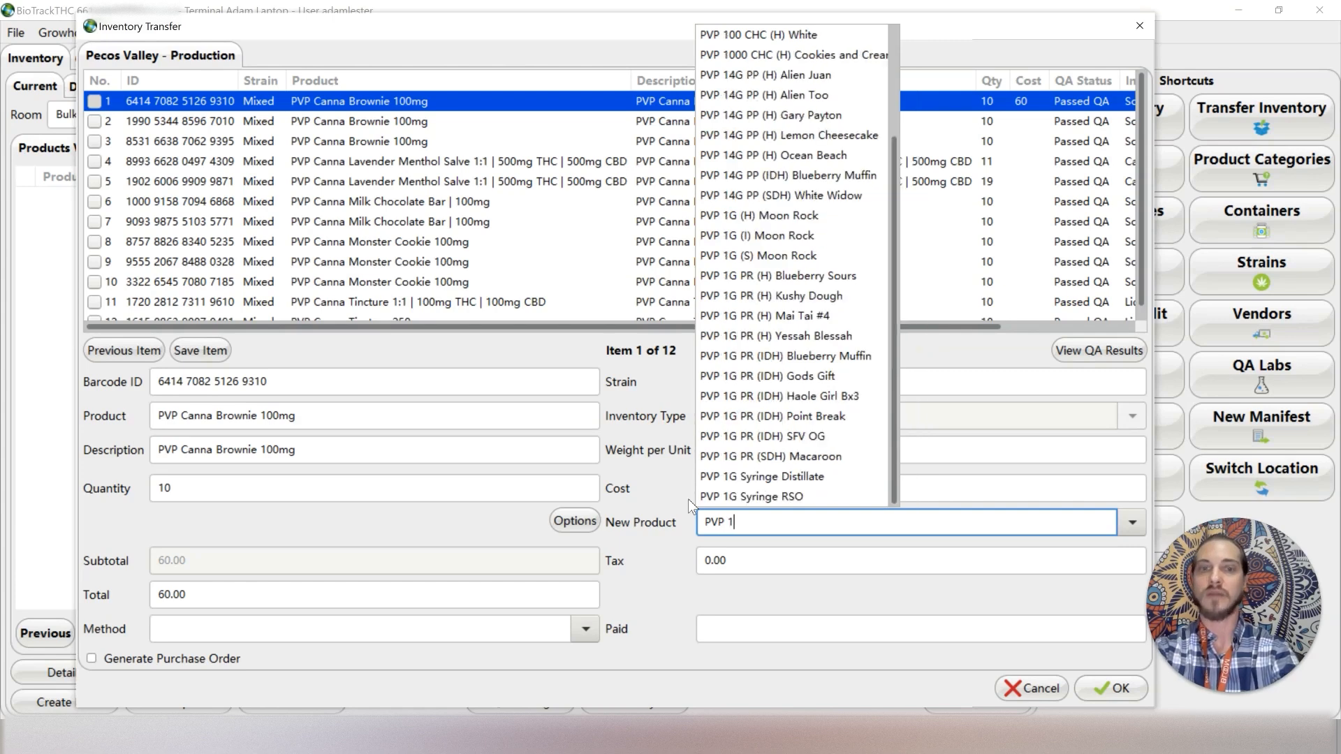
{"action": "type", "text": "00"}
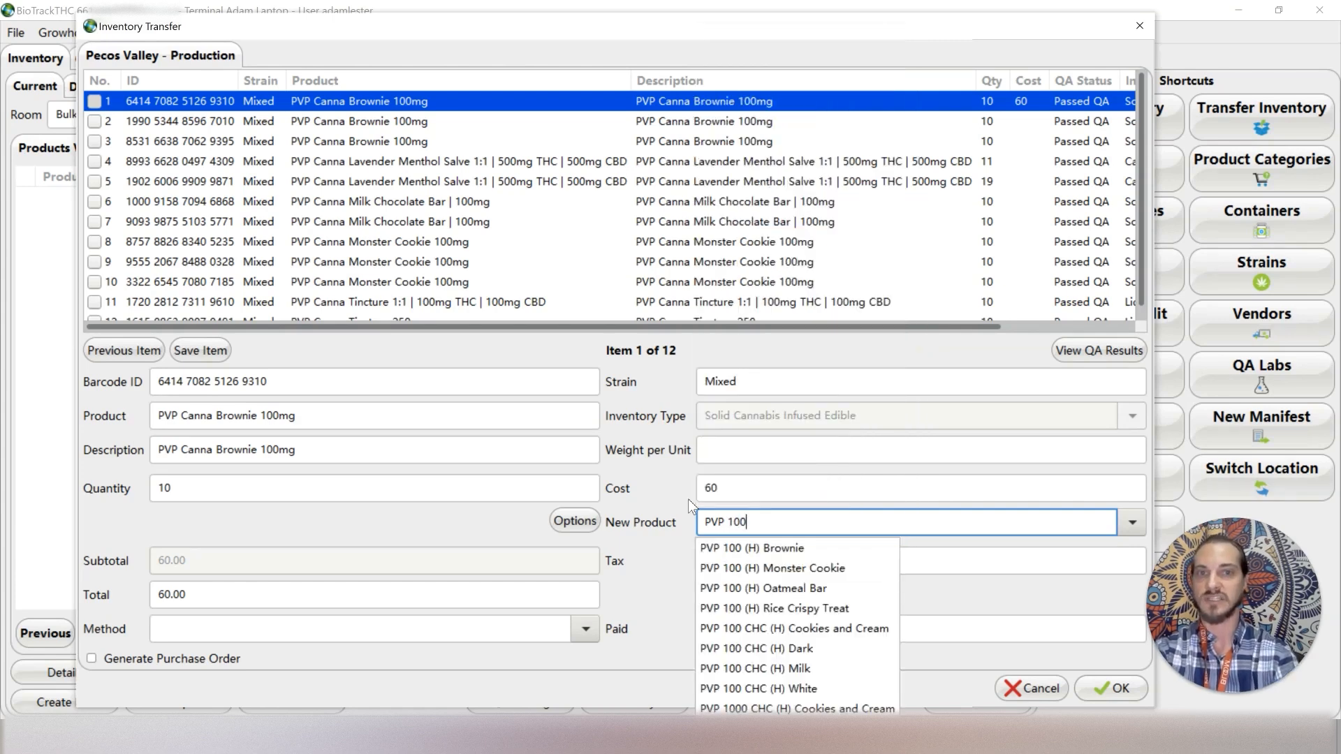
{"action": "mouse_move", "coordinate": [731, 557]}
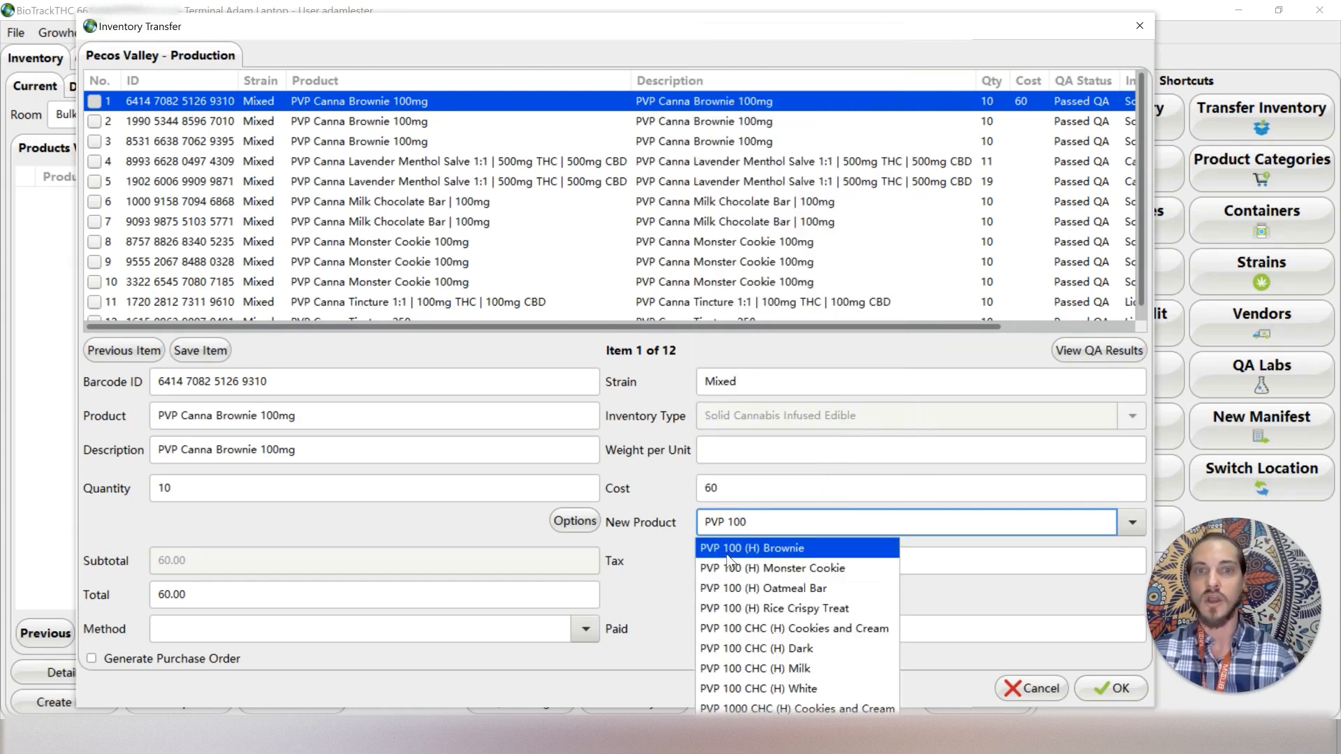
{"action": "left_click", "coordinate": [751, 547]}
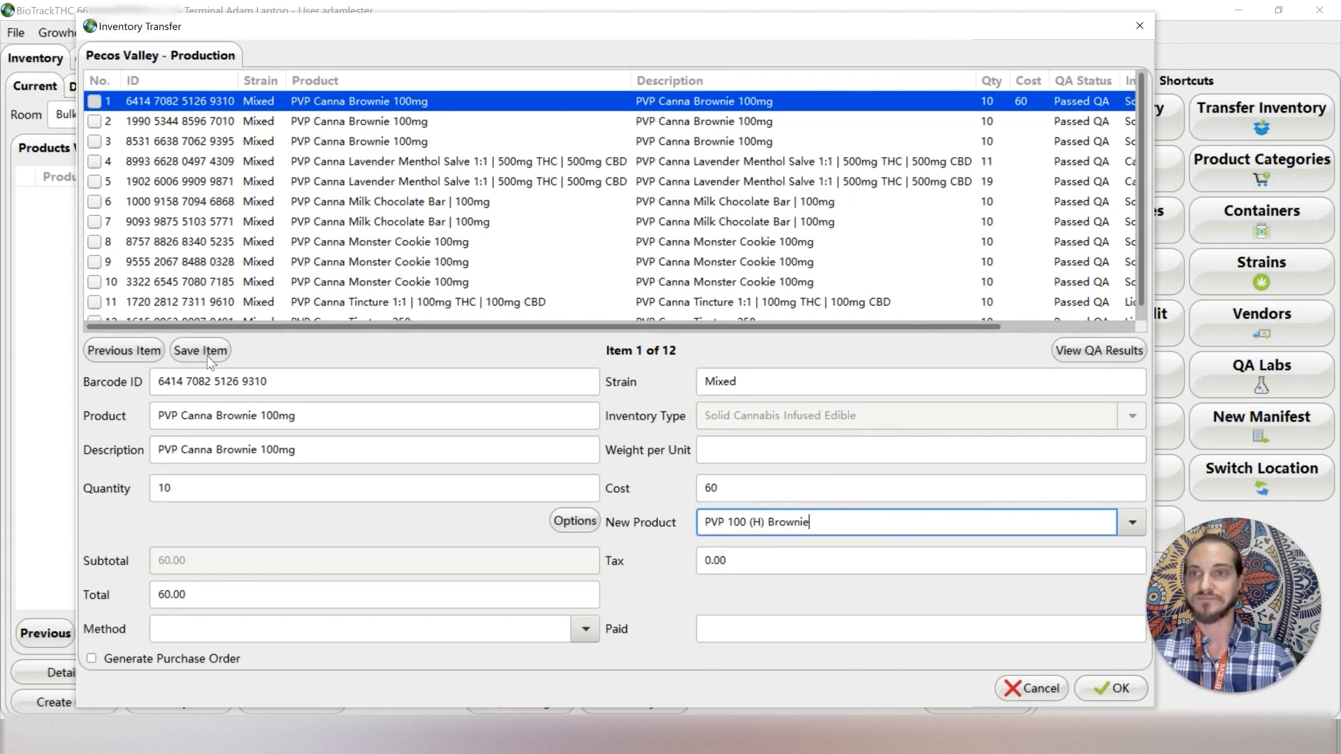
Save item 1, then save items 2 and 3 at cost 60 mapped to PVP 100 (H) Brownie
{"action": "left_click", "coordinate": [201, 351]}
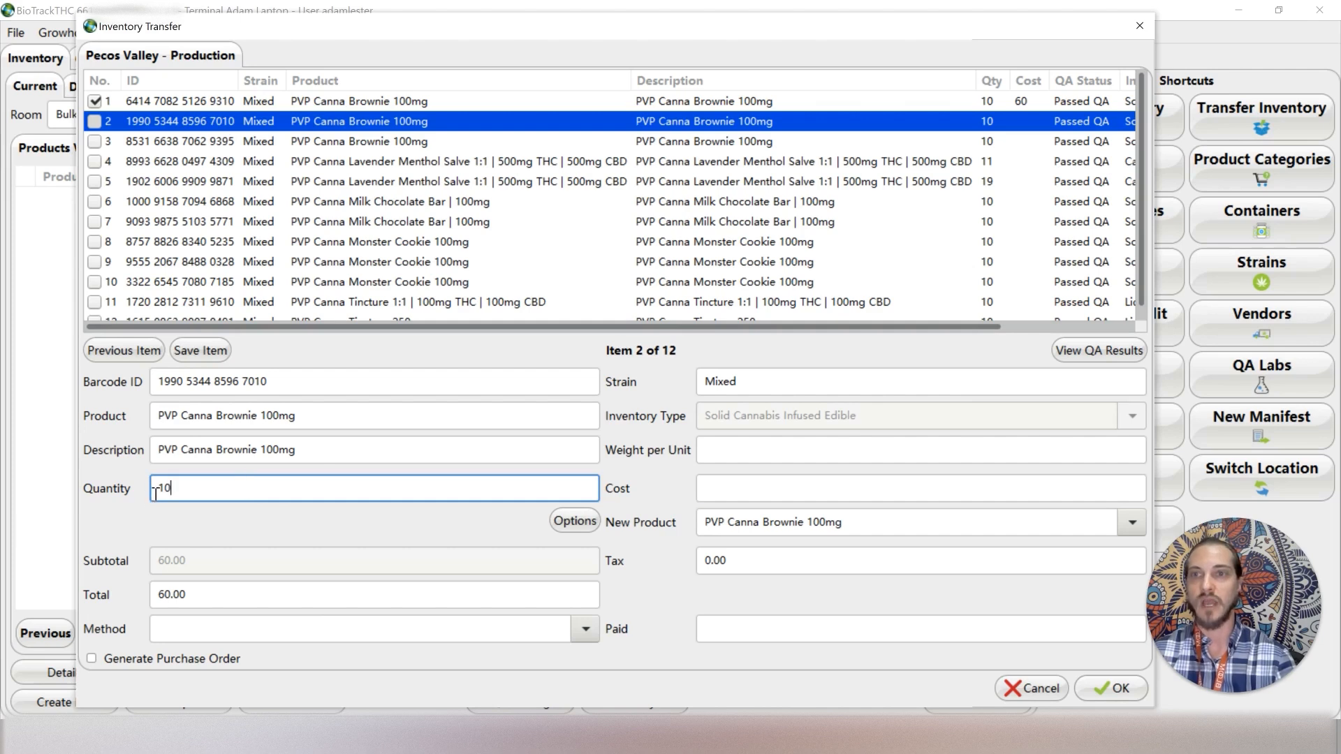
{"action": "left_click", "coordinate": [920, 487]}
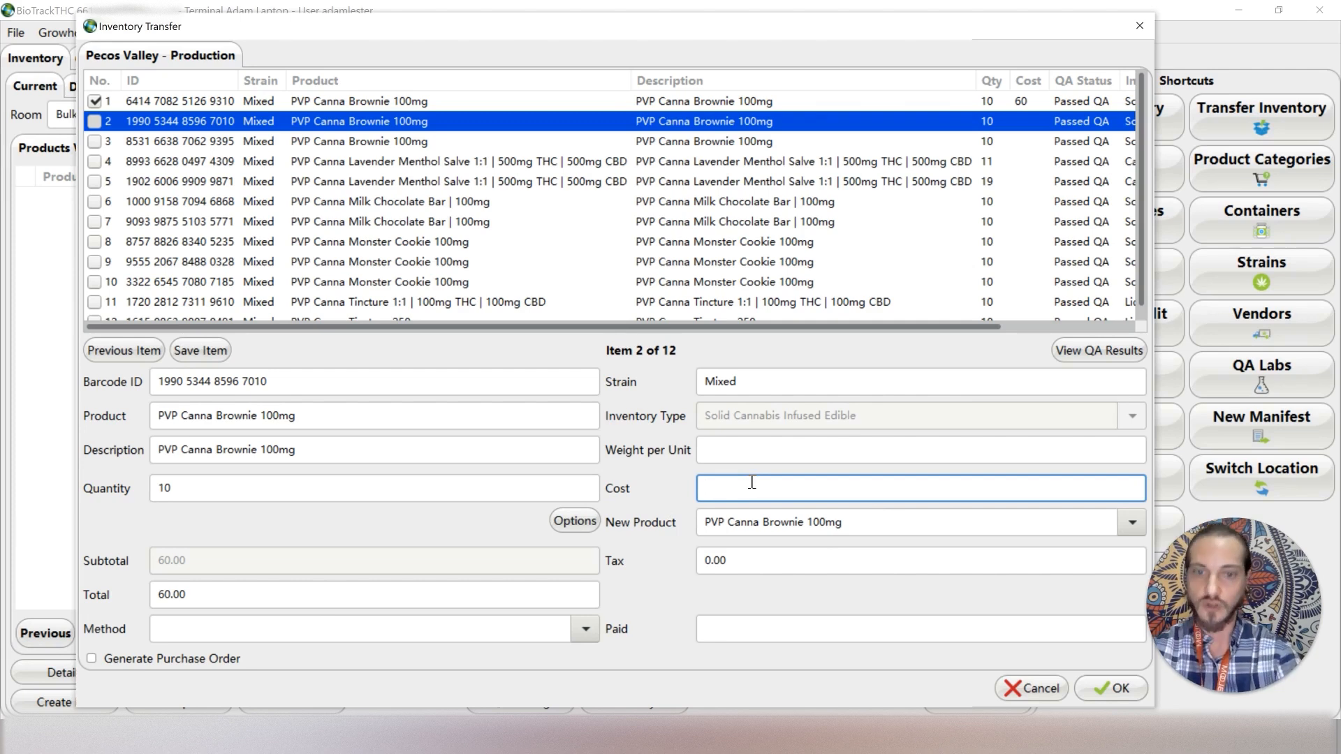
{"action": "type", "text": "60"}
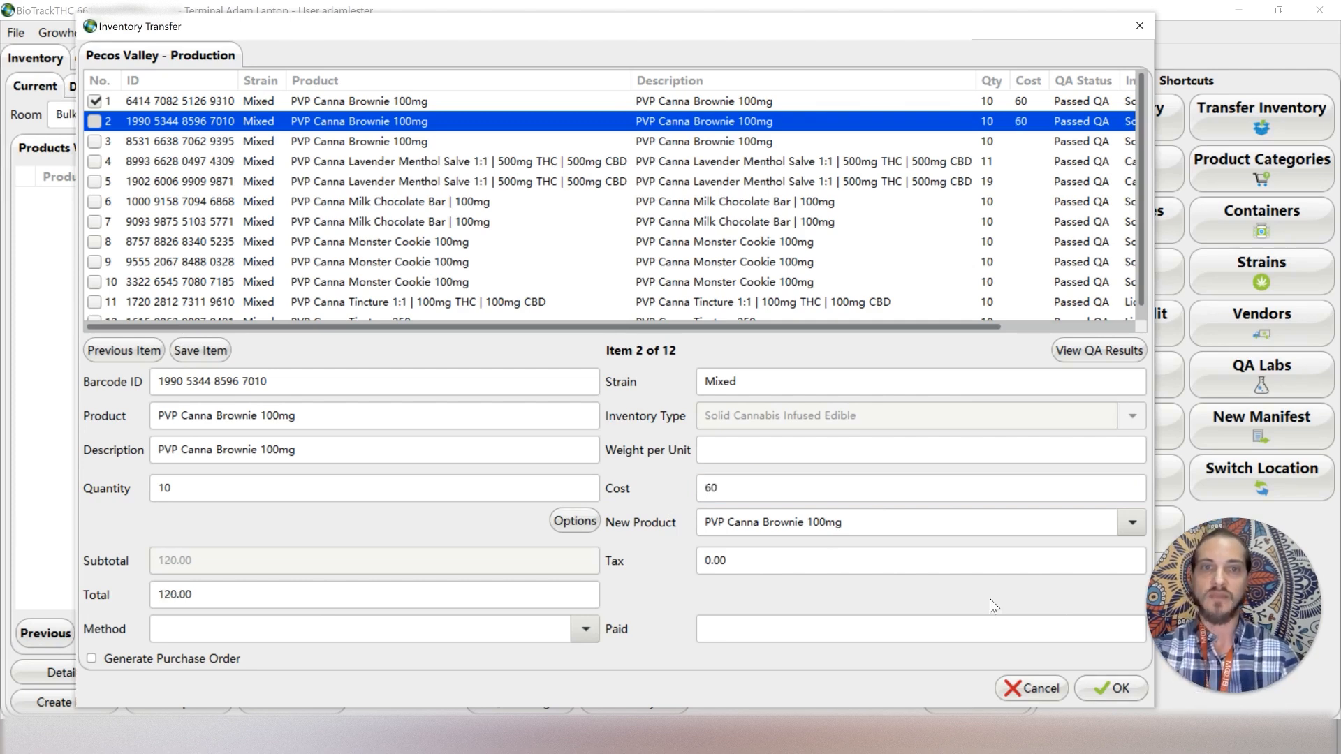
{"action": "type", "text": "PVP"}
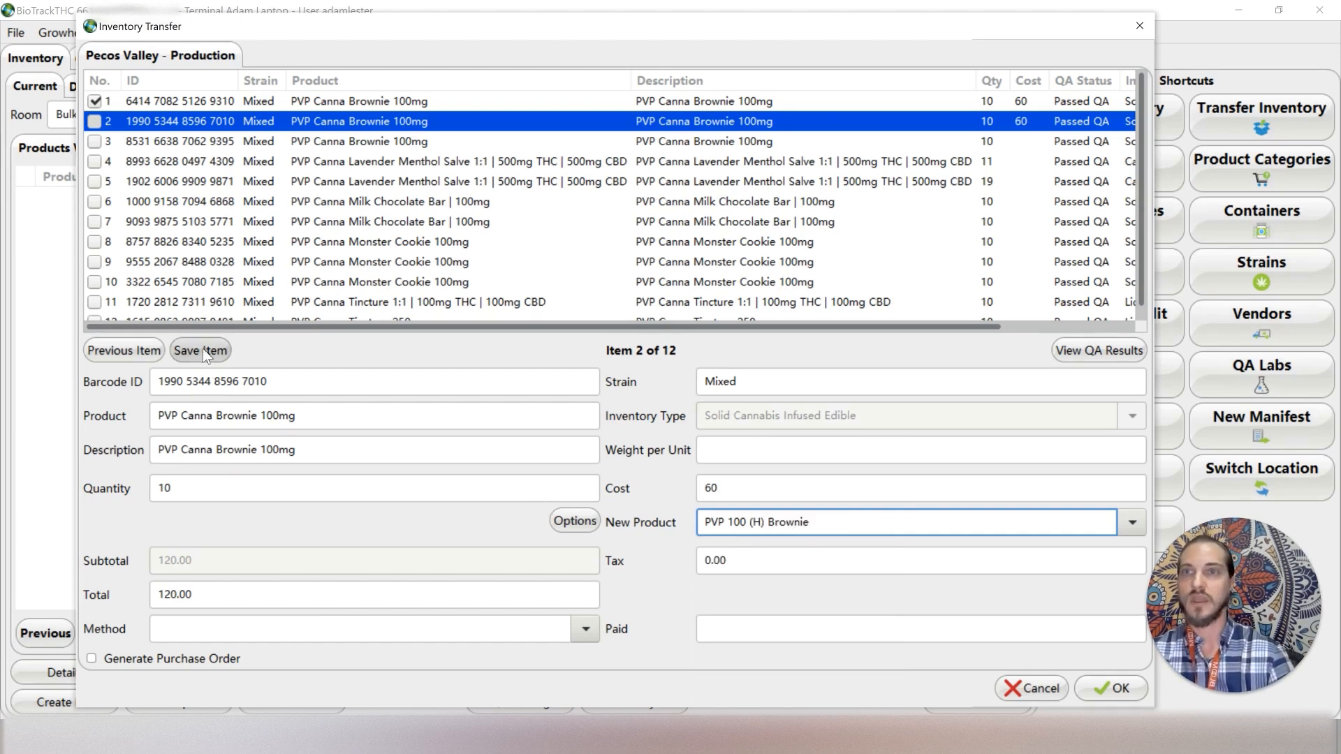
{"action": "left_click", "coordinate": [201, 350]}
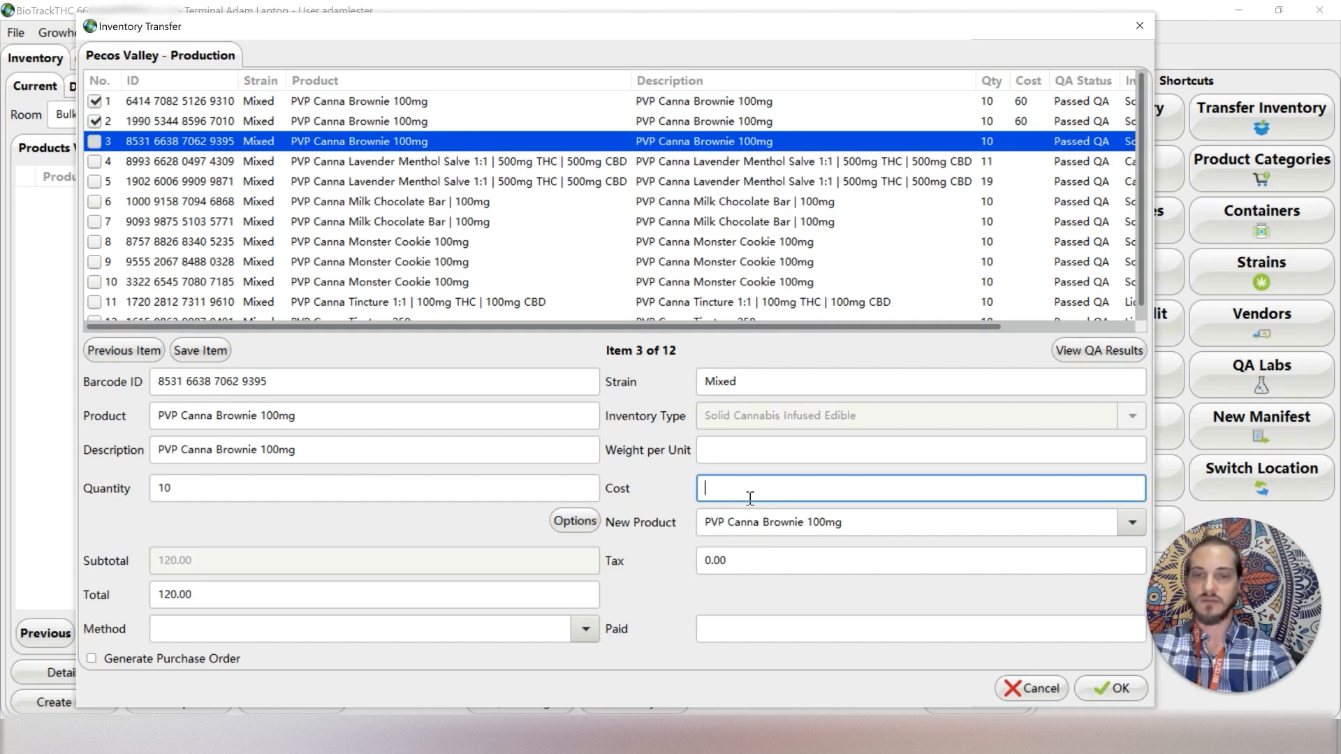
{"action": "type", "text": "60"}
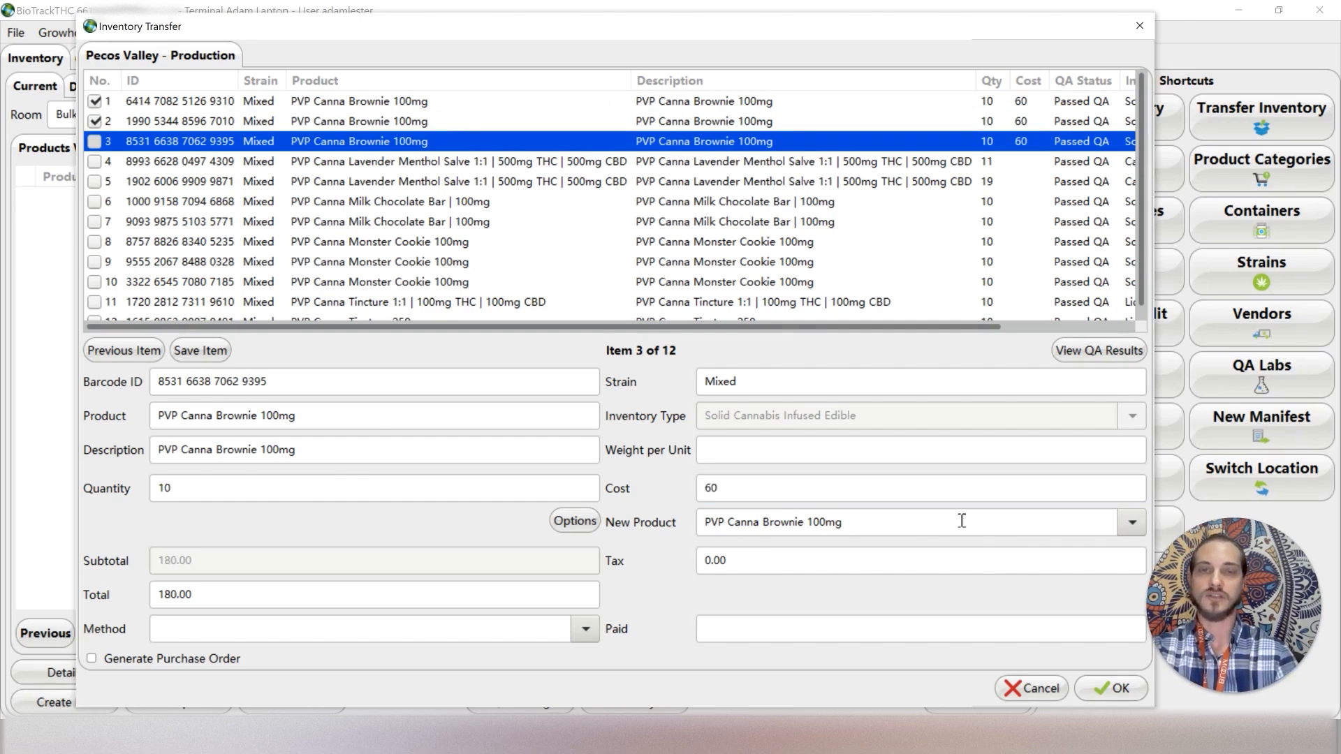
{"action": "type", "text": "PVP"}
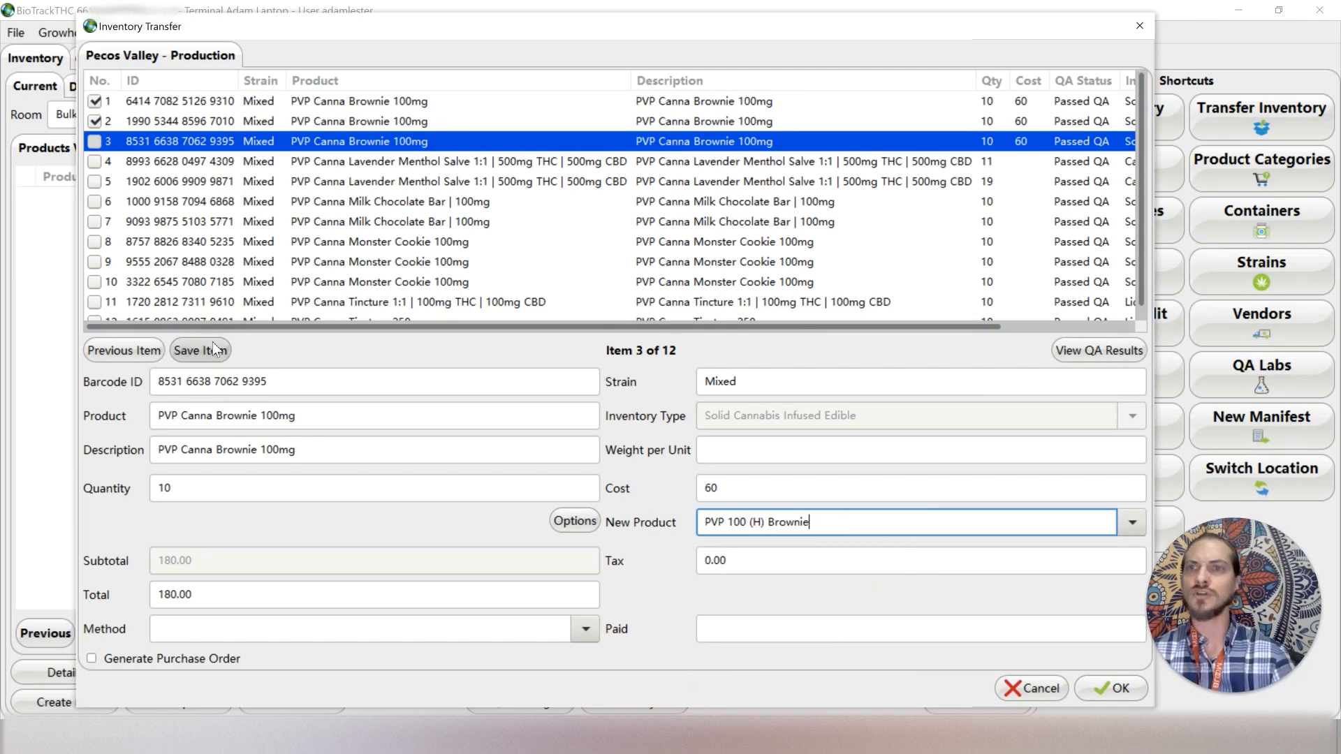
{"action": "left_click", "coordinate": [201, 351]}
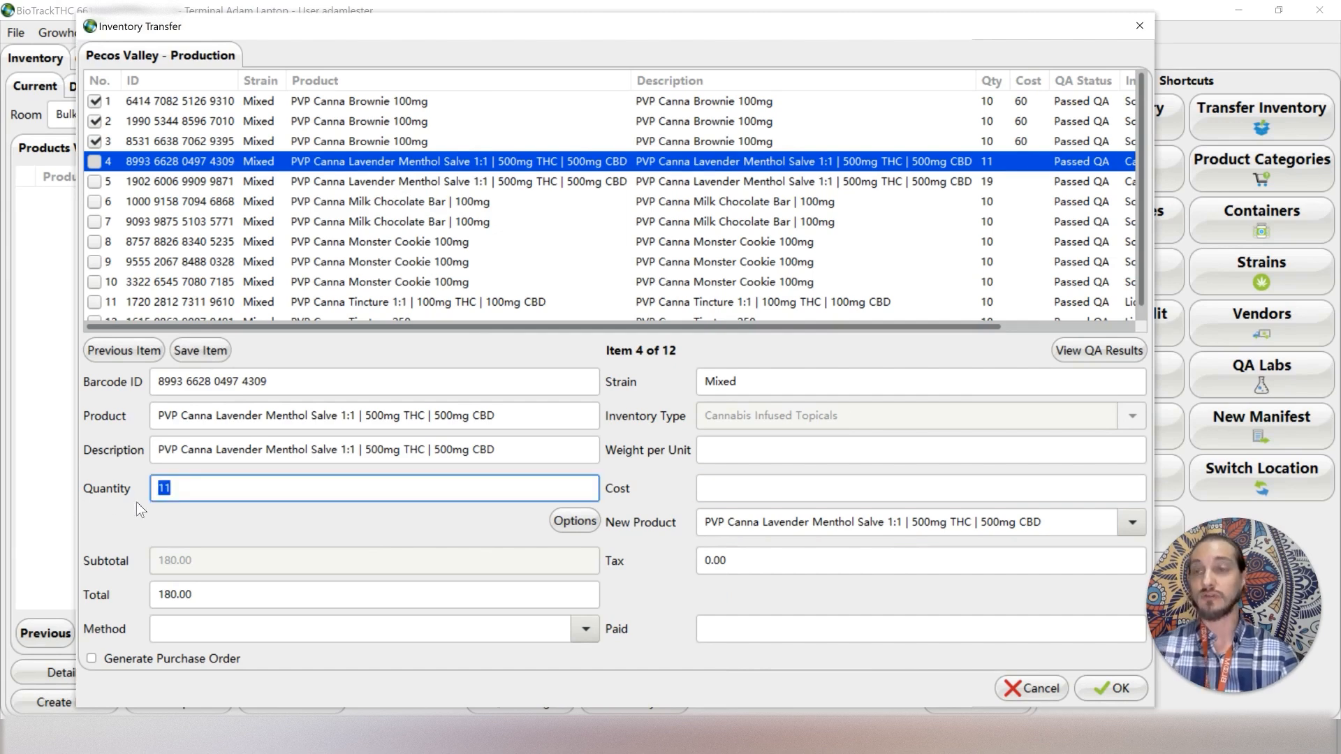
Set item 4 to quantity 10, cost 330, mapped to PVP 500 Salve THC/CBD Lavender Menthol
{"action": "type", "text": "10"}
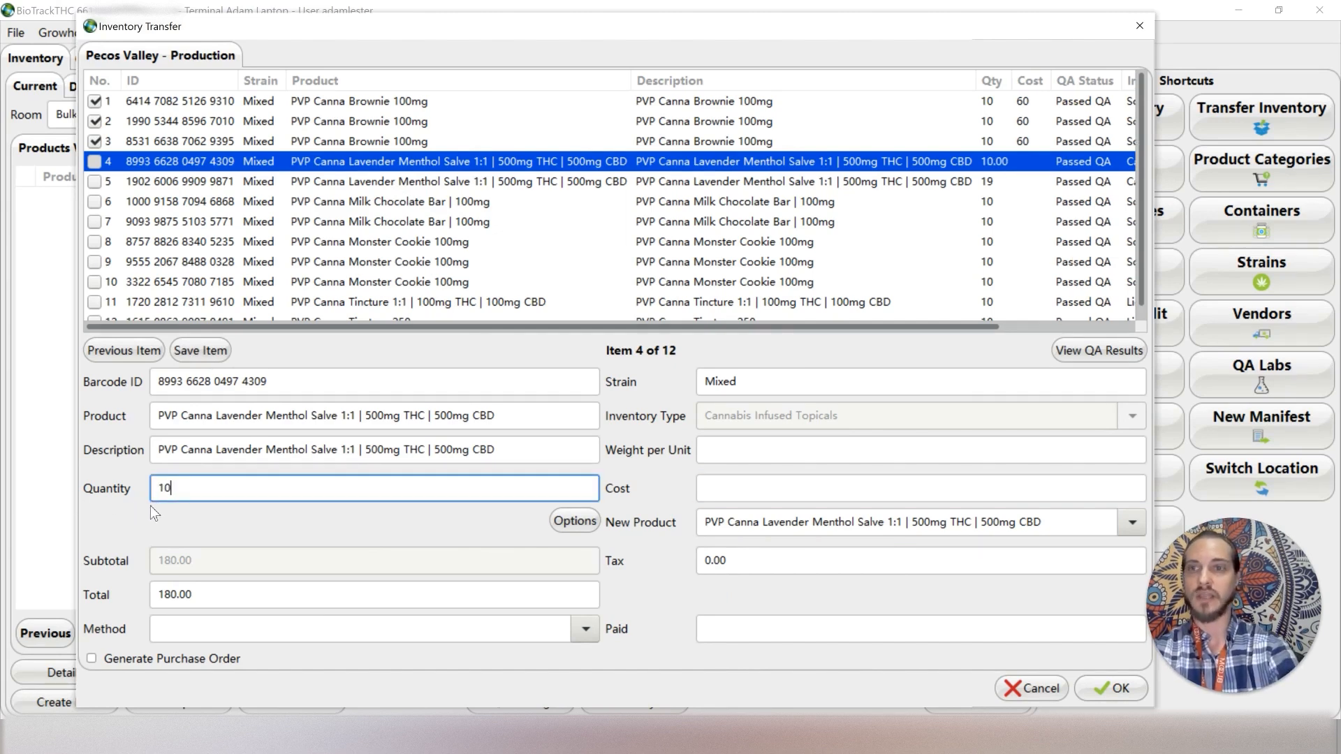
{"action": "left_click", "coordinate": [919, 489]}
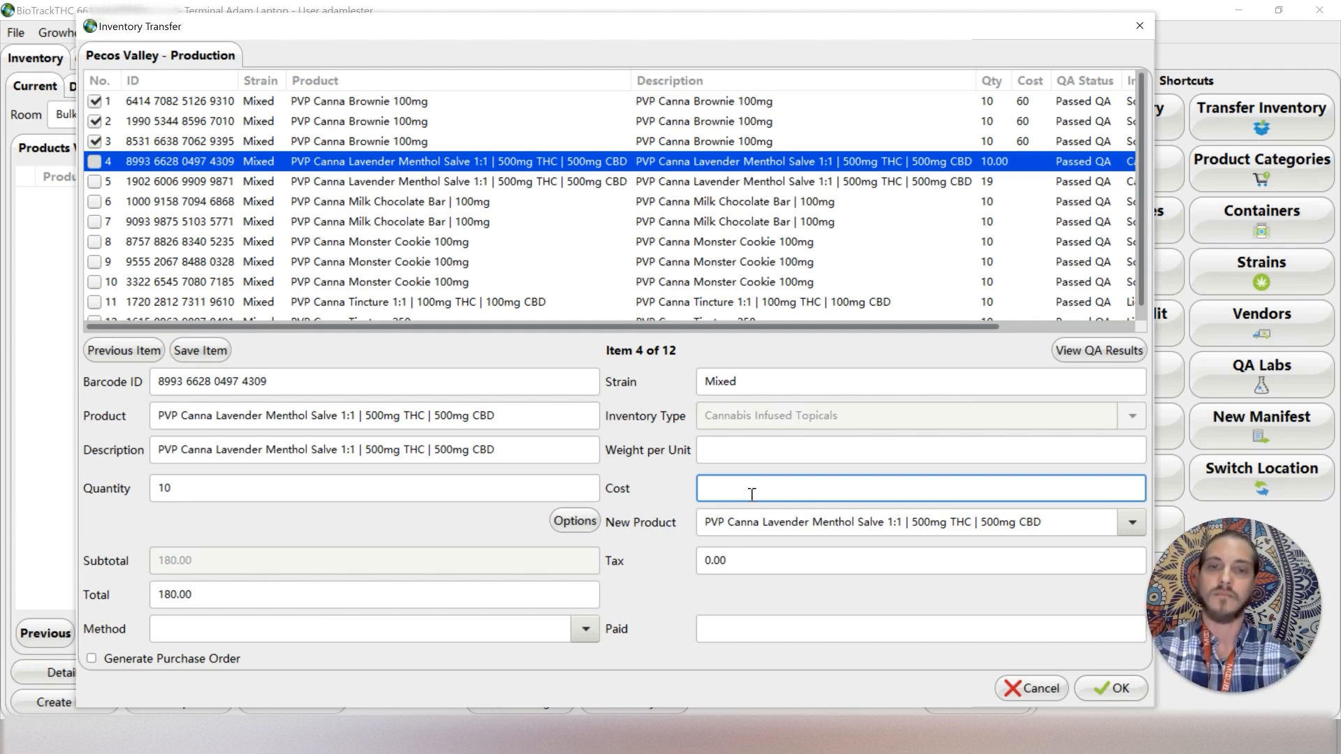
{"action": "type", "text": "330"}
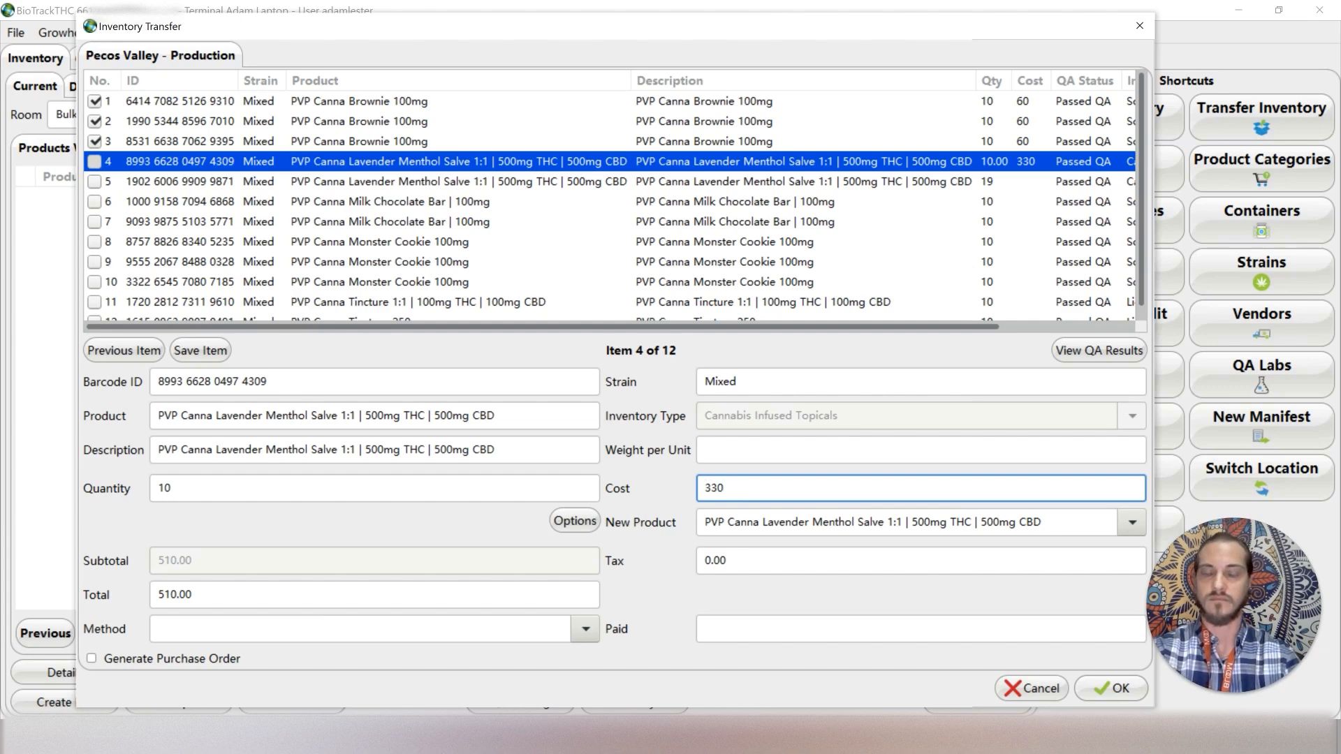
{"action": "type", "text": "300"}
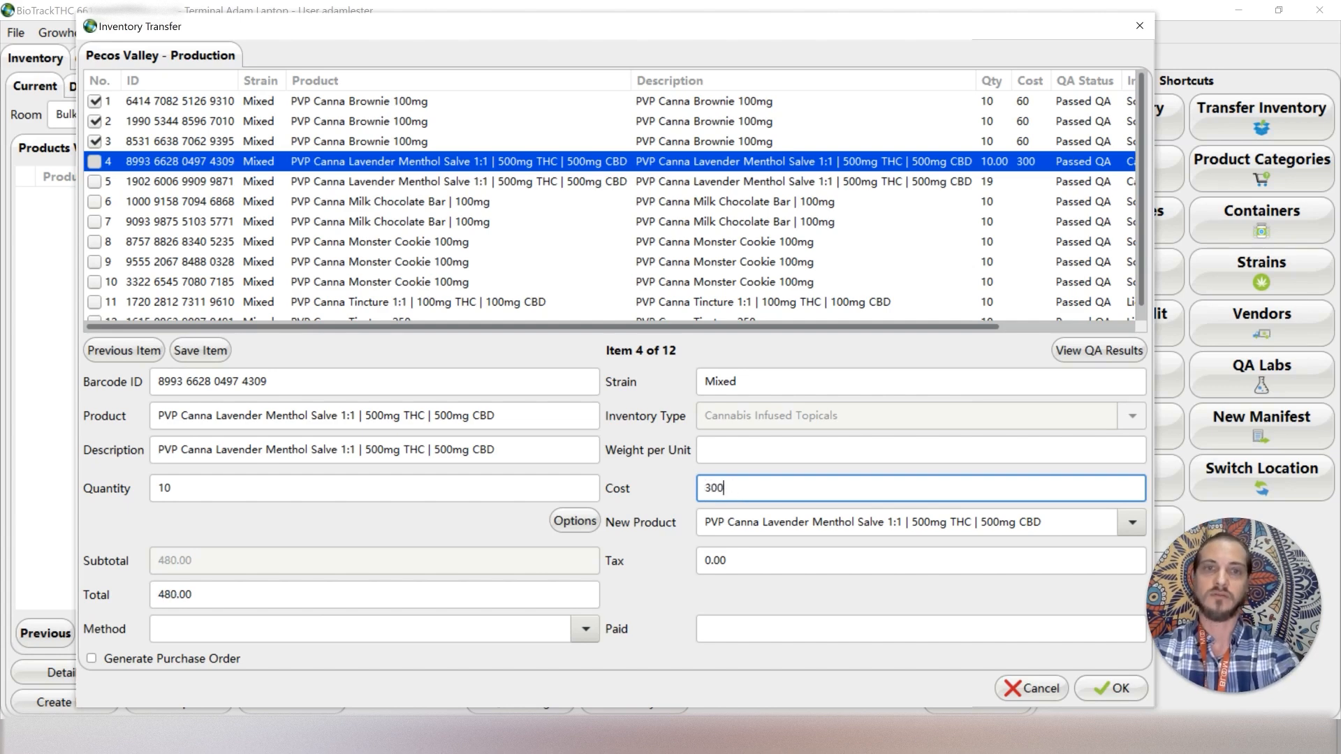
{"action": "type", "text": "330"}
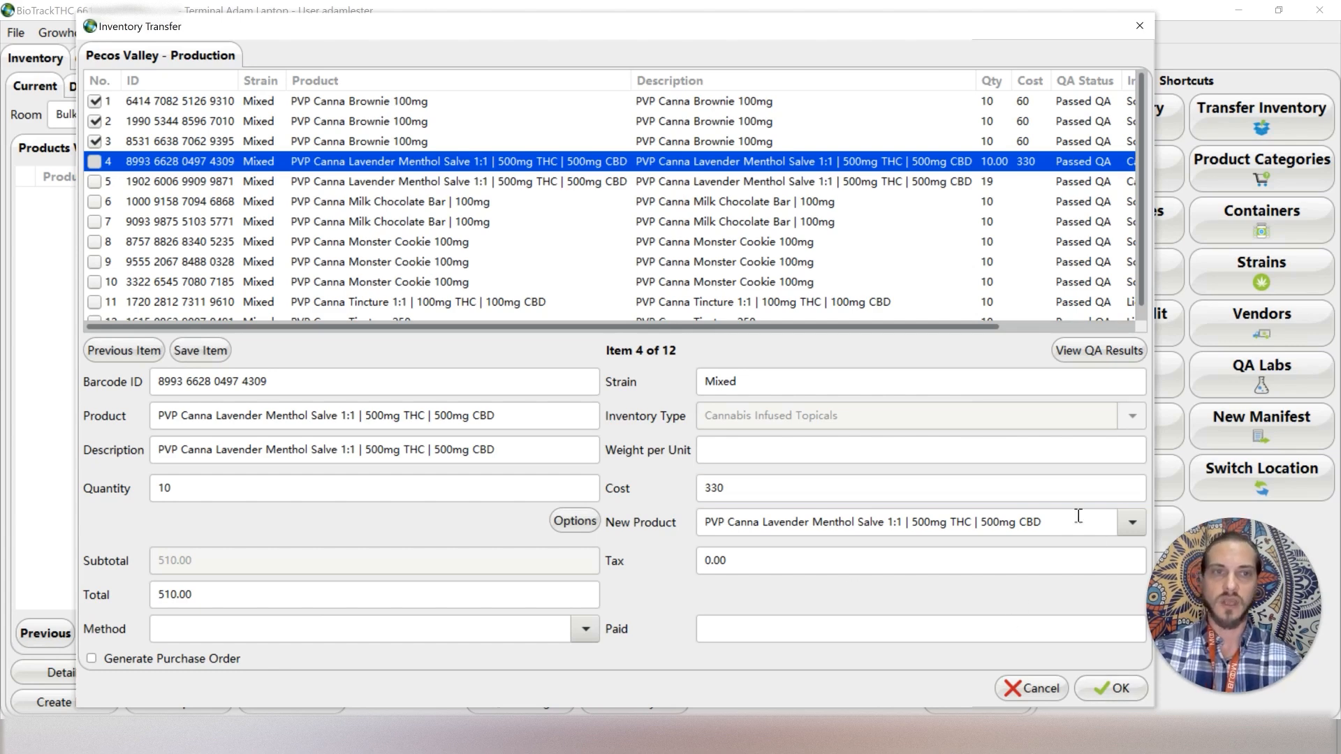
{"action": "type", "text": "pvp"}
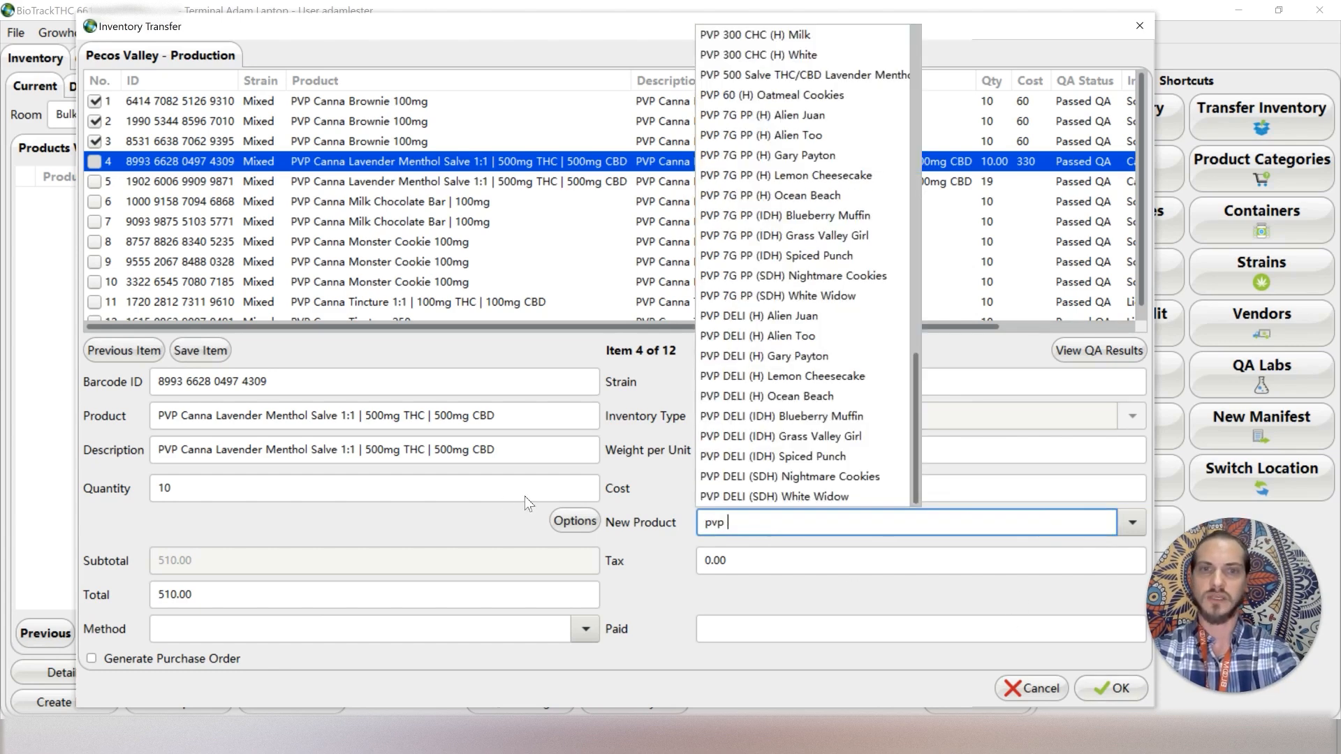
{"action": "type", "text": "500"}
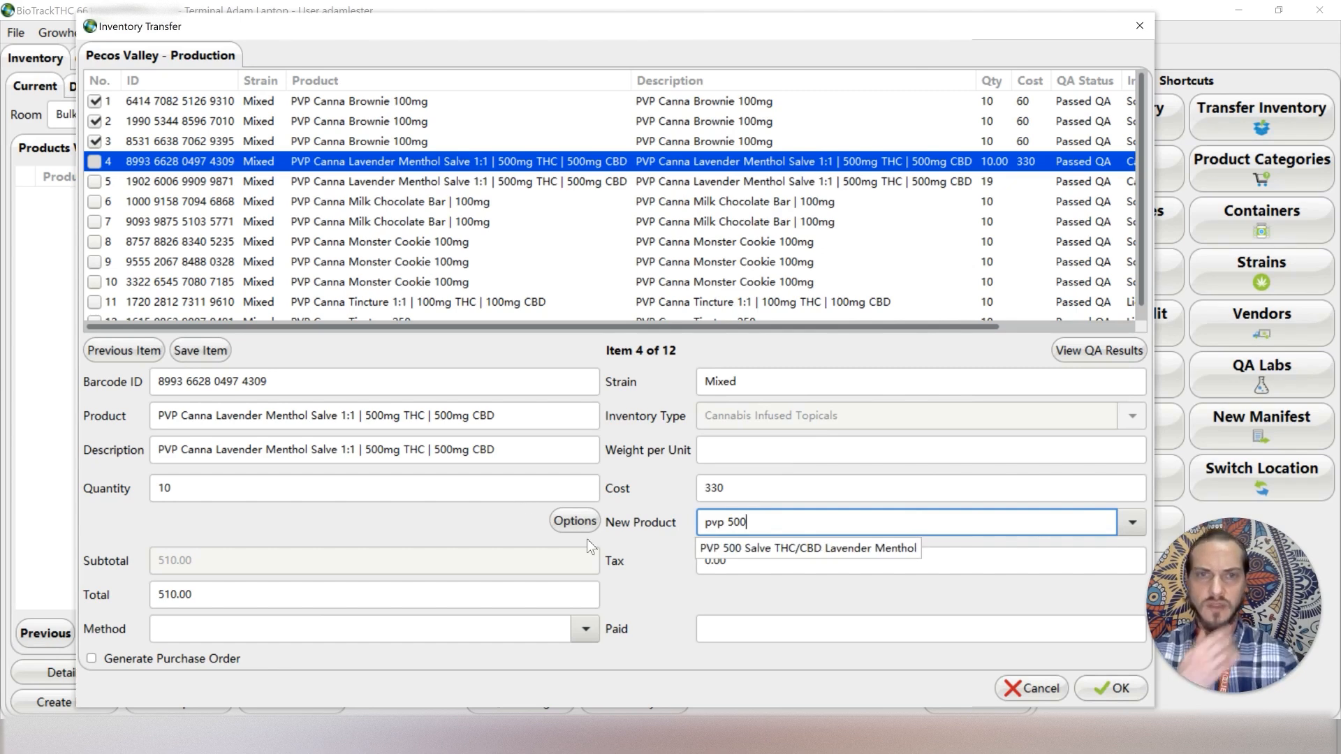
{"action": "left_click", "coordinate": [201, 350]}
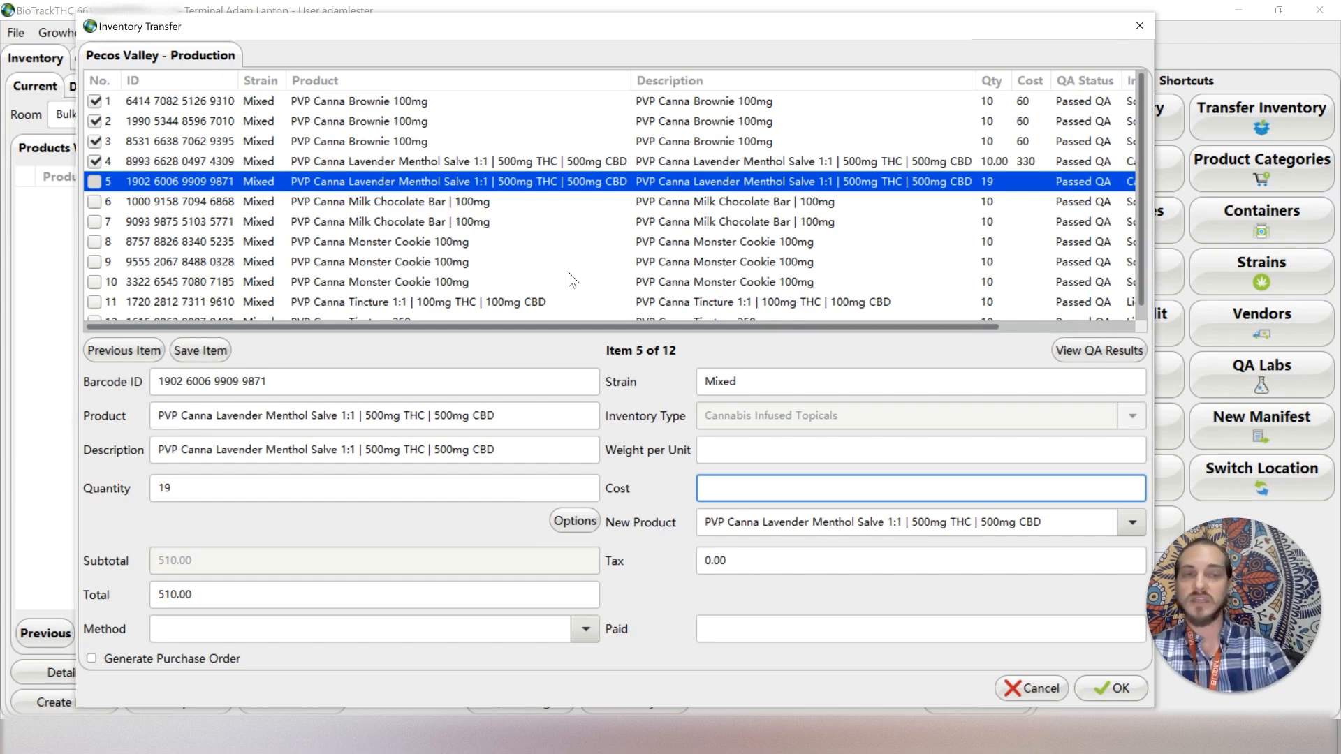
Reopen item 4, correct its quantity to 11 and save it
{"action": "left_click", "coordinate": [919, 489]}
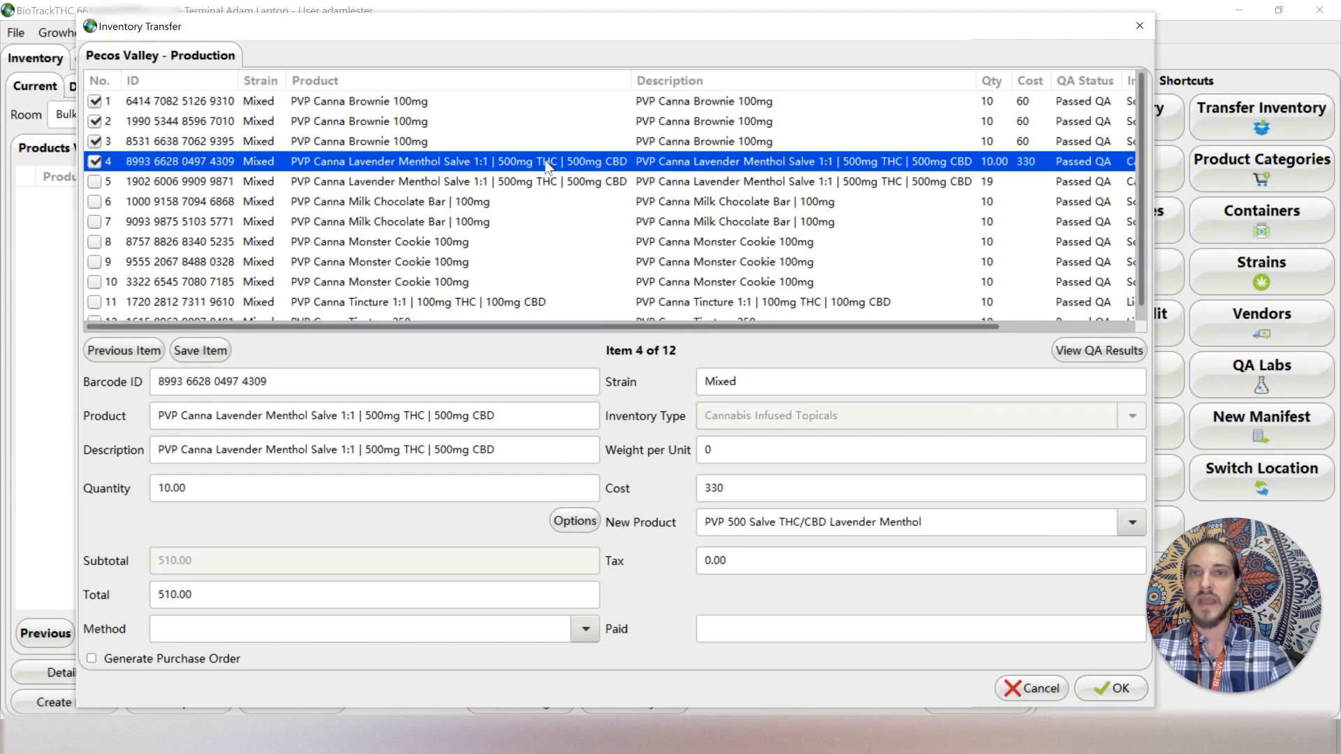
{"action": "mouse_move", "coordinate": [676, 176]}
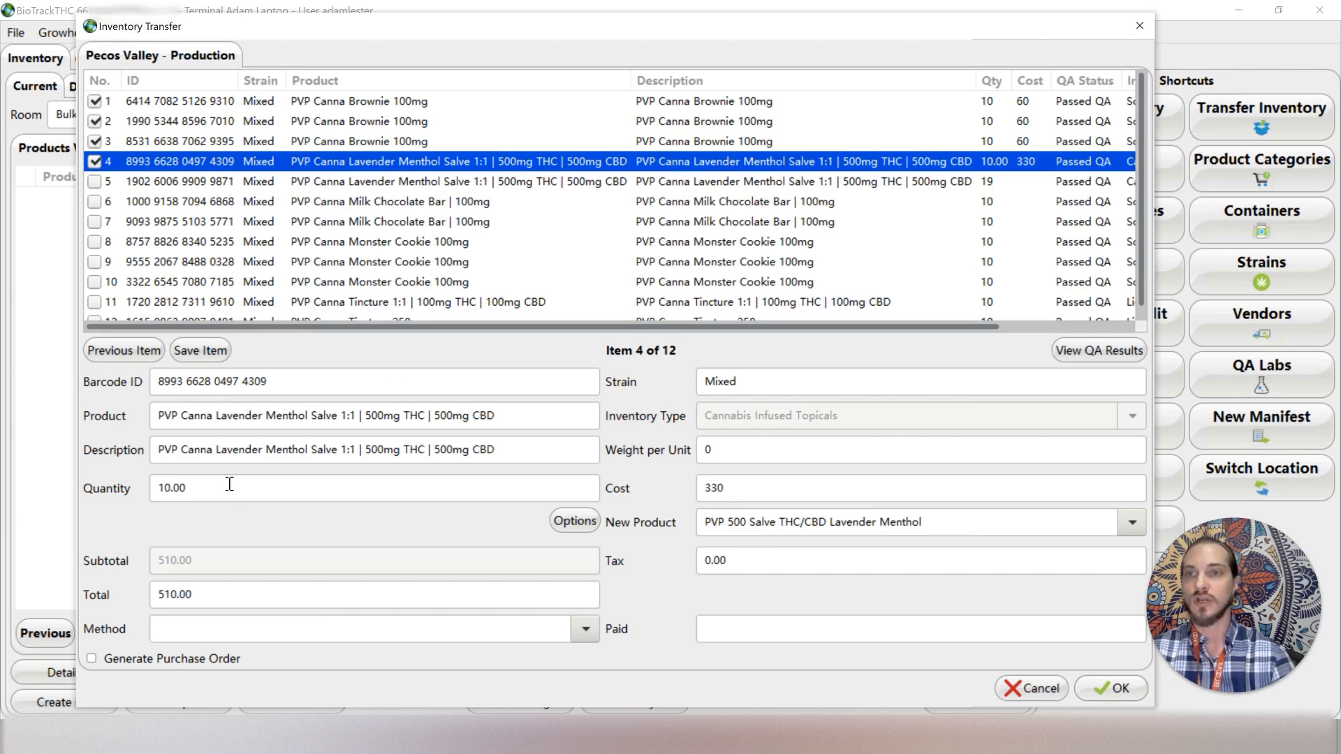
{"action": "left_click", "coordinate": [202, 489]}
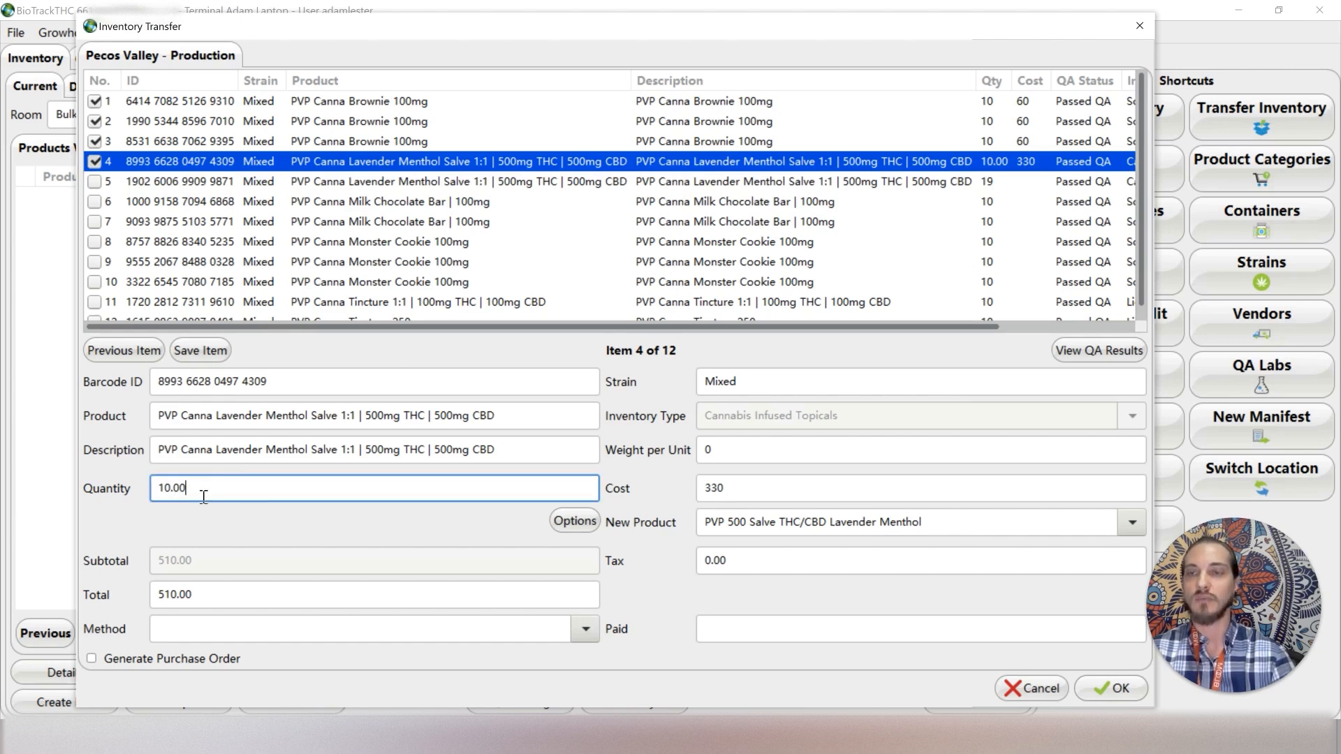
{"action": "type", "text": "11"}
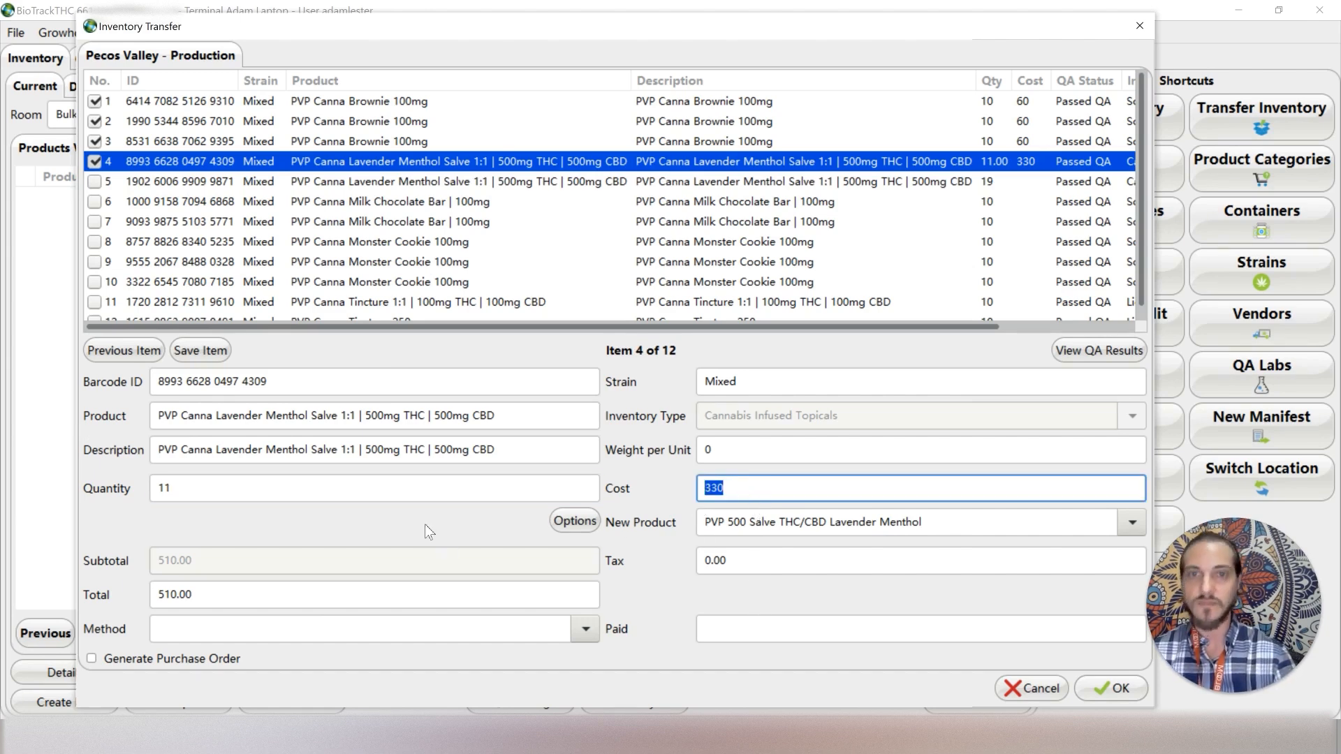
{"action": "left_click", "coordinate": [201, 351]}
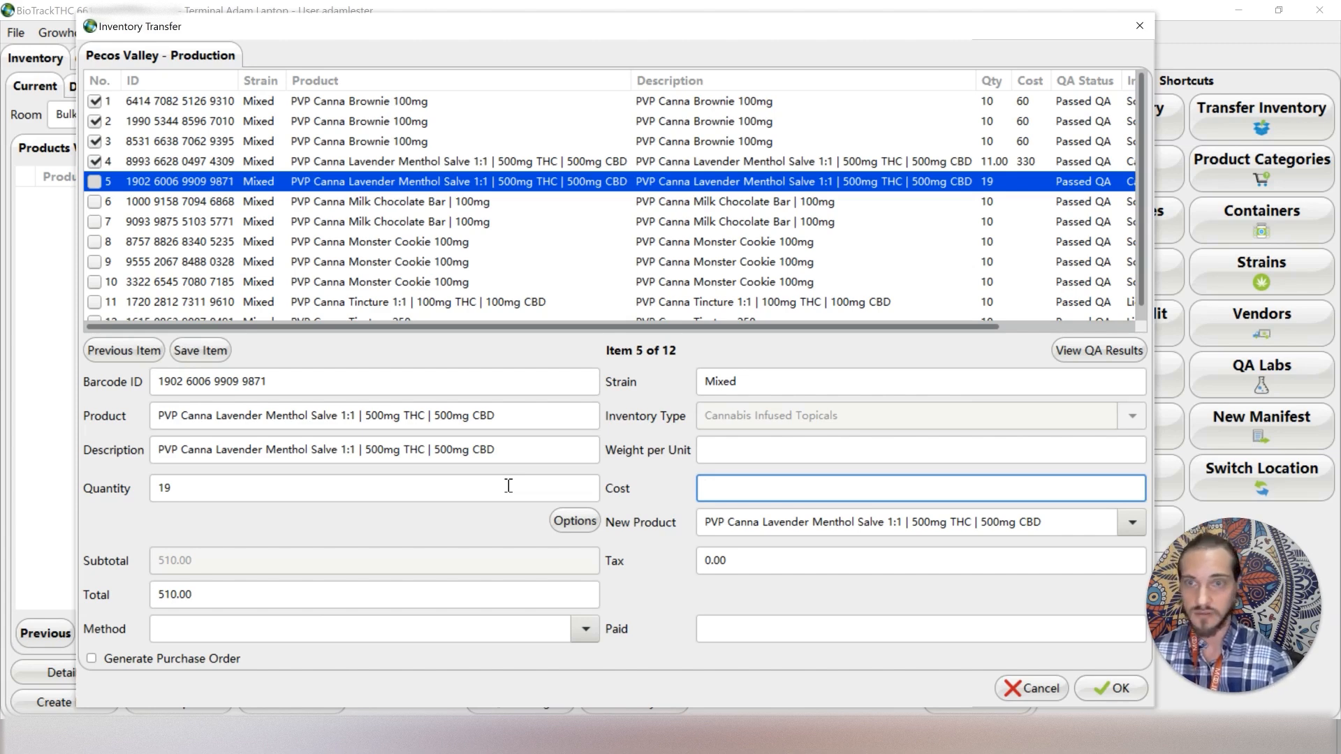
Save the chocolate bar and monster cookie items at cost 60 each, mapped to PVP 100 products
{"action": "left_click", "coordinate": [919, 488]}
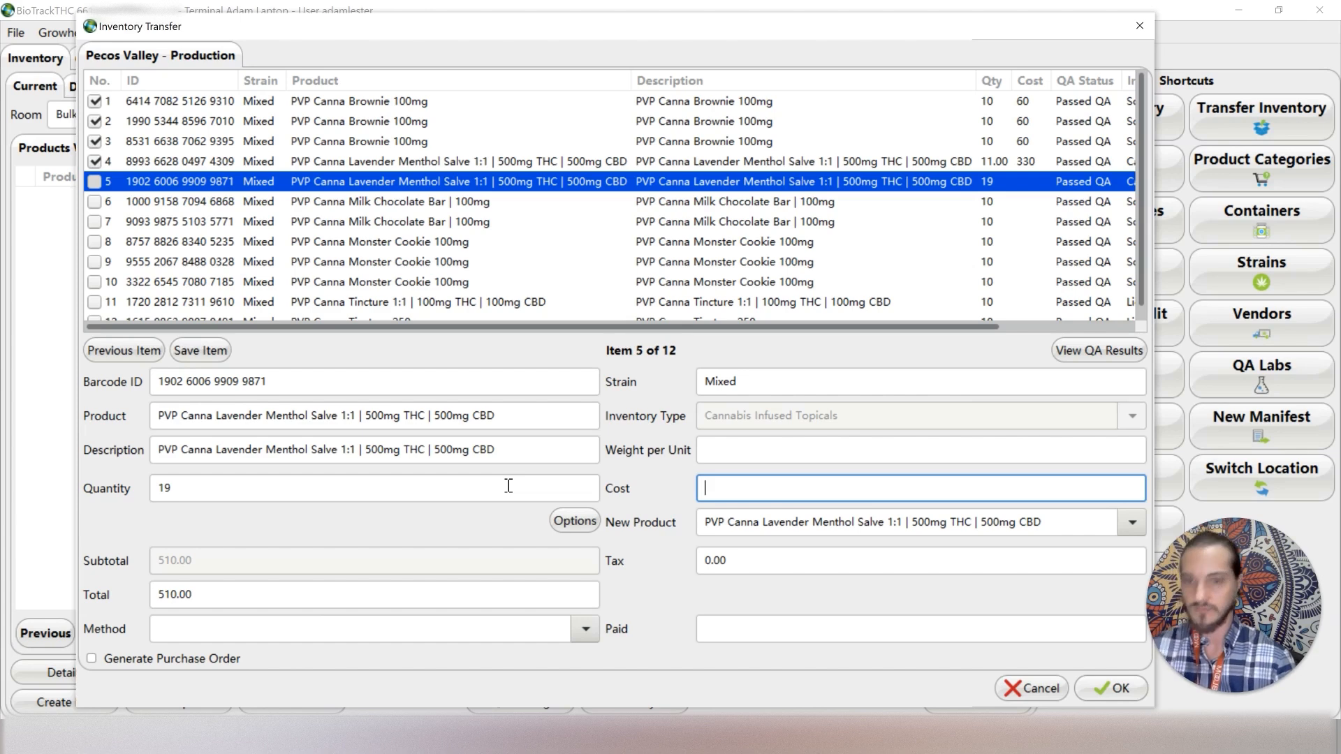
{"action": "type", "text": "57"}
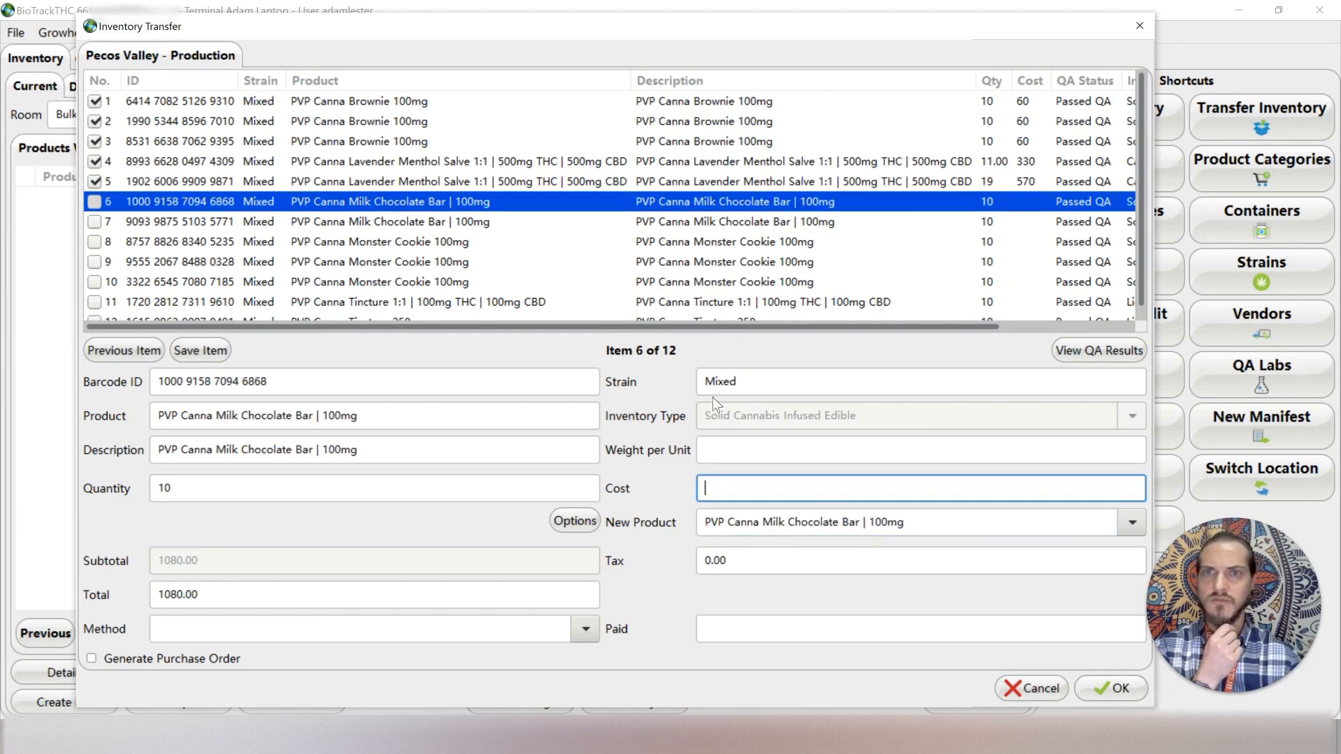
{"action": "mouse_move", "coordinate": [193, 539]}
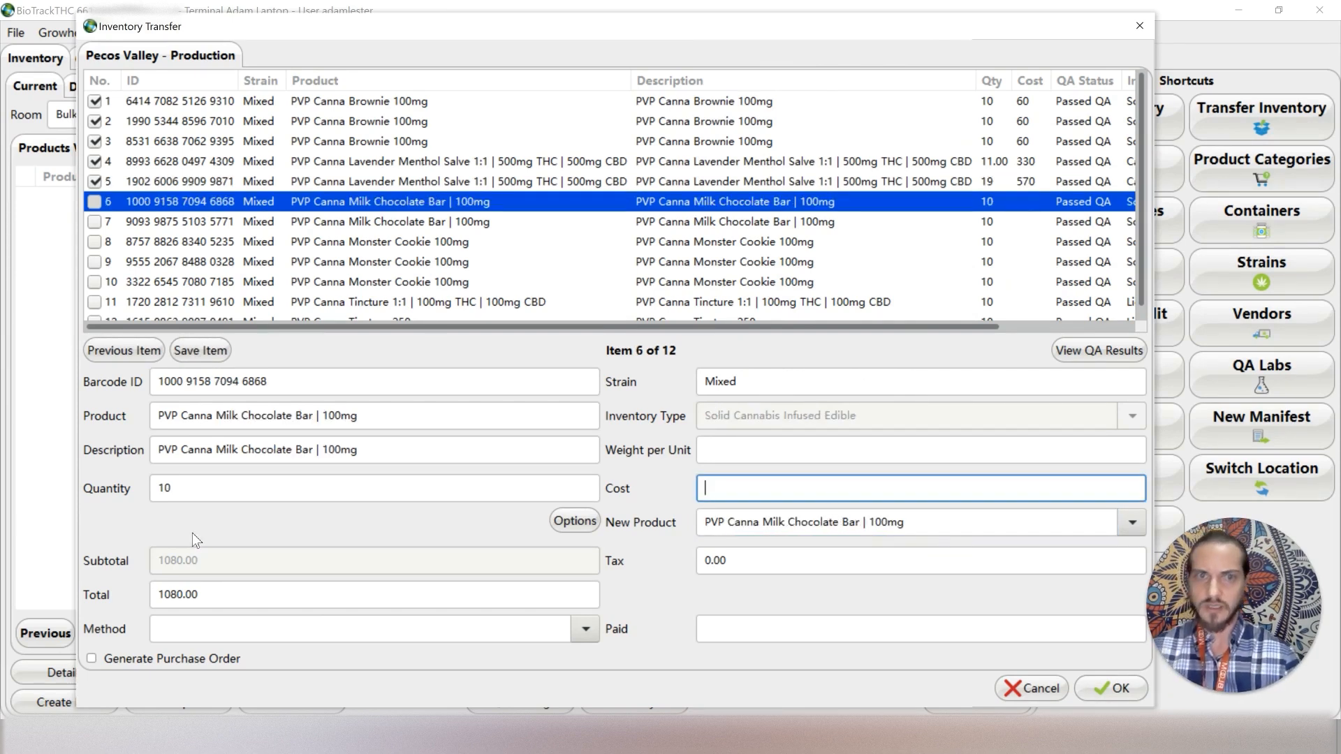
{"action": "type", "text": "60"}
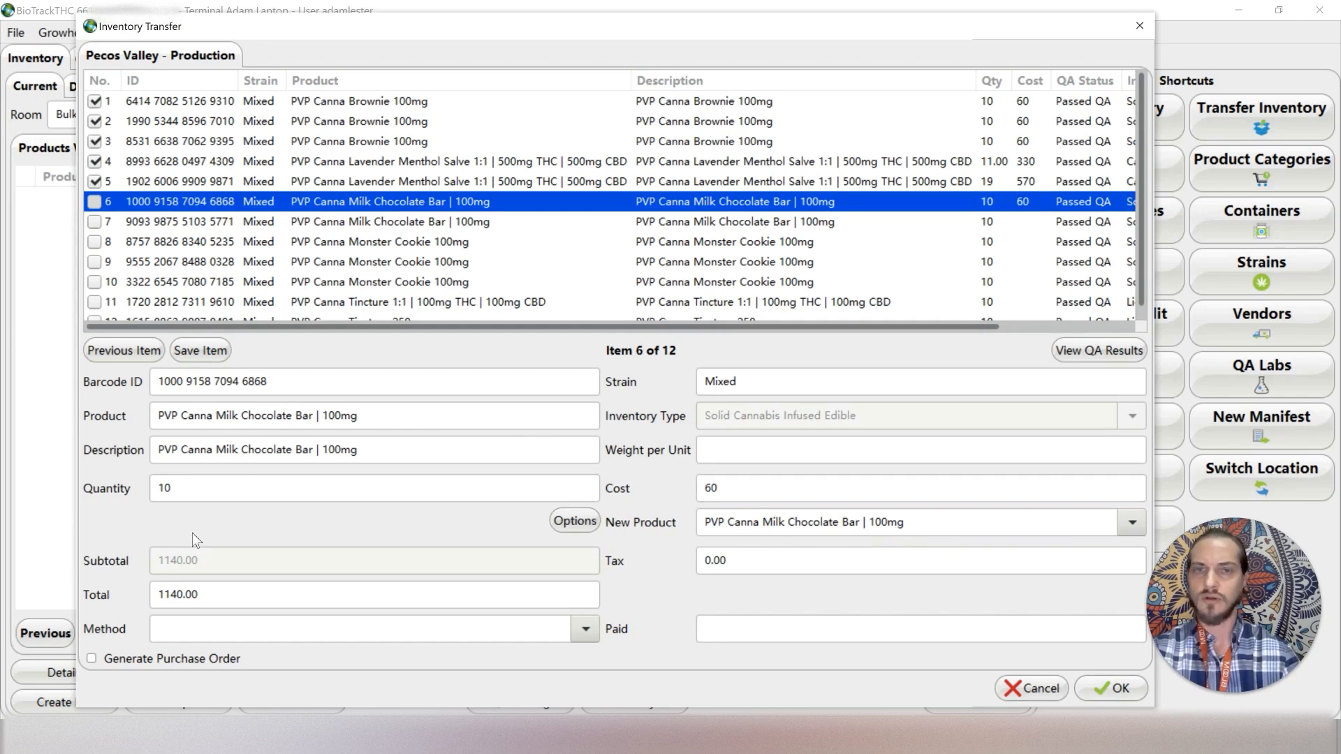
{"action": "type", "text": "pvp 1"}
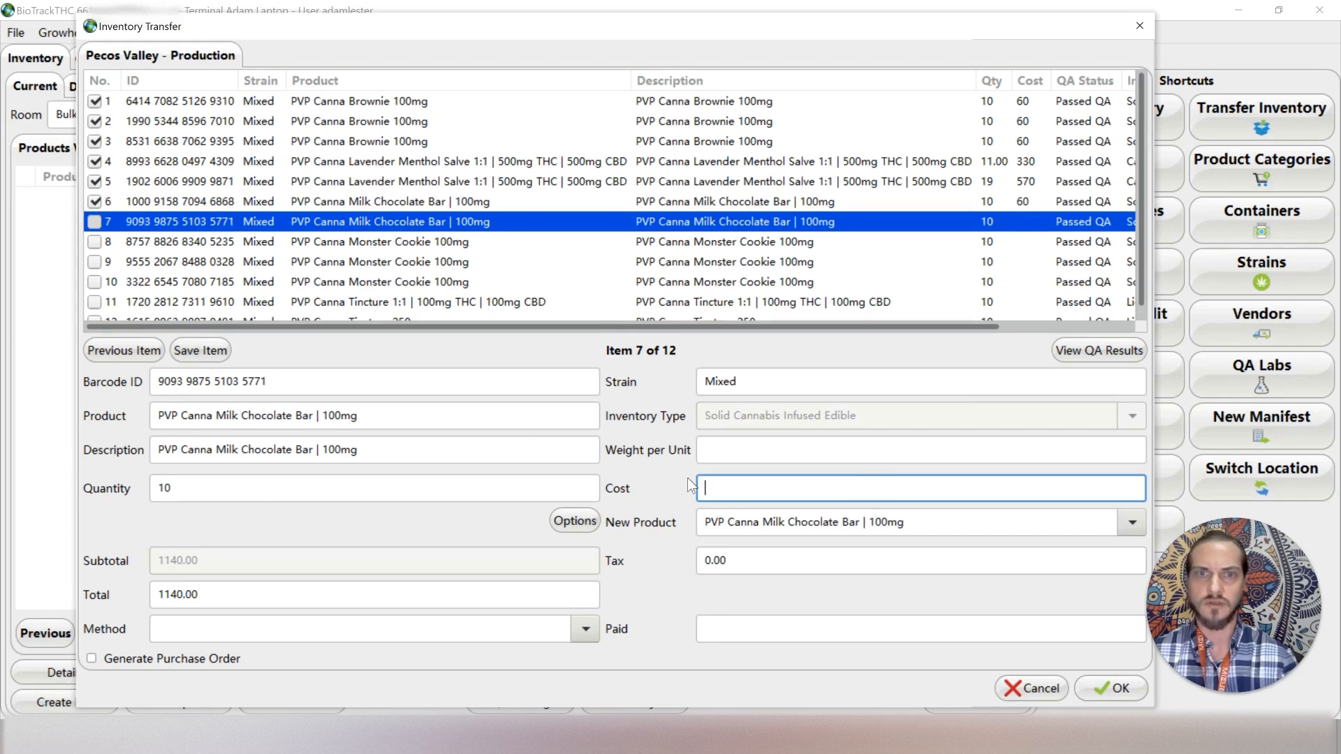
{"action": "type", "text": "60"}
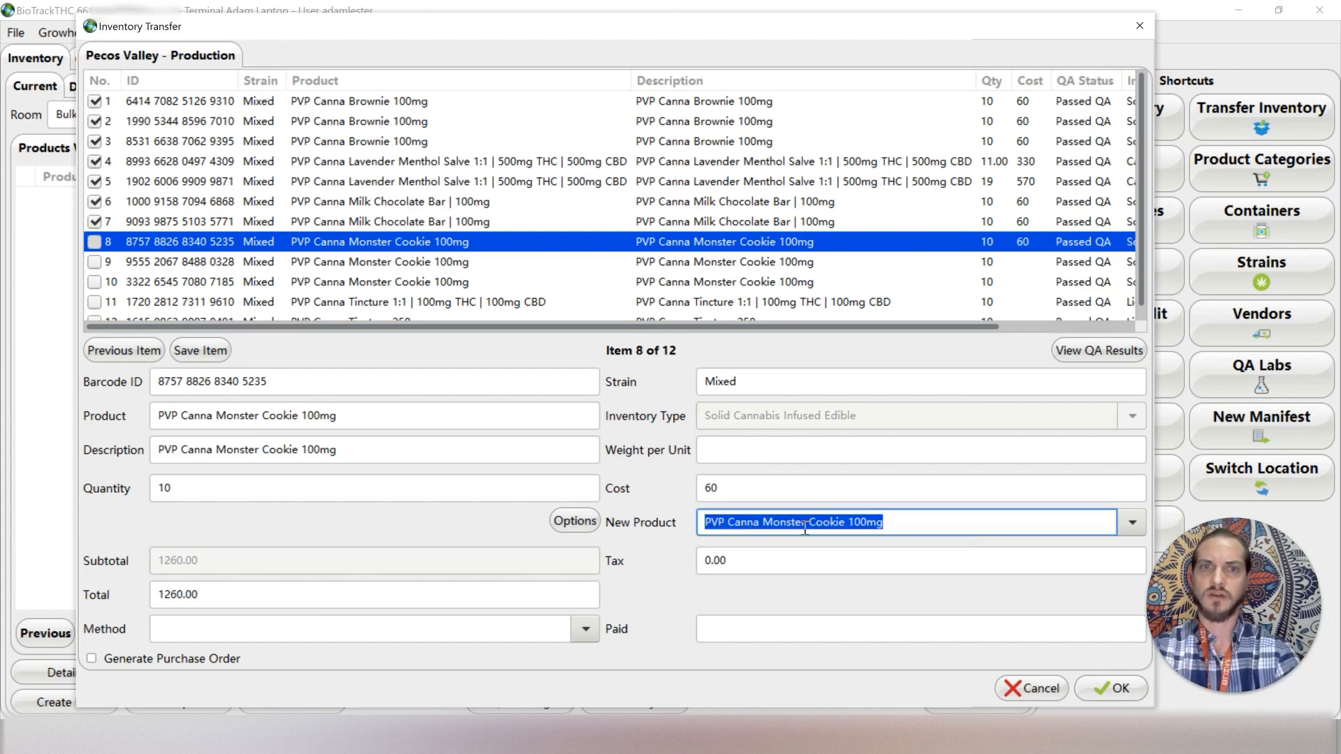
{"action": "type", "text": "pvp 100"}
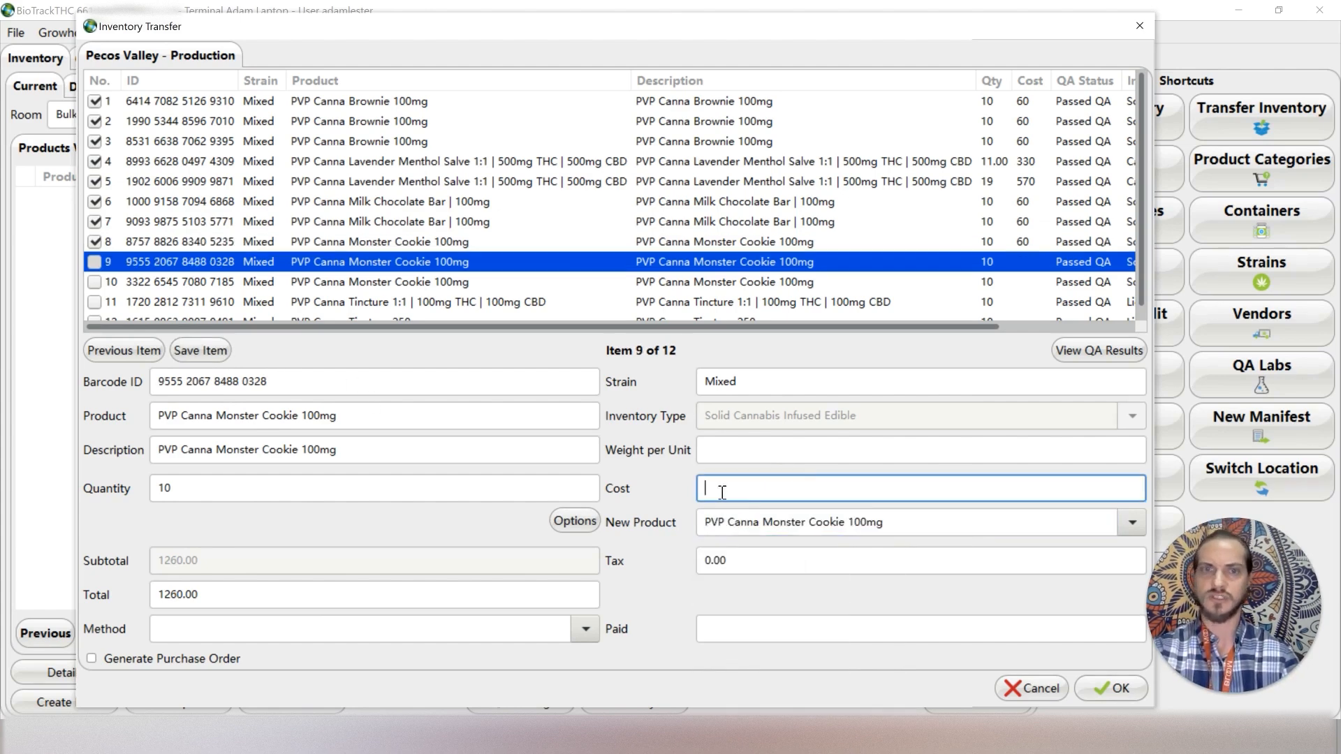
{"action": "type", "text": "pv"}
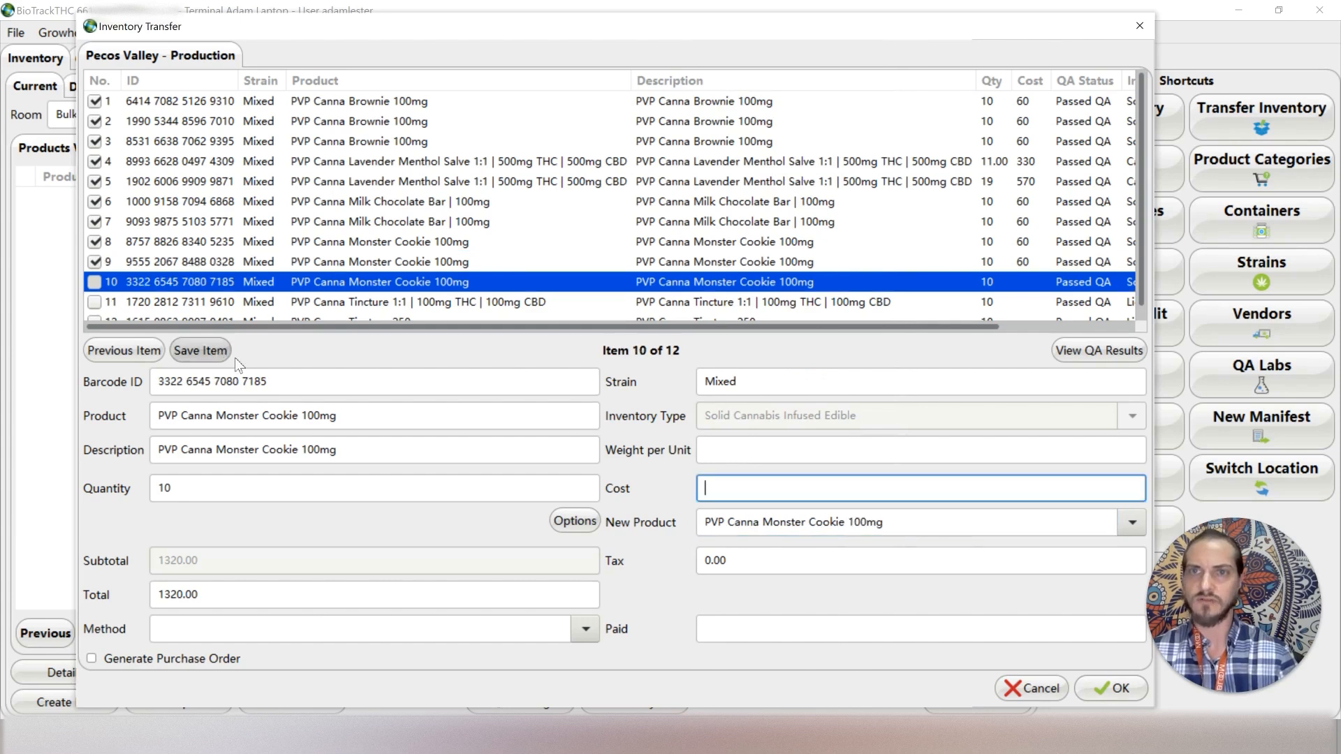
{"action": "type", "text": "60"}
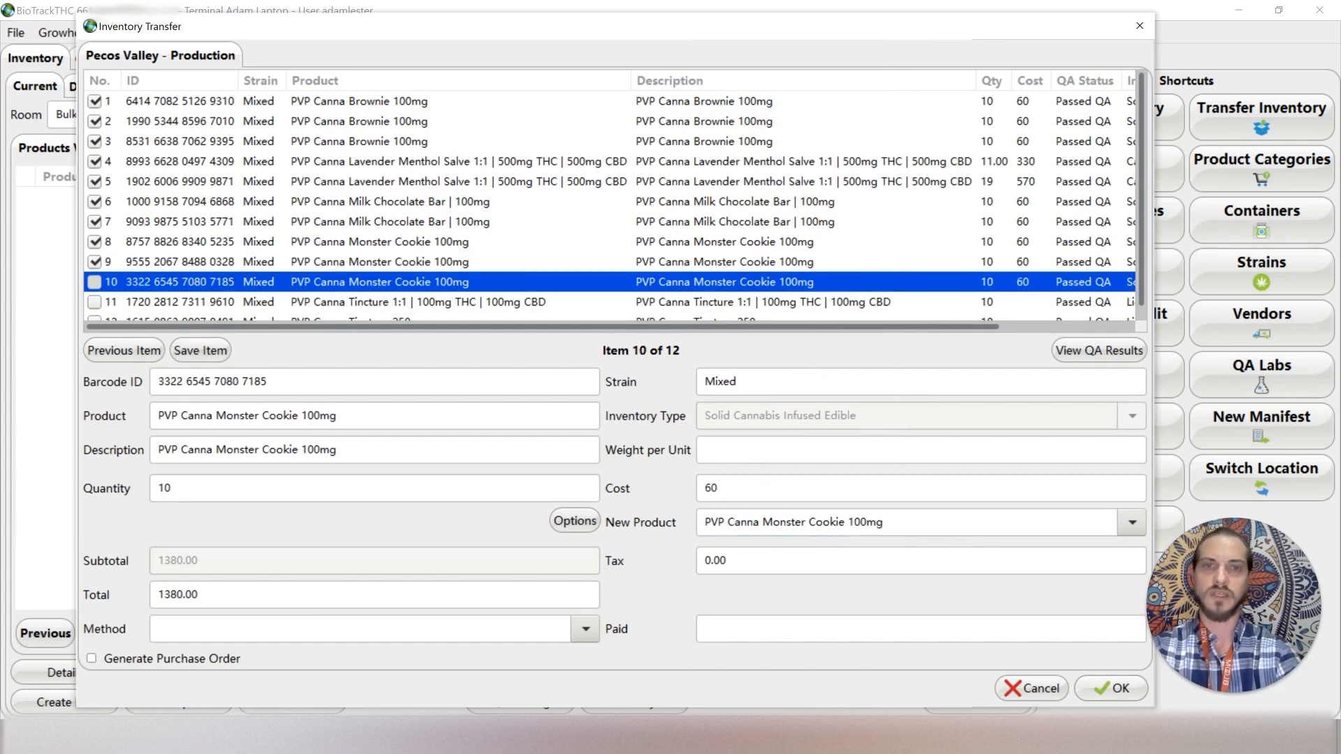
{"action": "type", "text": "pvp 100"}
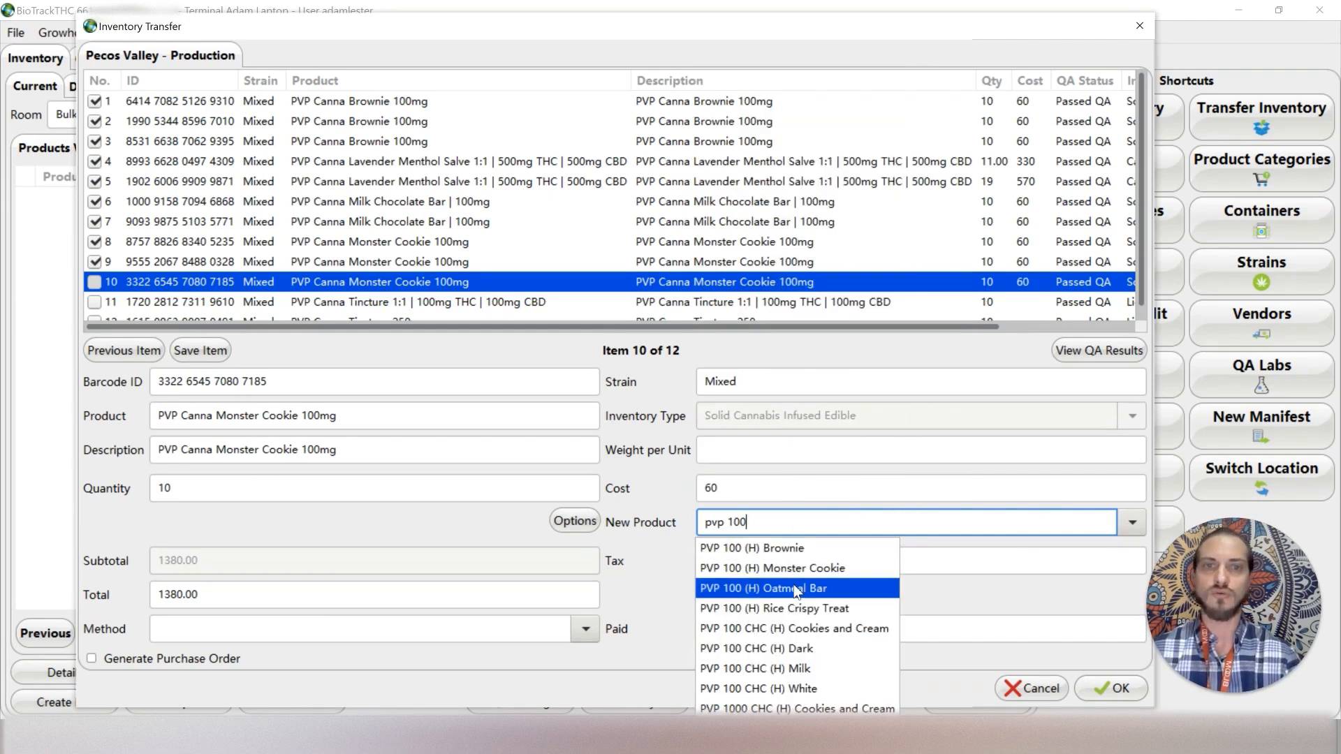
{"action": "mouse_move", "coordinate": [774, 567]}
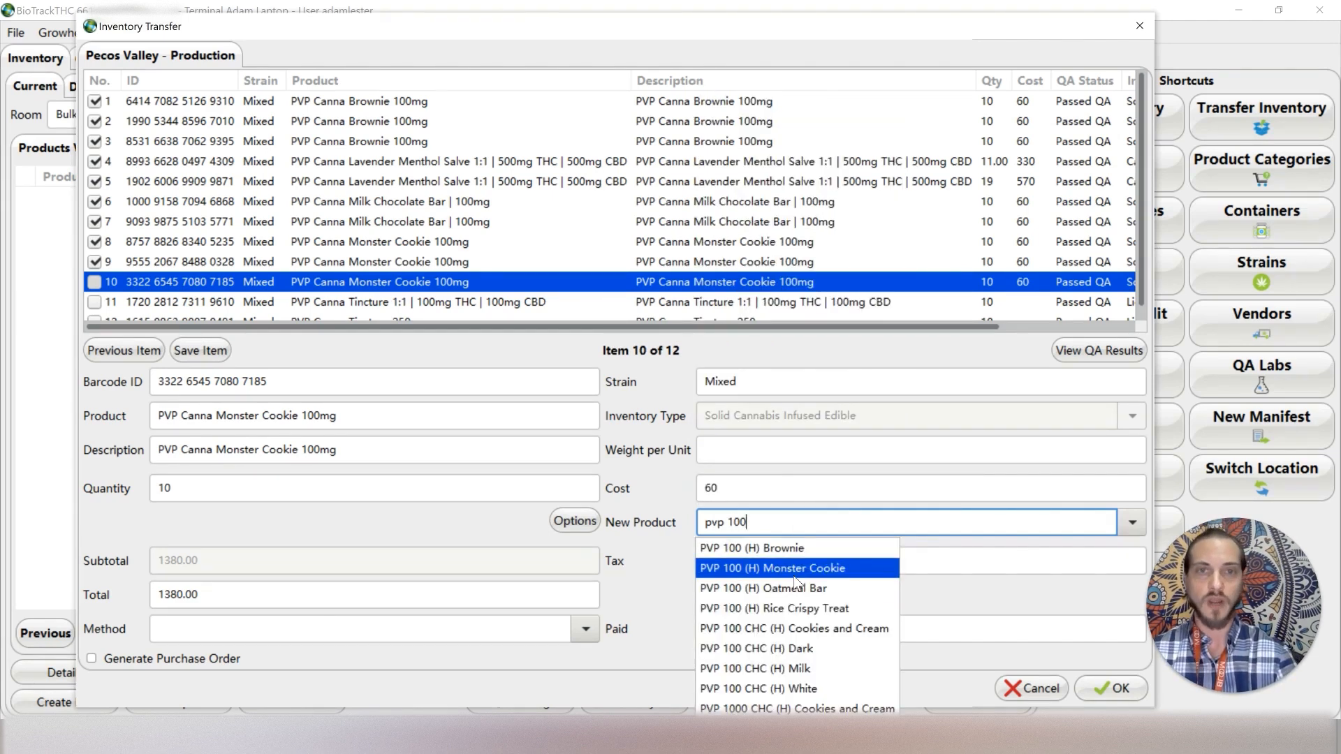
{"action": "mouse_move", "coordinate": [828, 595]}
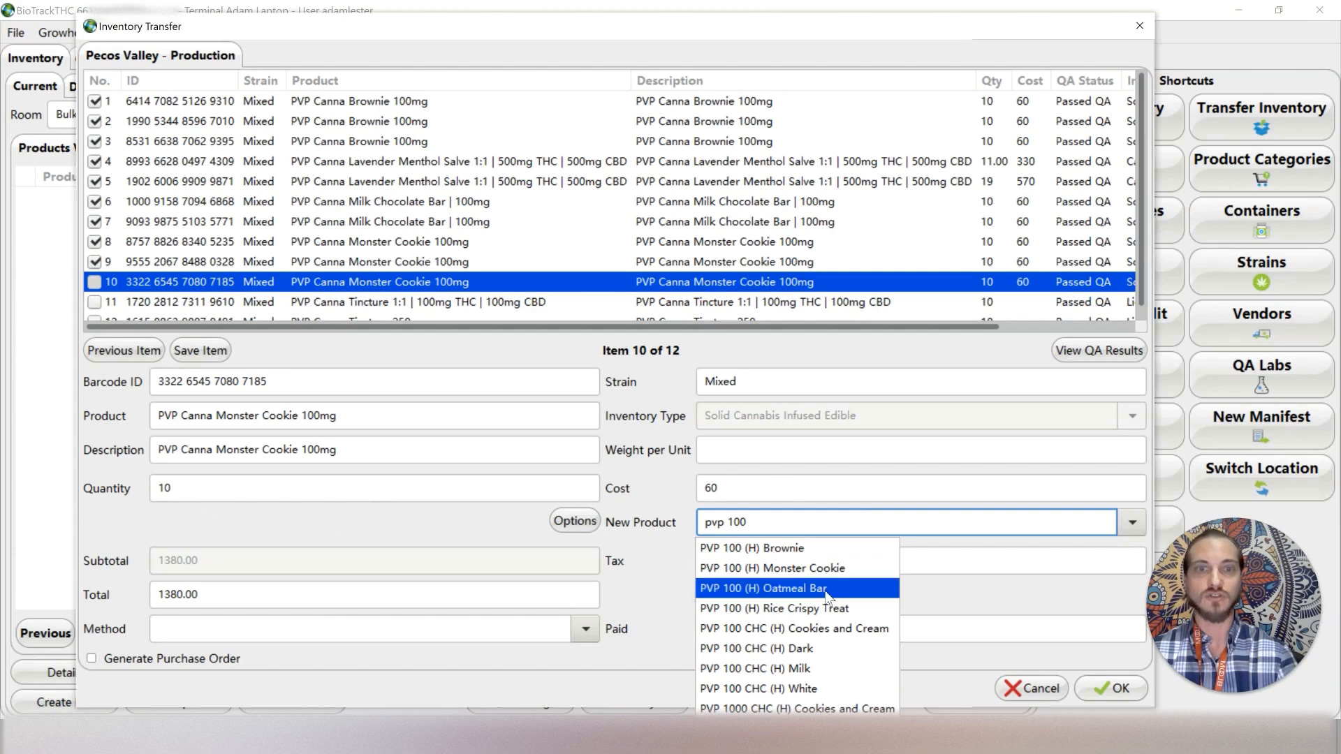
Map the monster cookie to the matching PVP 100 (H) product and save it
{"action": "left_click", "coordinate": [760, 567]}
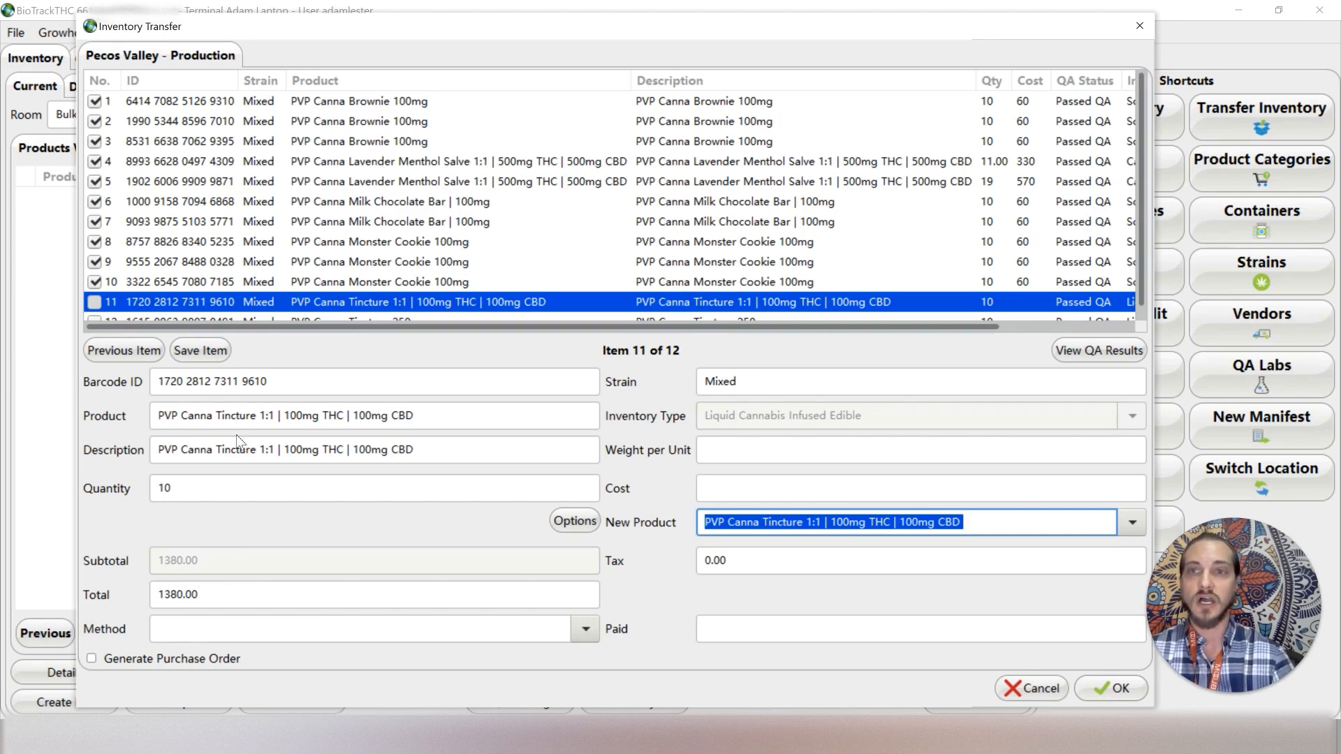
{"action": "mouse_move", "coordinate": [263, 472]}
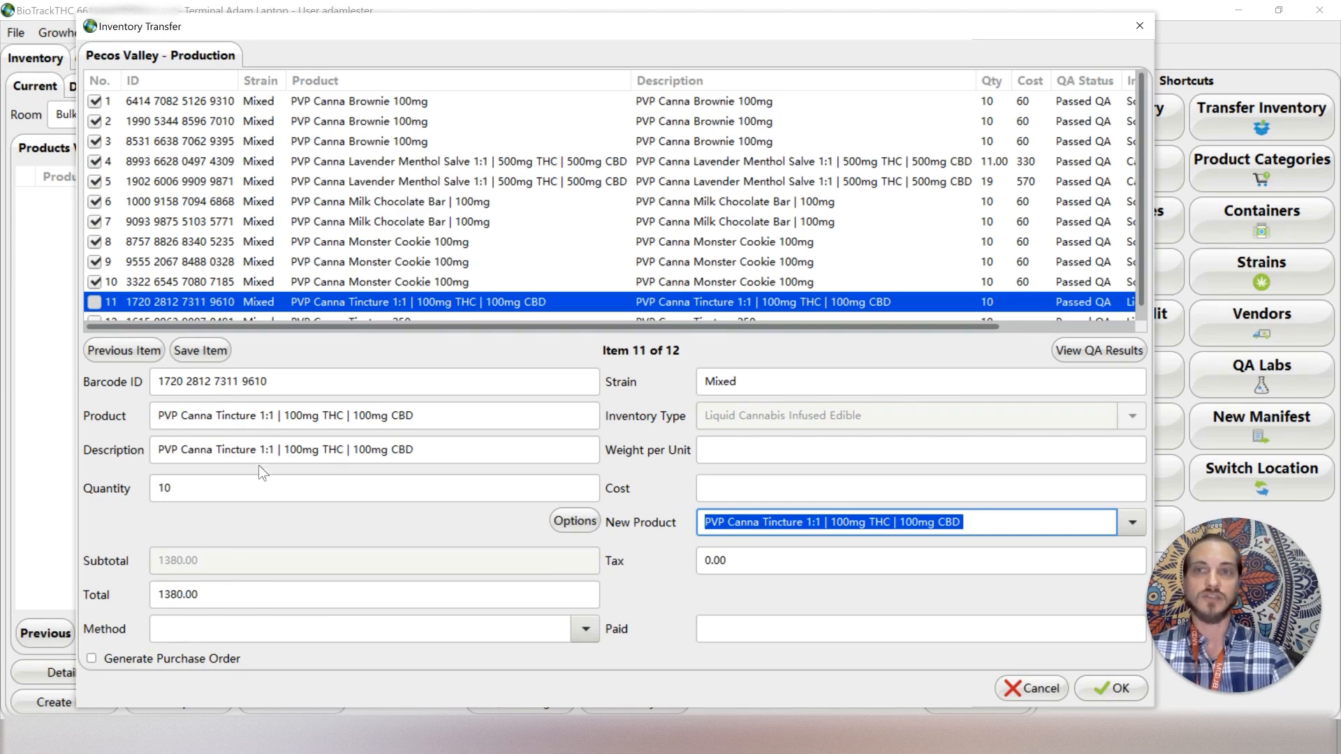
{"action": "mouse_move", "coordinate": [791, 587]}
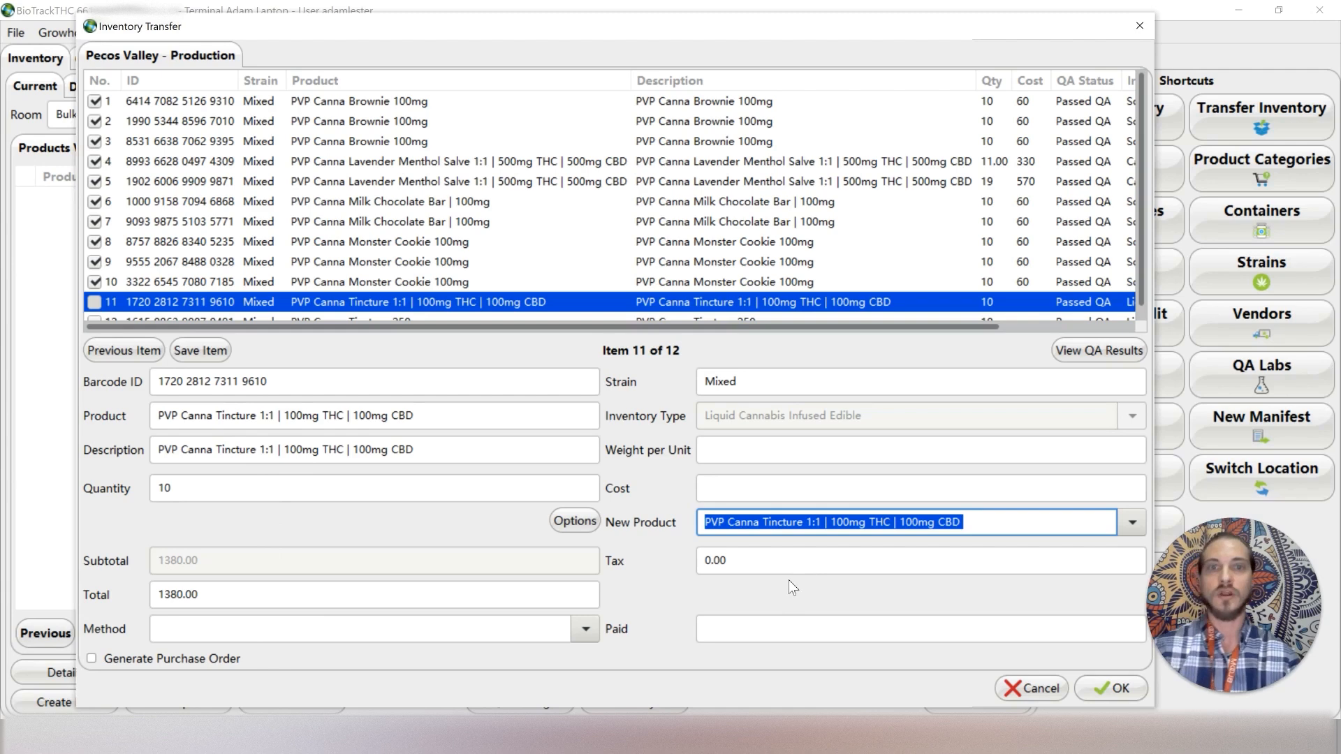
Check the brownie's PVP 100 mapping, then cost the 1:1 tincture item at 100
{"action": "type", "text": "pvp 10"}
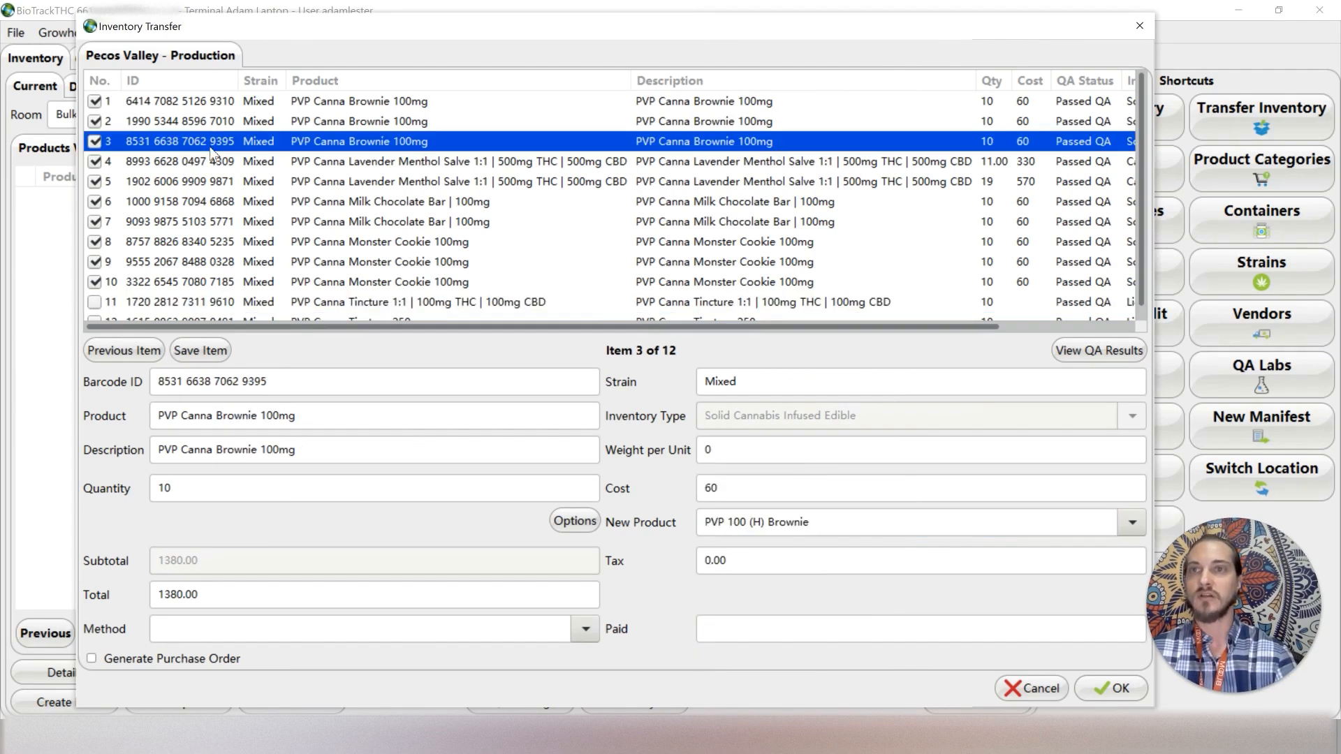
{"action": "mouse_move", "coordinate": [198, 293]}
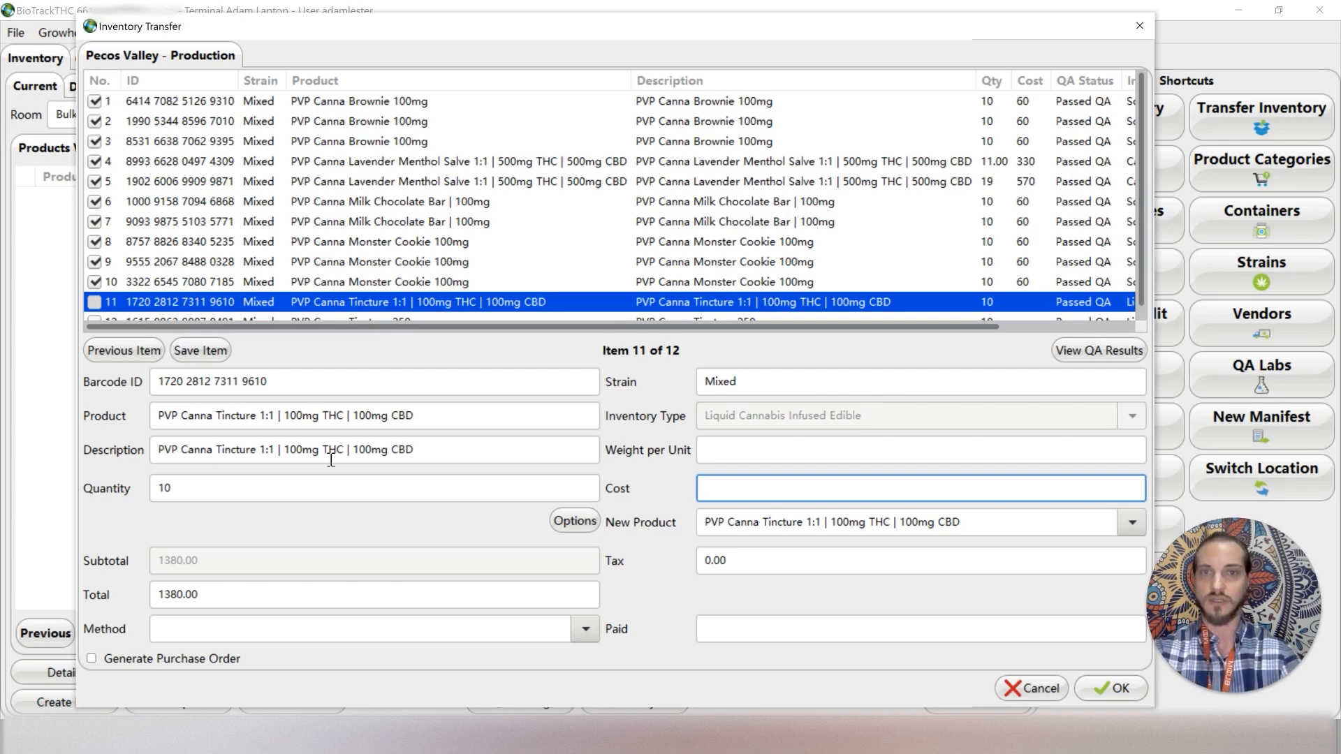
{"action": "type", "text": "100"}
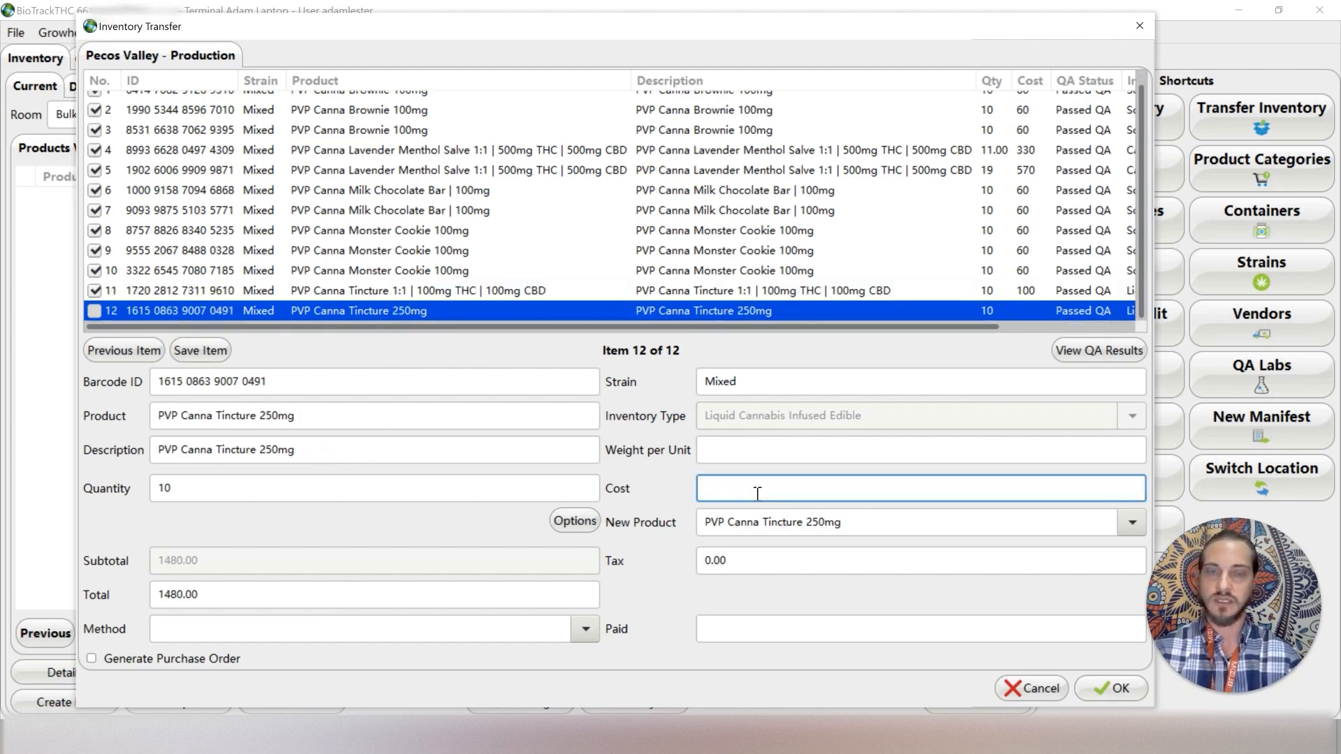
Save the 250mg tincture item with cost 150, bringing the total to 1630.00
{"action": "type", "text": "150"}
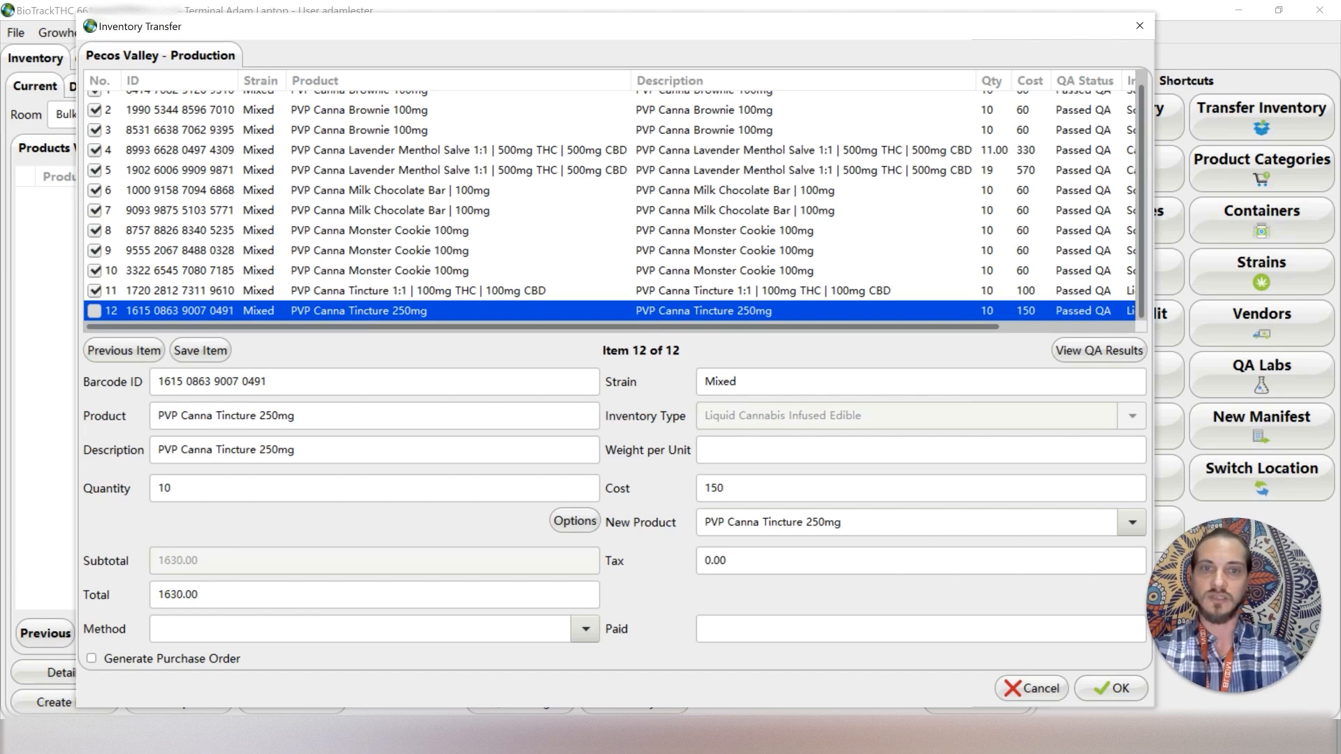
{"action": "left_click", "coordinate": [899, 522]}
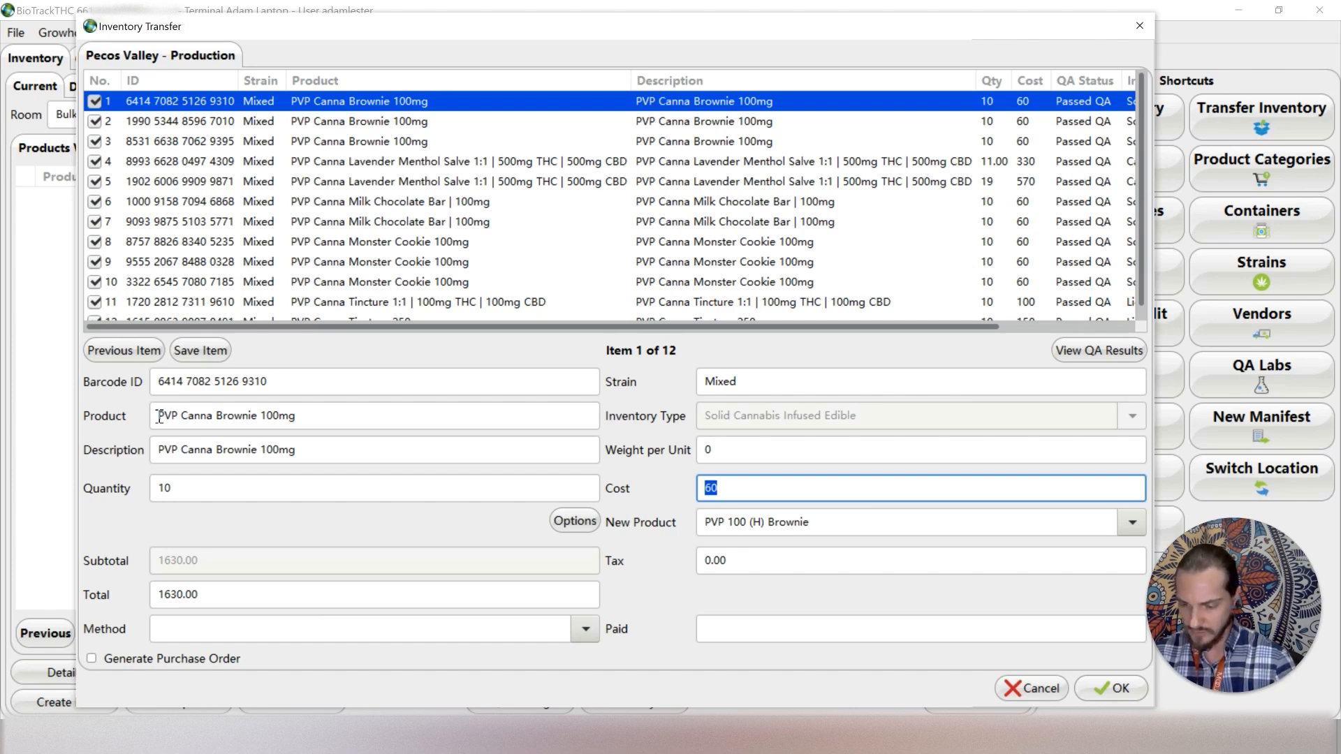
Choose Cash as the method so Paid shows 1630.00, review the salve row, and submit
{"action": "left_click", "coordinate": [583, 628]}
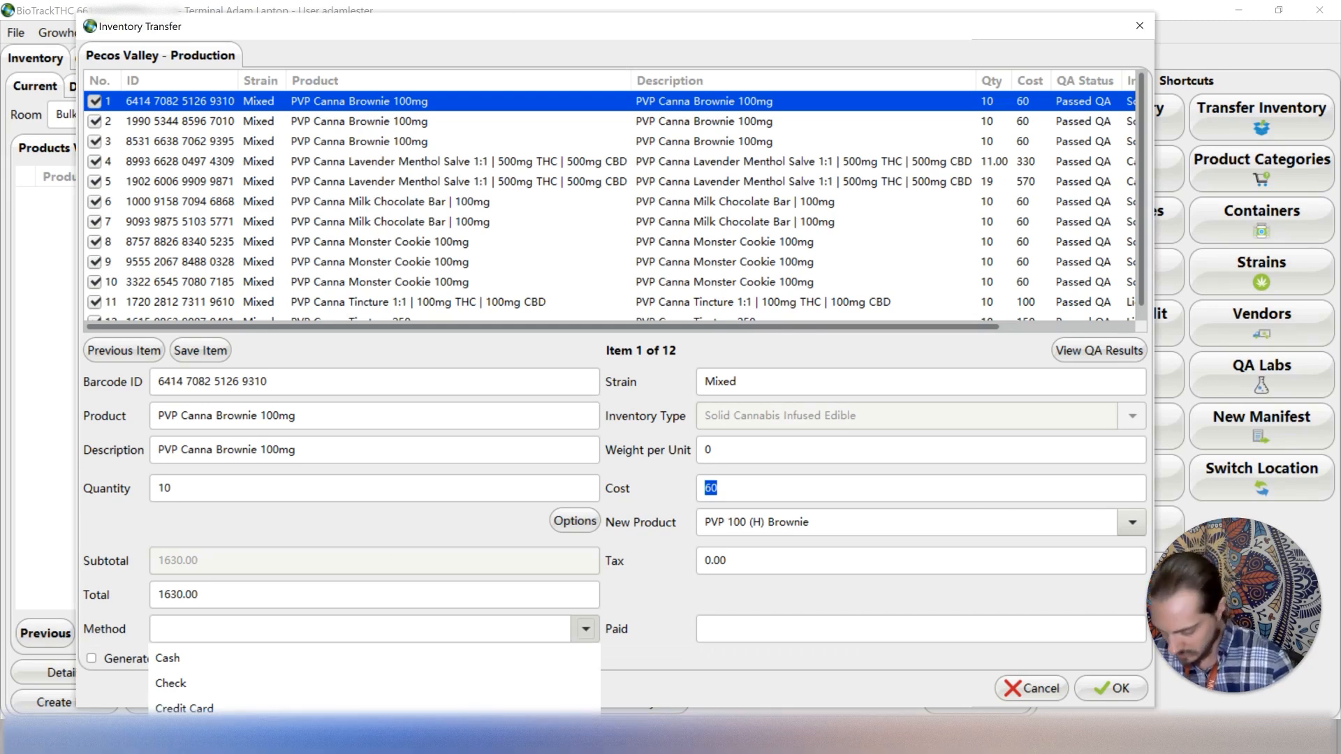
{"action": "left_click", "coordinate": [166, 658]}
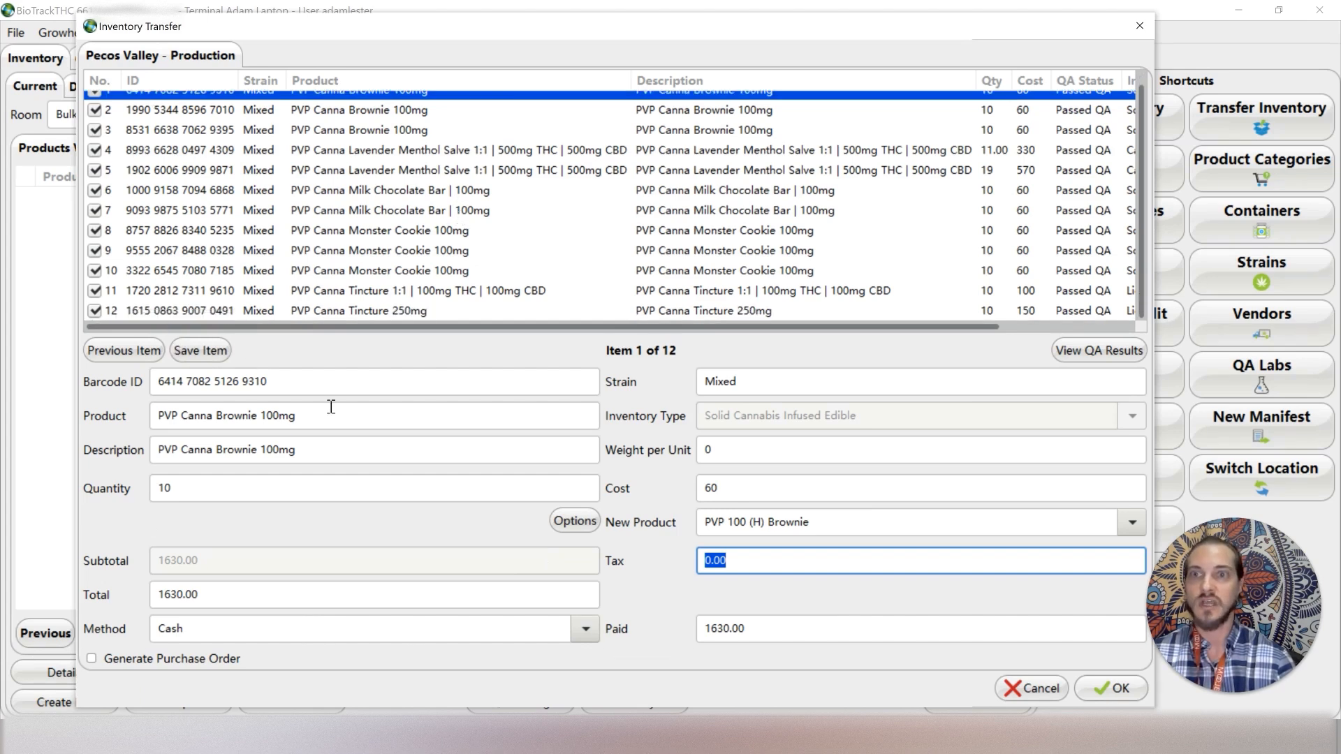
{"action": "left_click", "coordinate": [368, 169]}
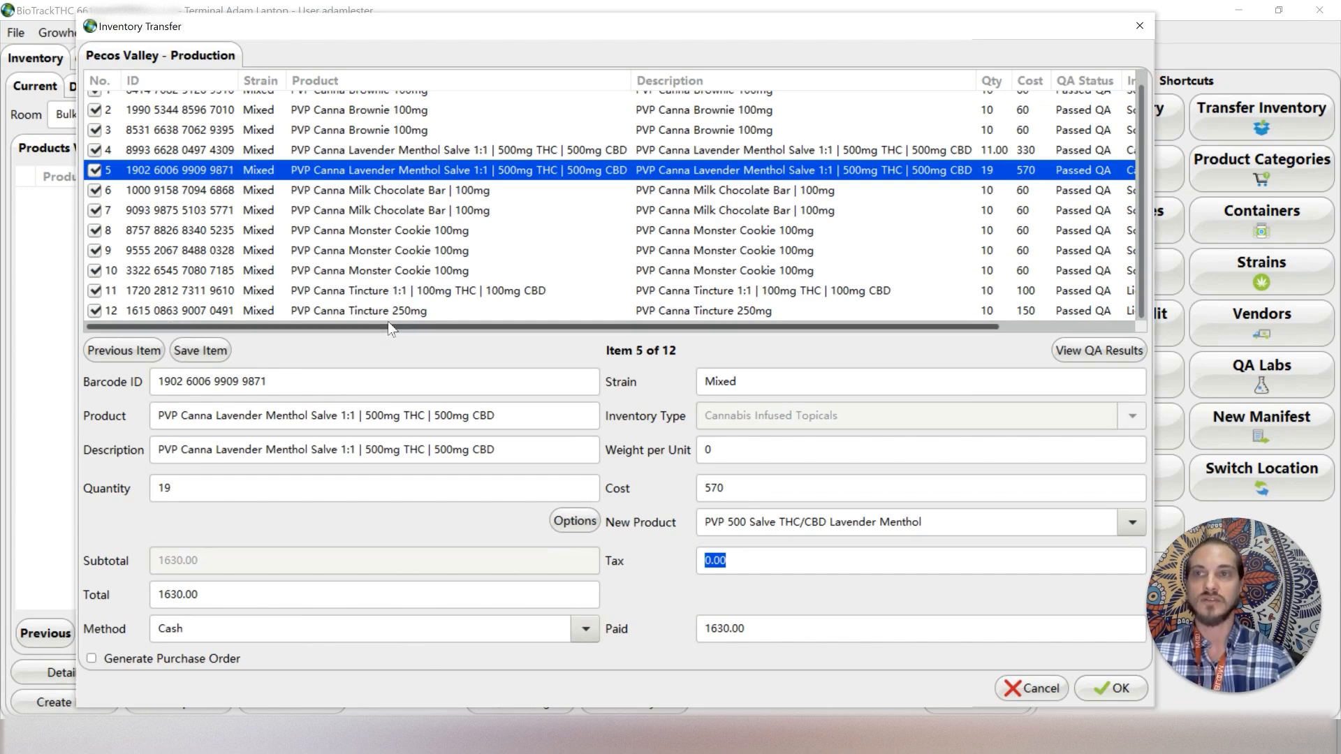
{"action": "mouse_move", "coordinate": [1092, 617]}
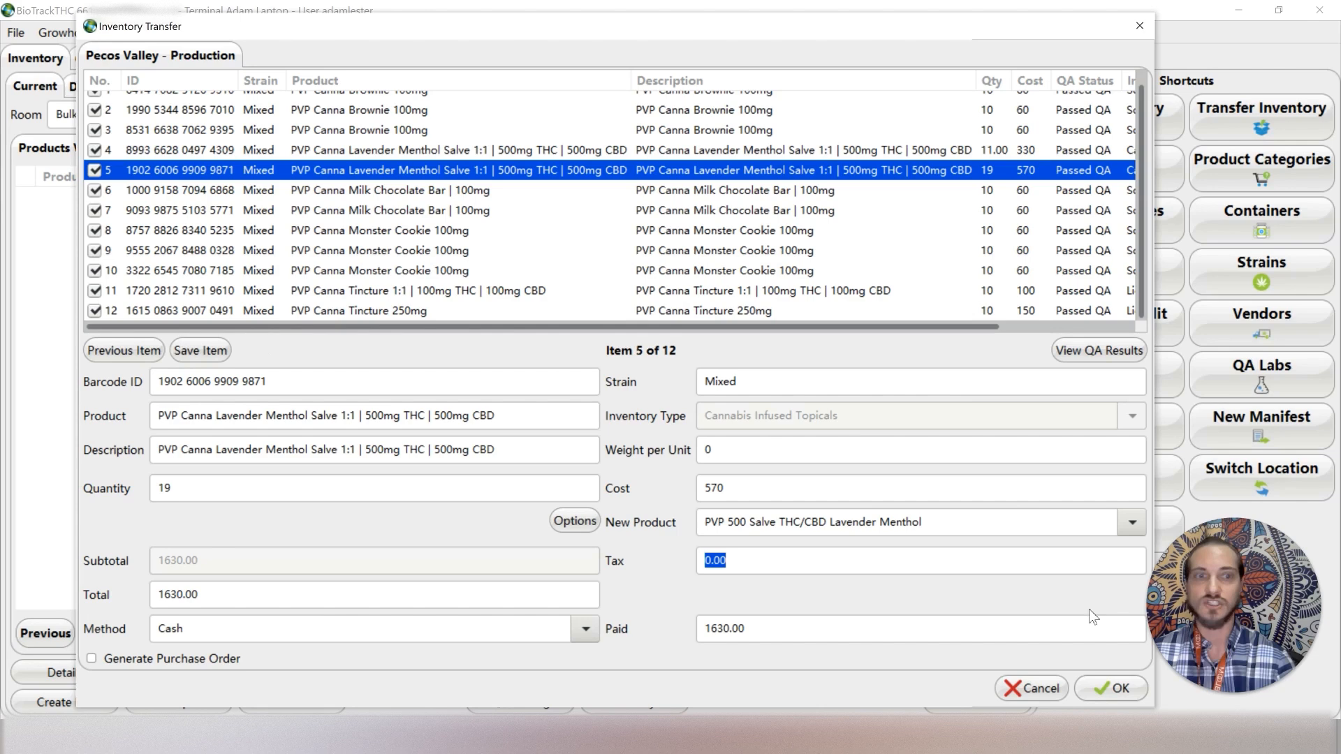
{"action": "left_click", "coordinate": [1118, 688]}
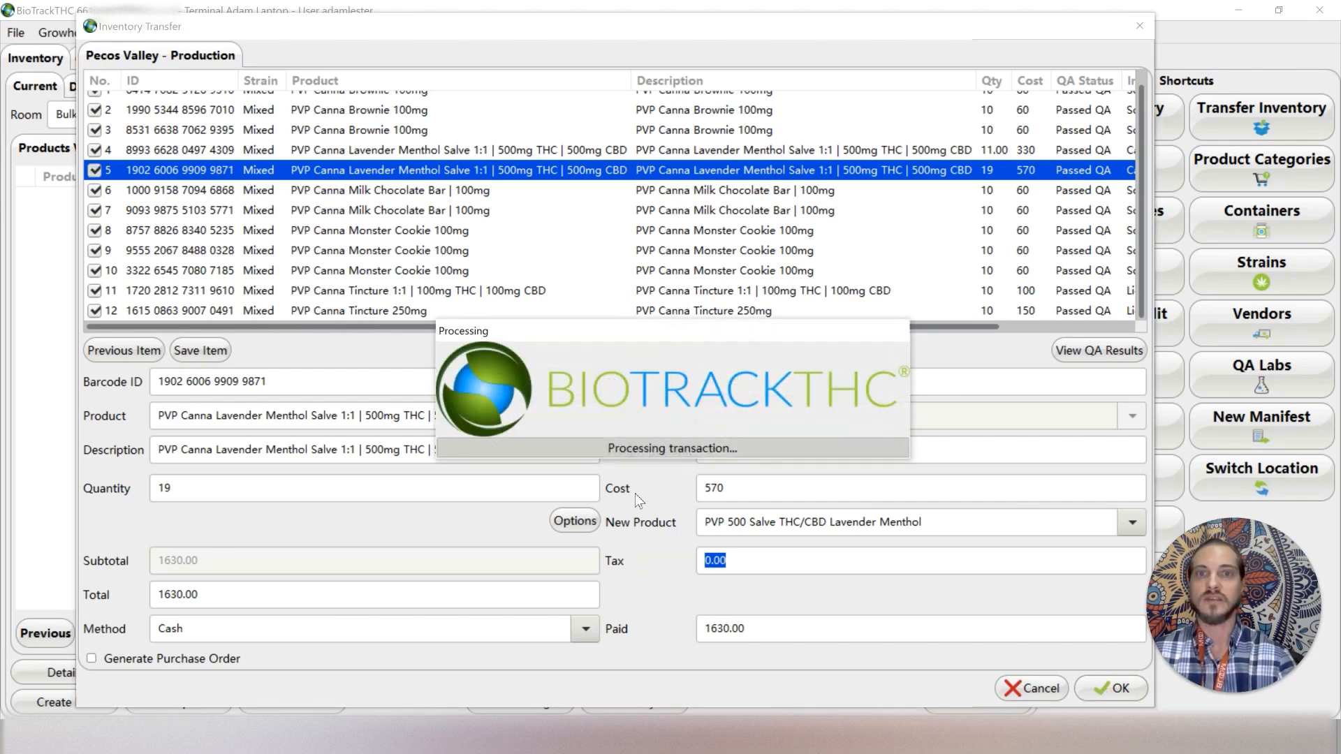
{"action": "mouse_move", "coordinate": [690, 466]}
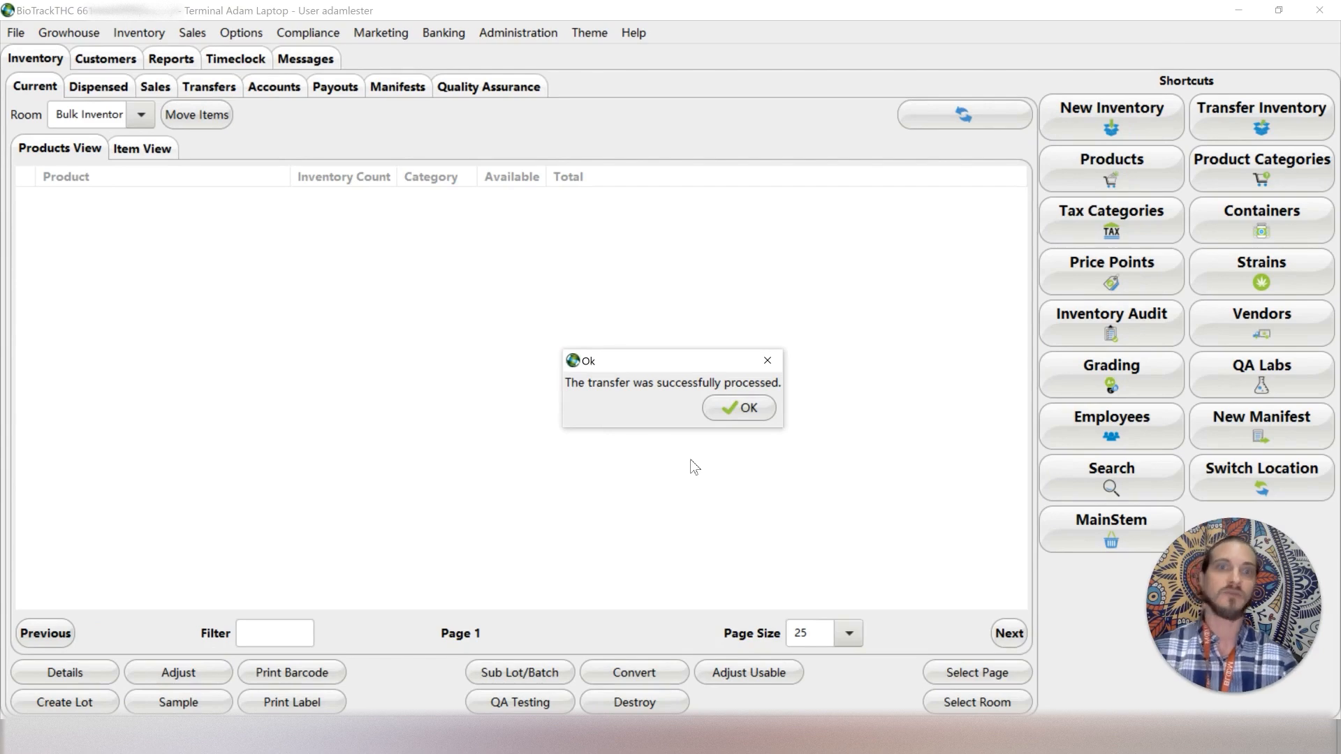
{"action": "mouse_move", "coordinate": [606, 391]}
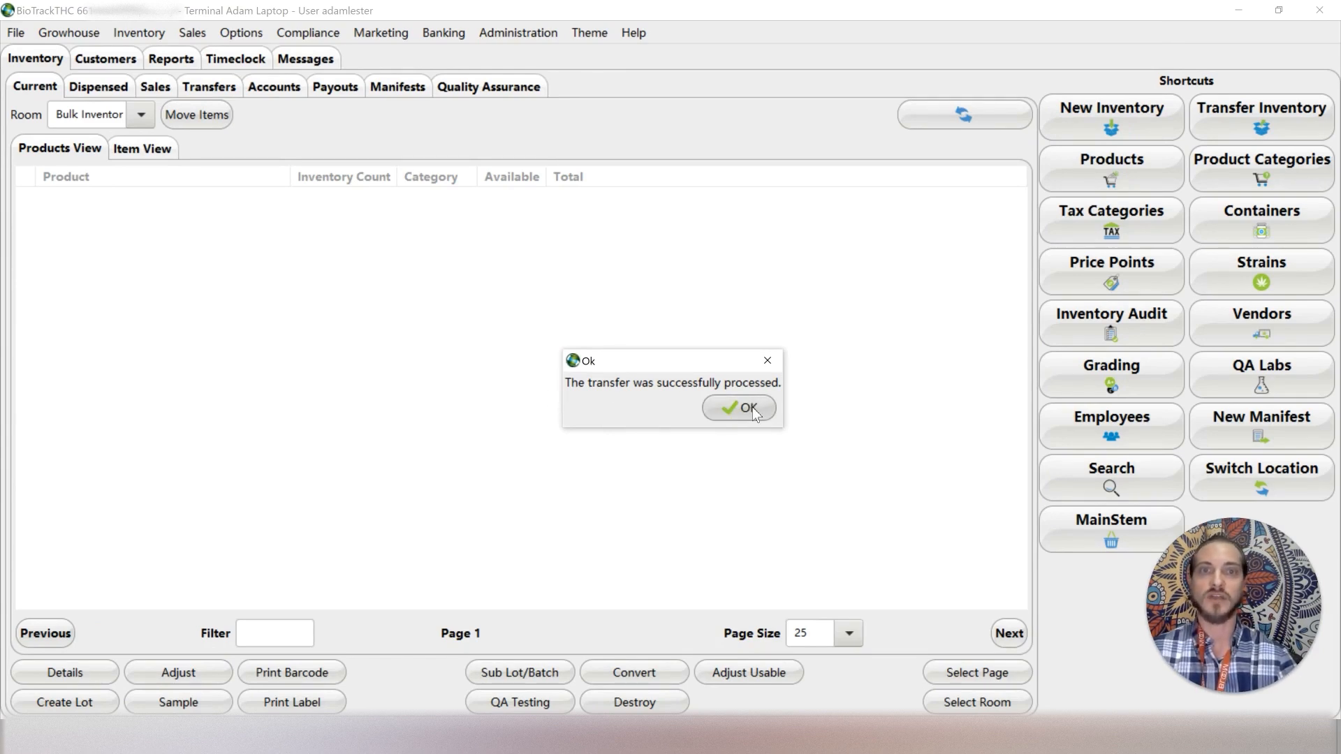
Dismiss the 'transfer was successfully processed' confirmation to return to bulk inventory
{"action": "left_click", "coordinate": [739, 408]}
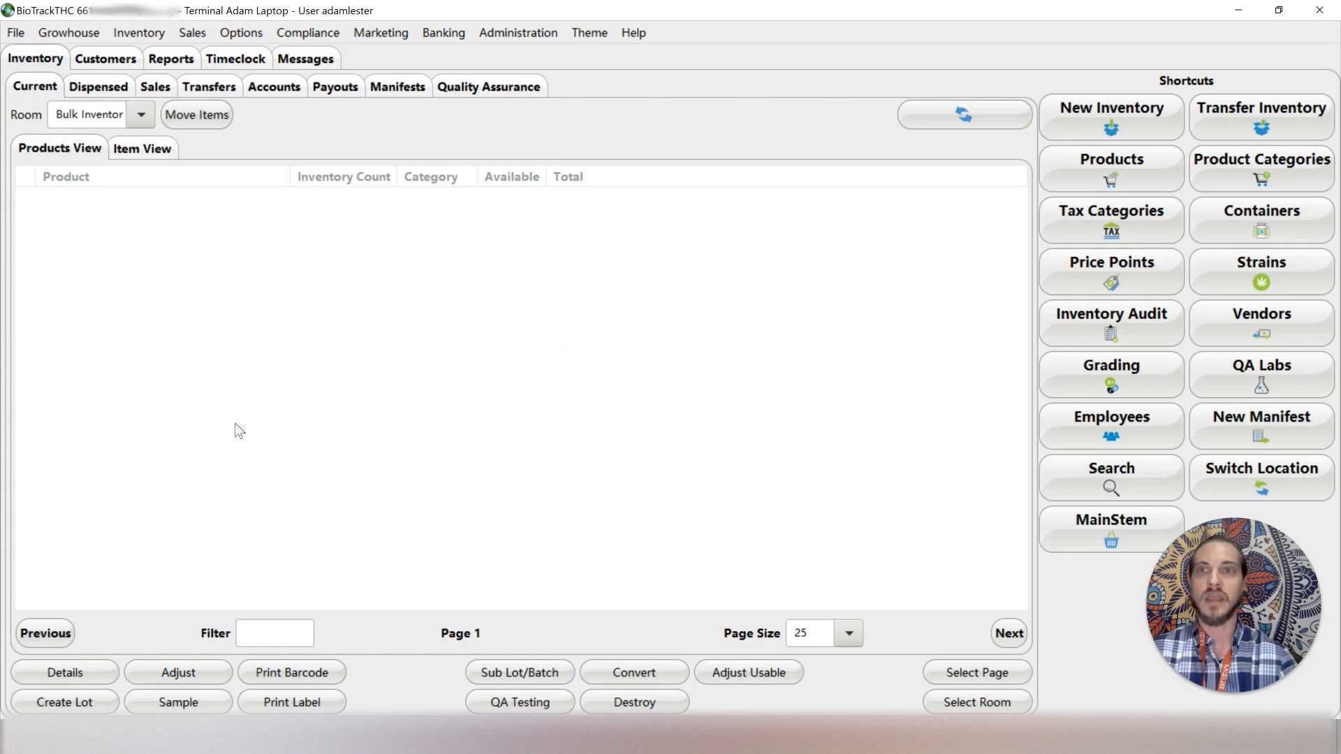
{"action": "mouse_move", "coordinate": [257, 412]}
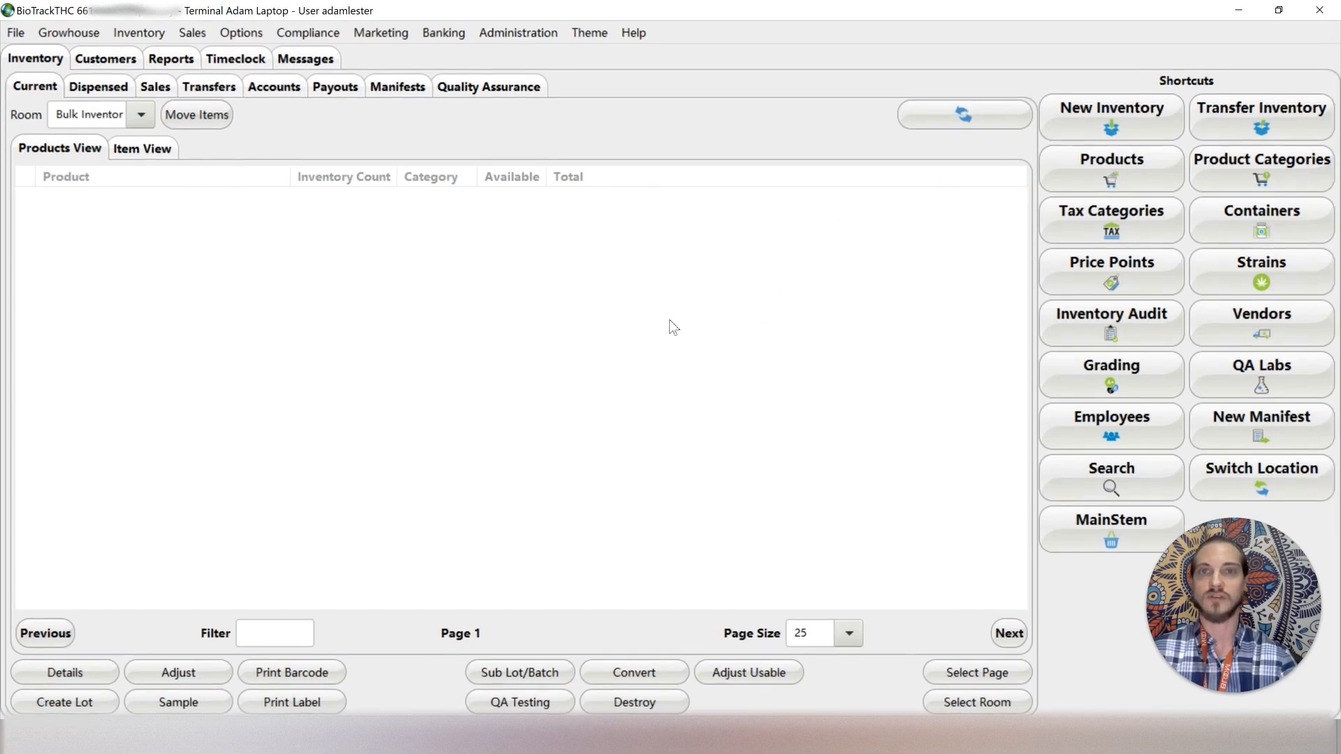
{"action": "mouse_move", "coordinate": [649, 261]}
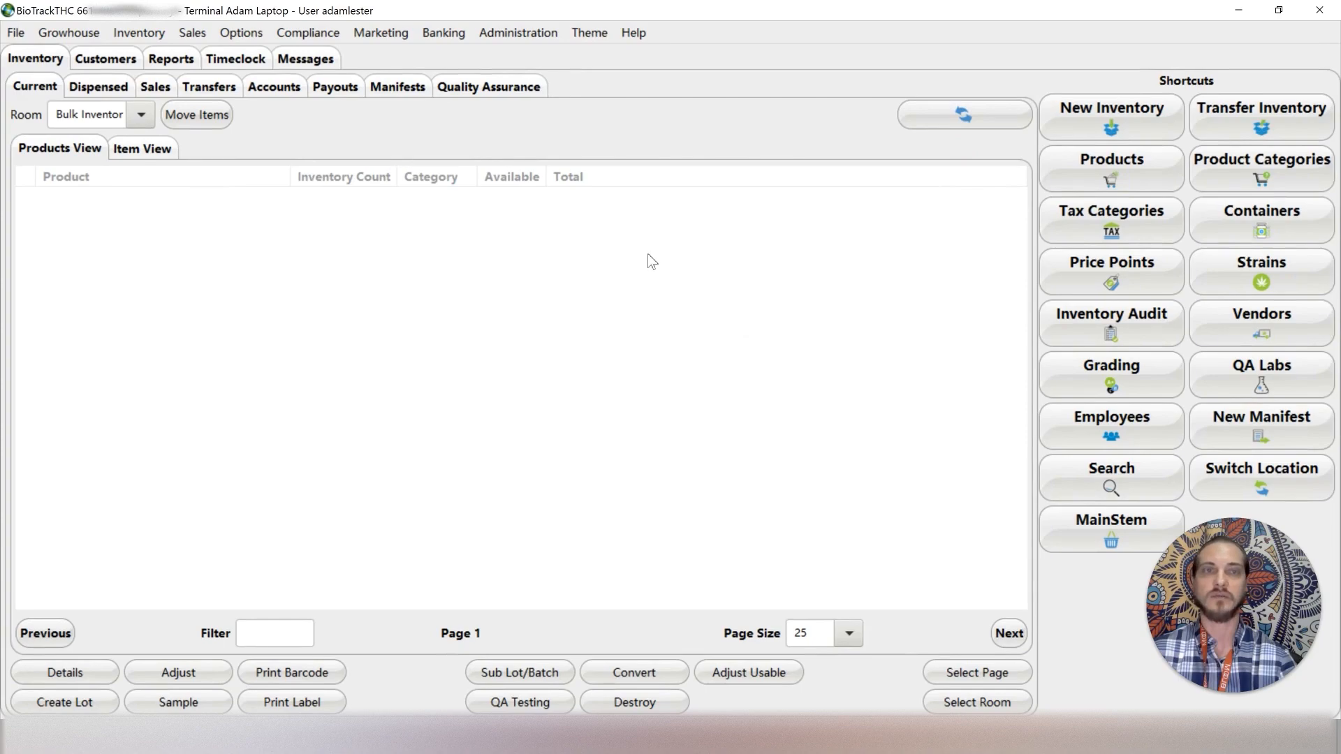